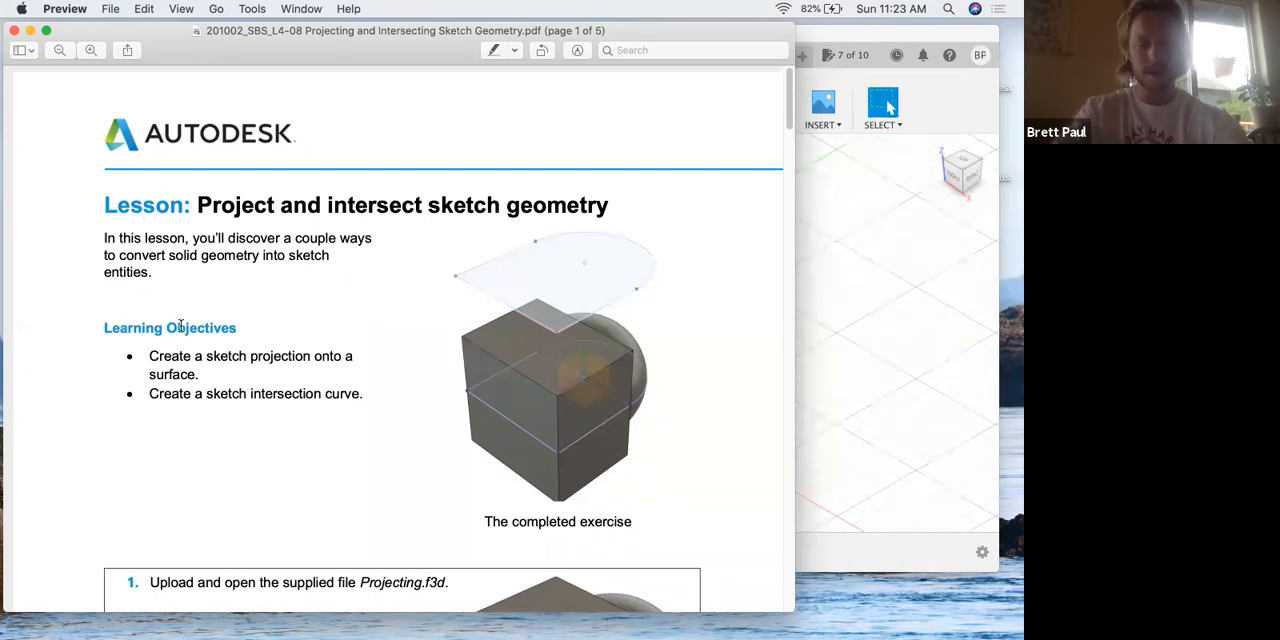
Scroll the lesson PDF to read step 1 about uploading Projecting.f3d.
scroll("down", 3)
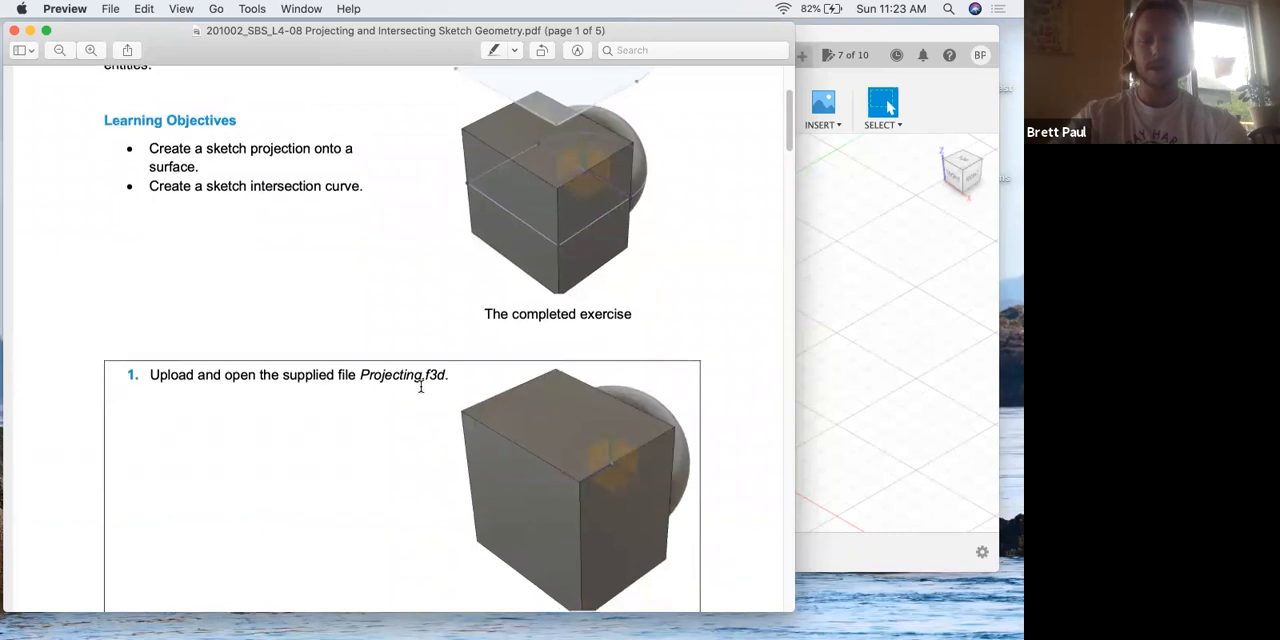
scroll("up", 3)
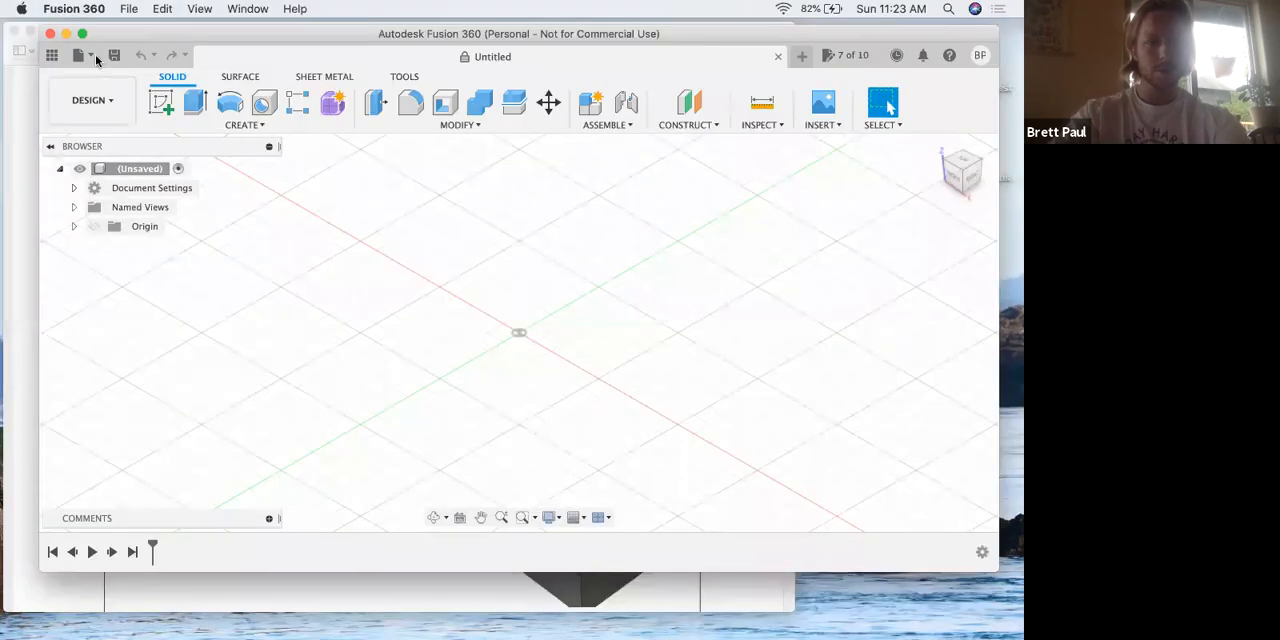
Start an upload and choose Projecting.f3d from the Lesson 4 Fusion Files folder in Downloads.
left_click(78, 56)
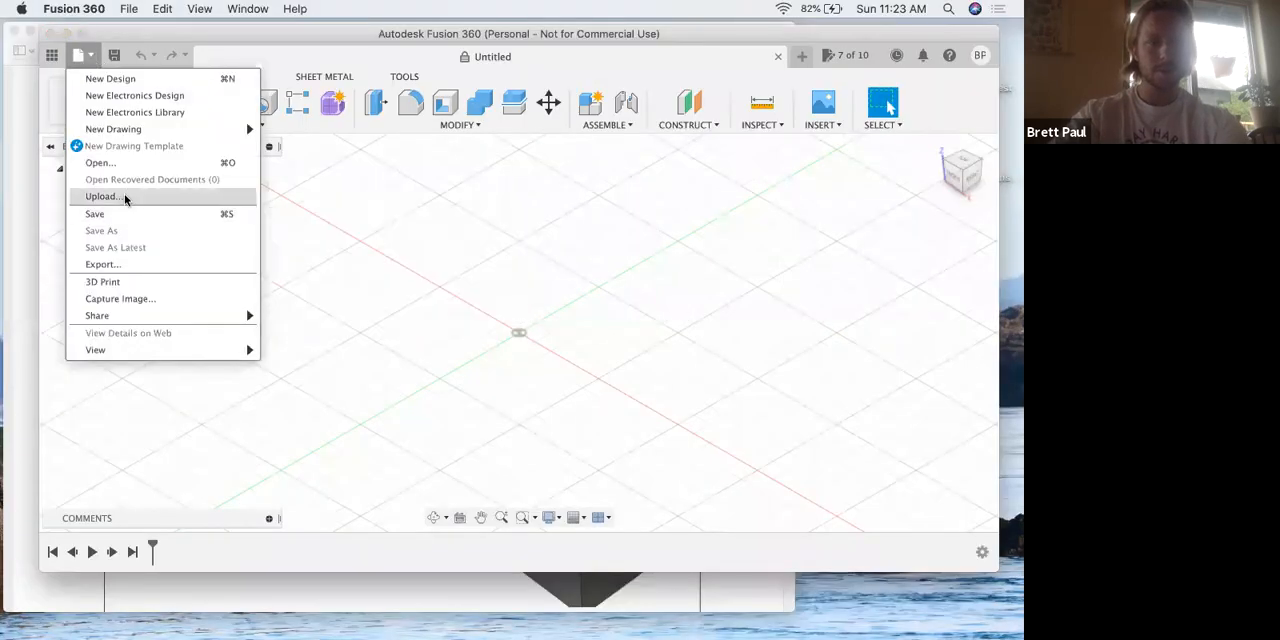
left_click(104, 196)
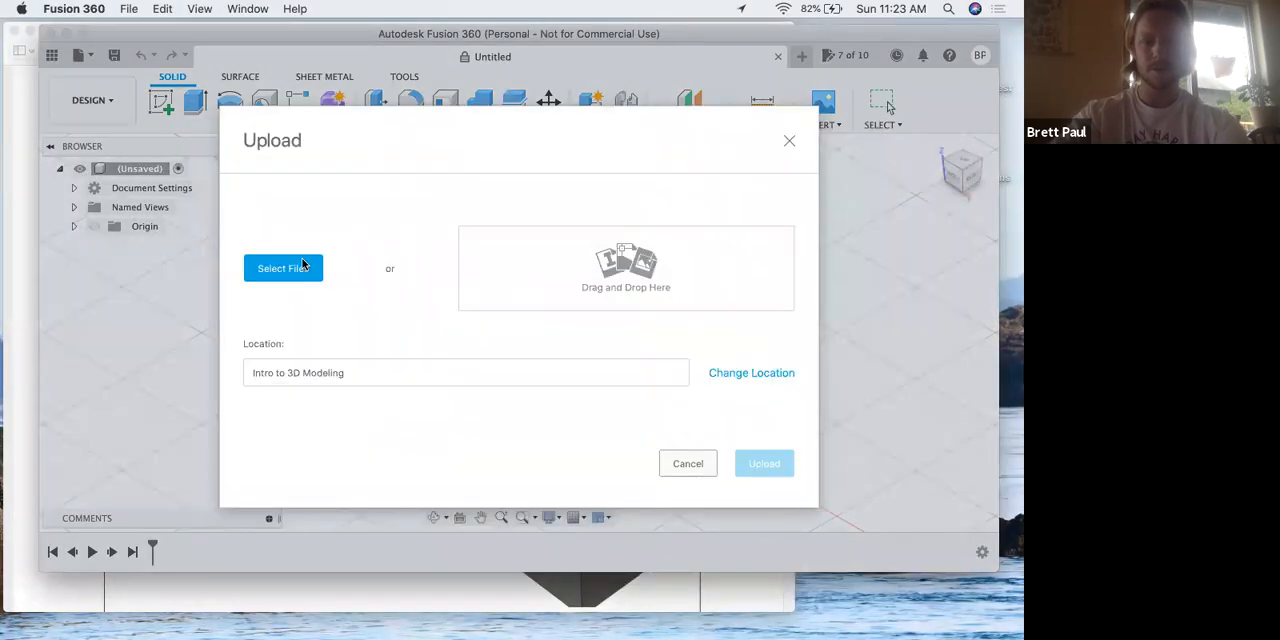
left_click(284, 268)
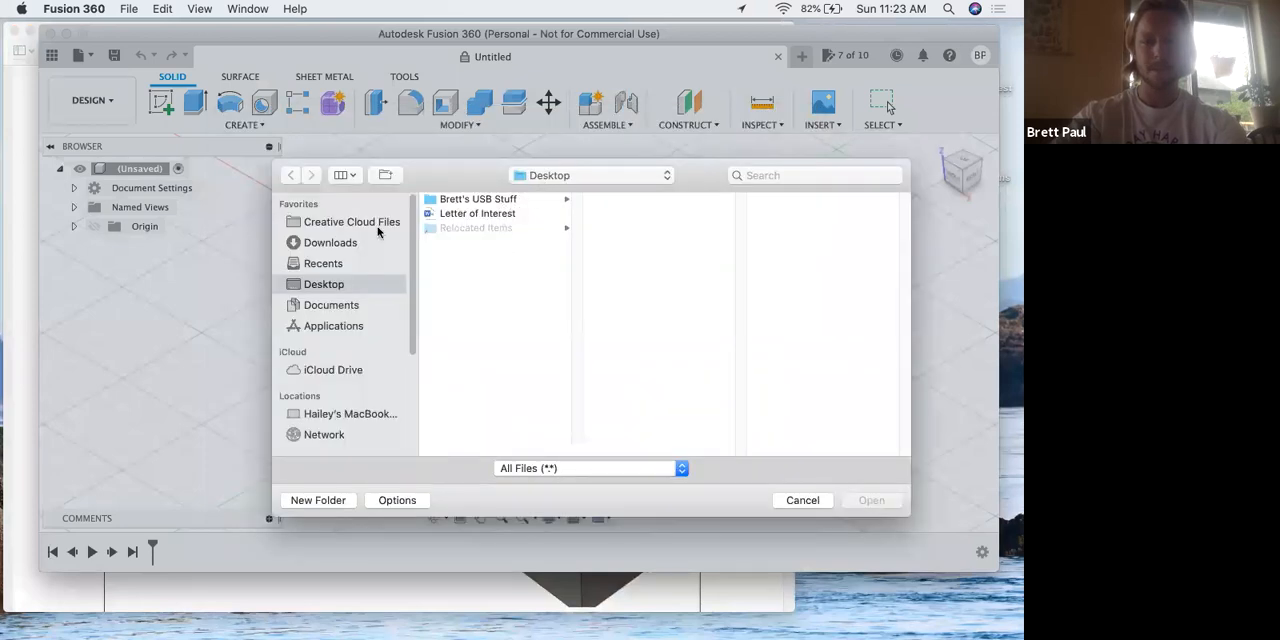
left_click(330, 242)
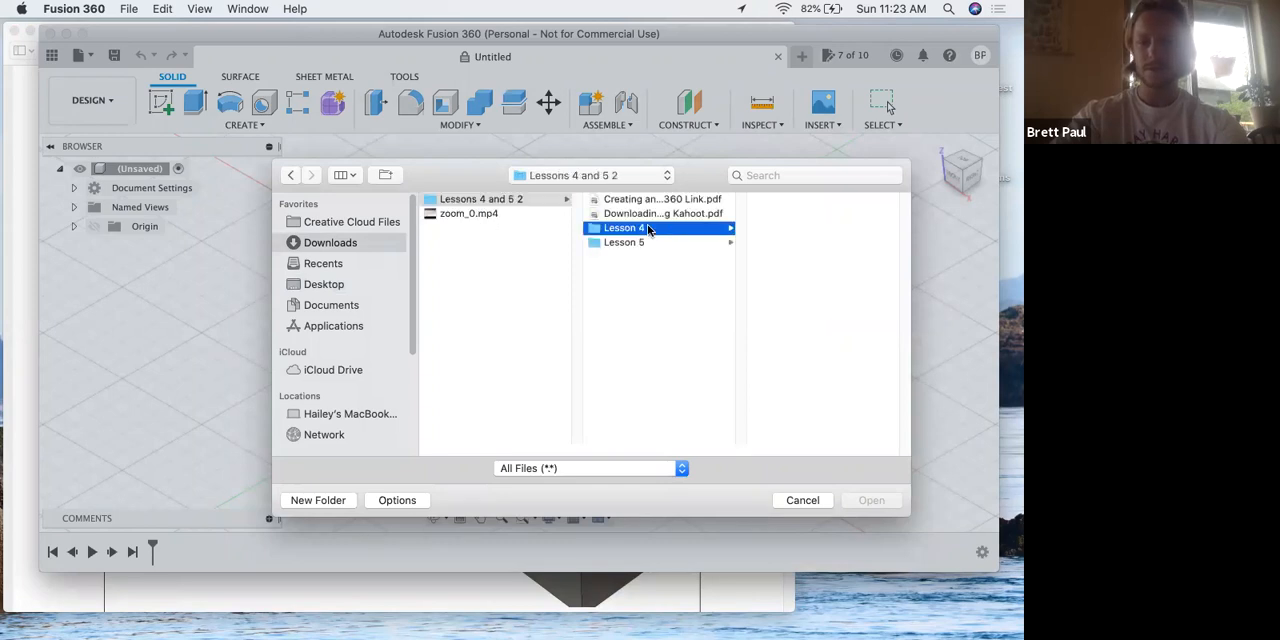
left_click(624, 228)
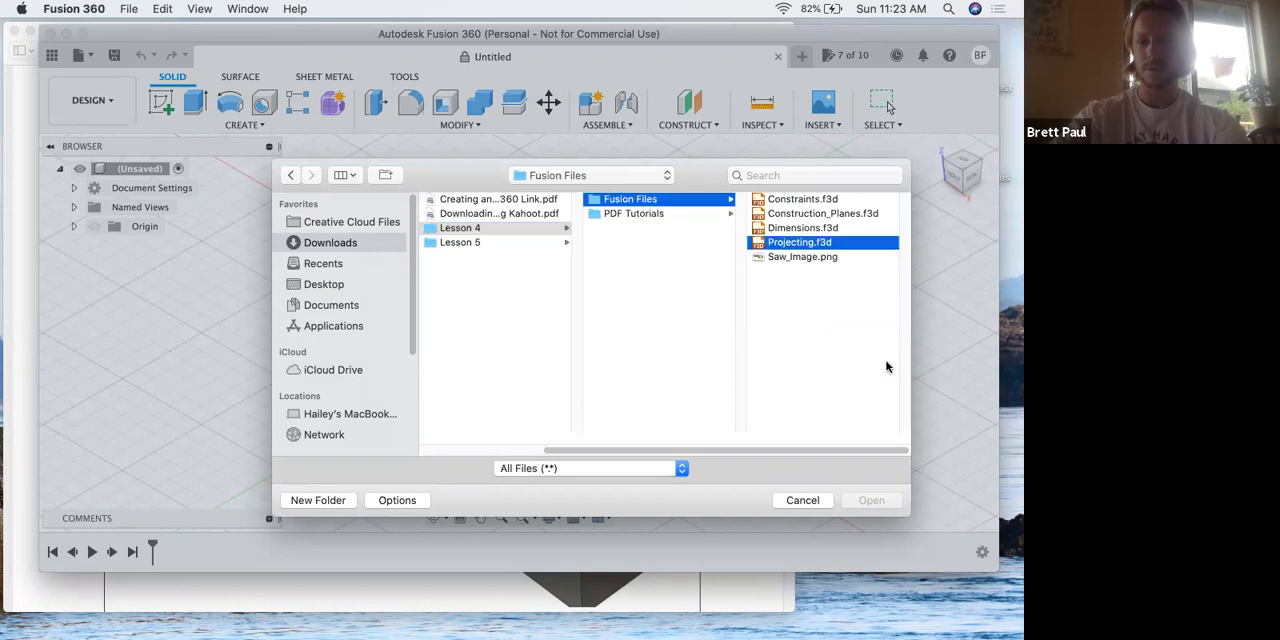
left_click(868, 500)
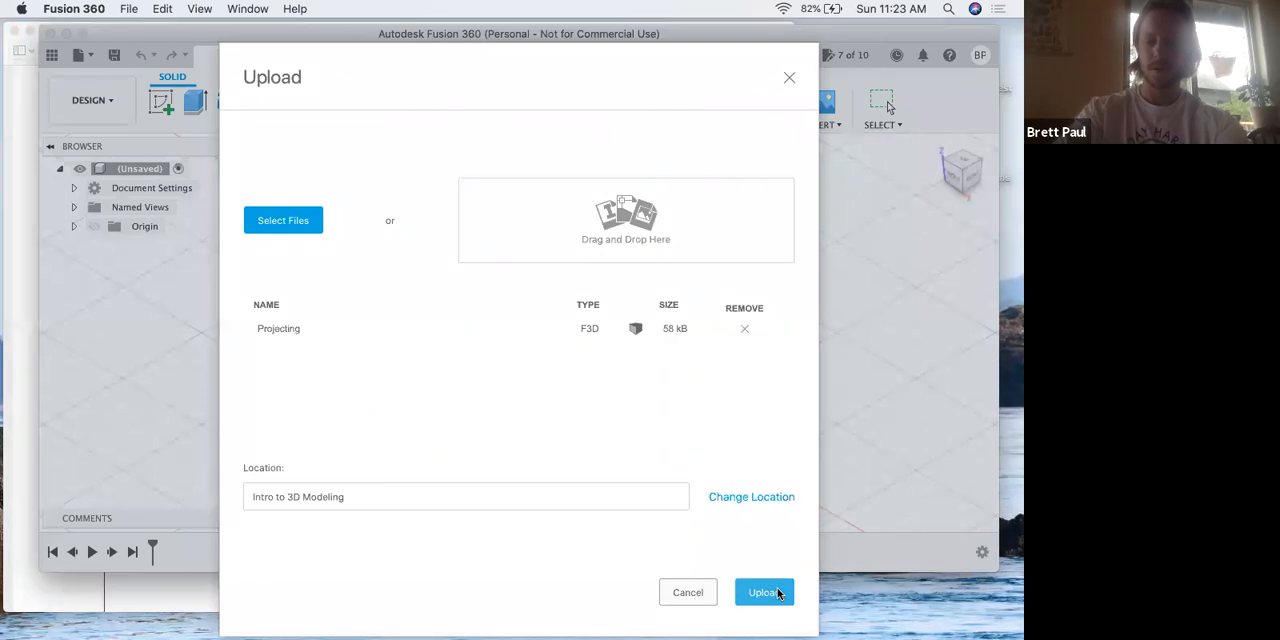
Upload Projecting.f3d to the Intro to 3D Modeling project and dismiss the job status.
left_click(764, 592)
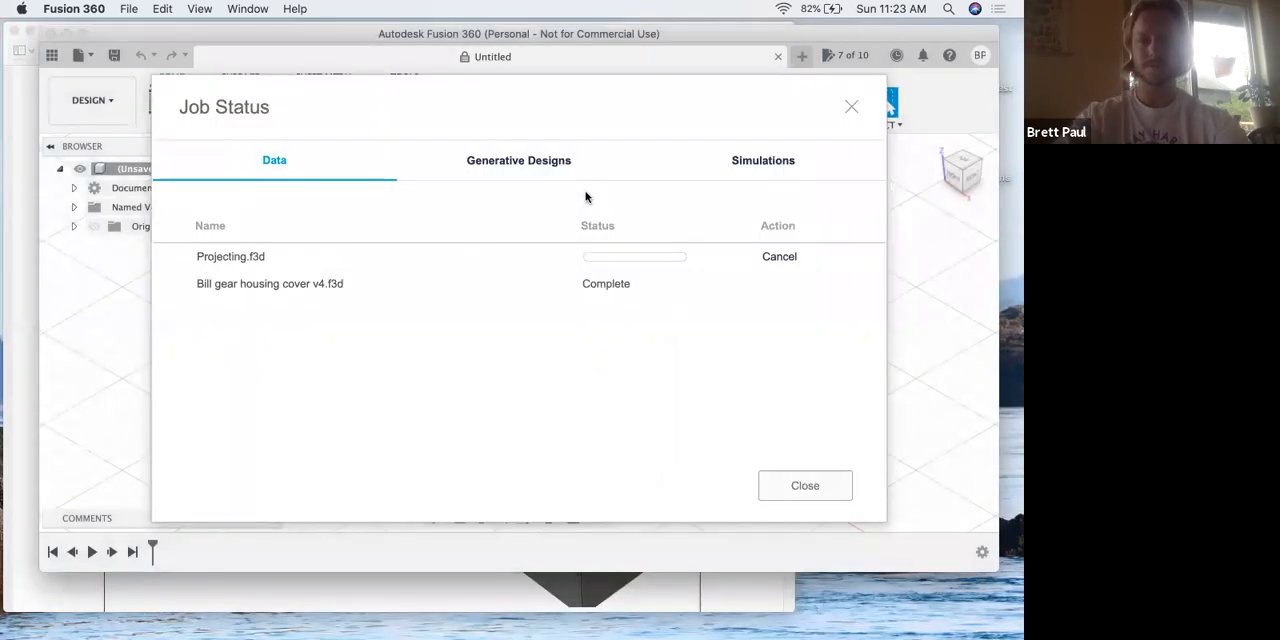
mouse_move(736, 388)
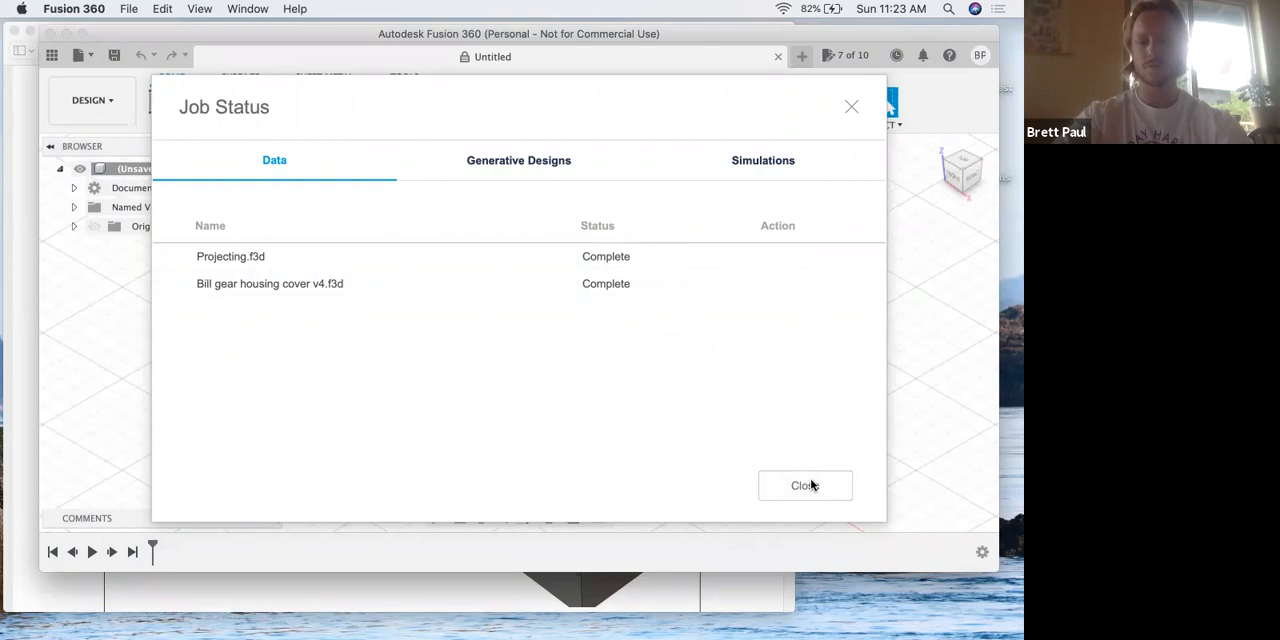
left_click(804, 484)
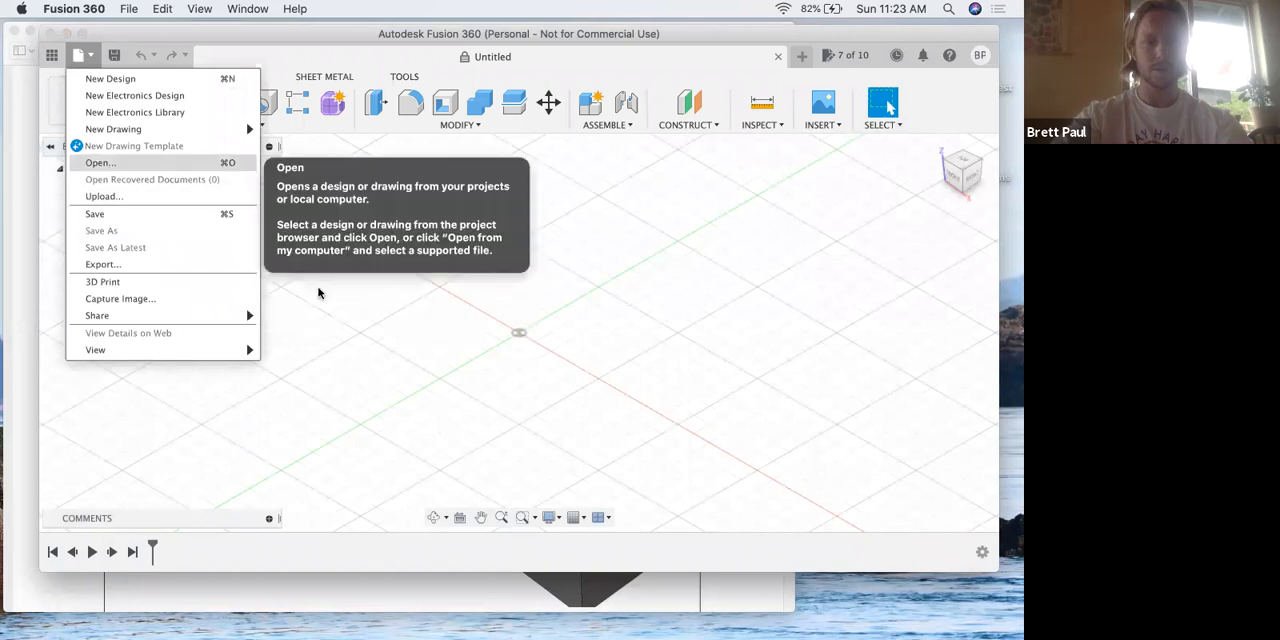
Open the Projecting design from the Intro to 3D Modeling project.
left_click(100, 162)
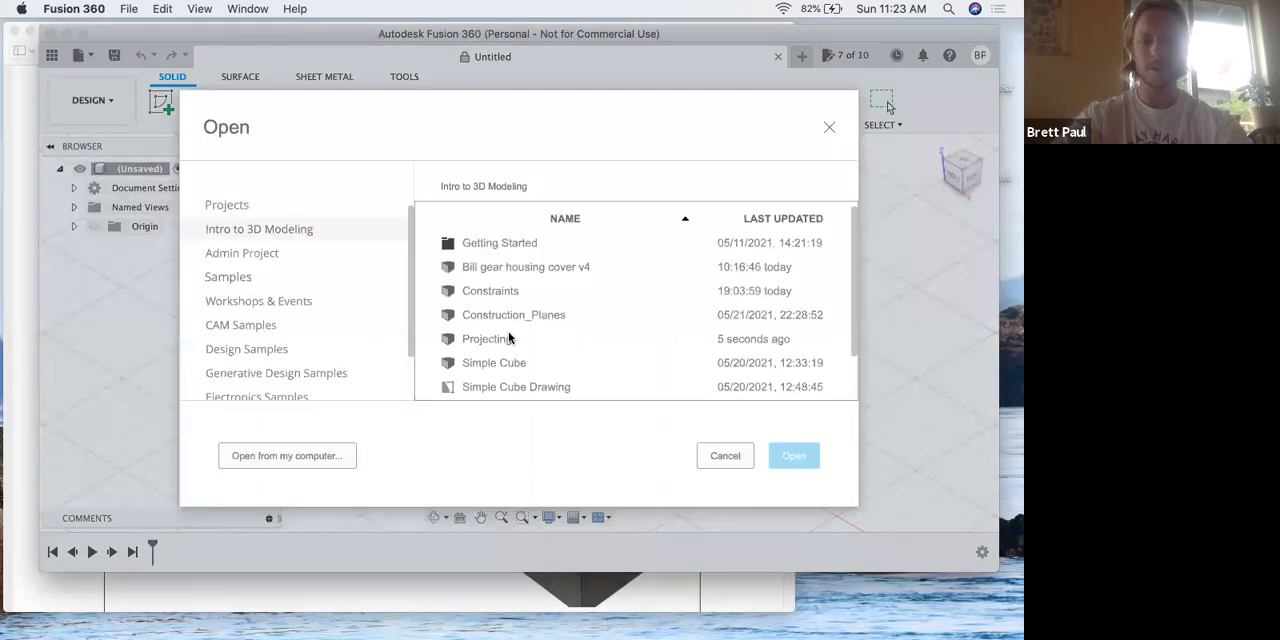
left_click(792, 456)
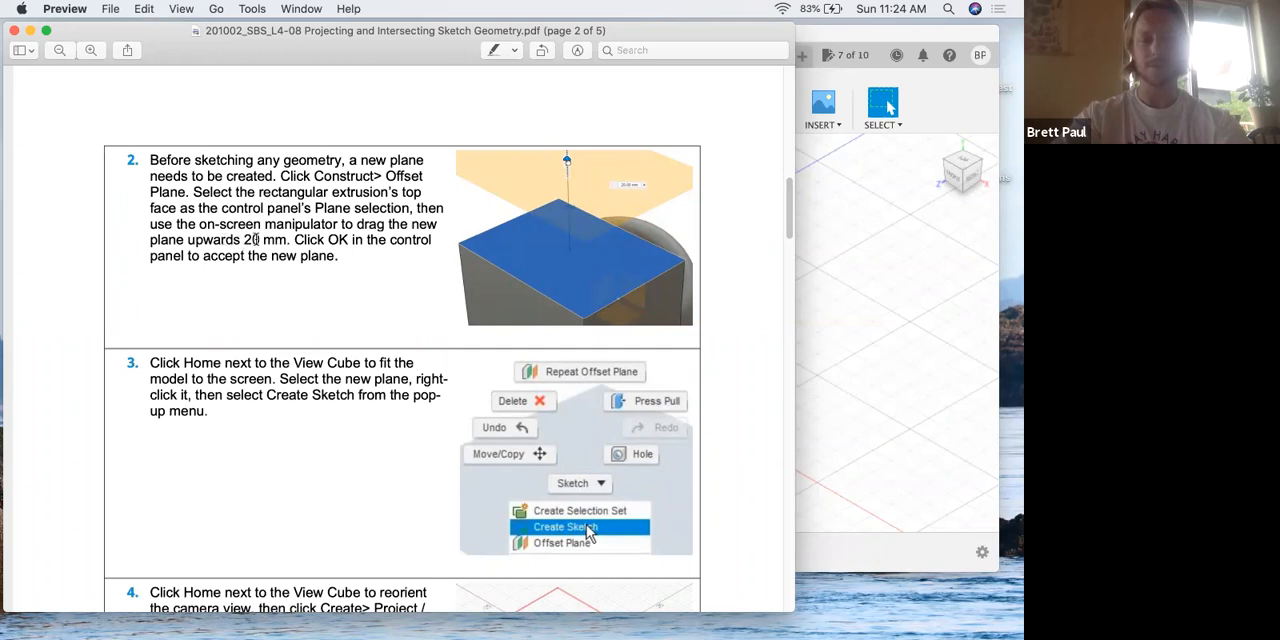
mouse_move(628, 192)
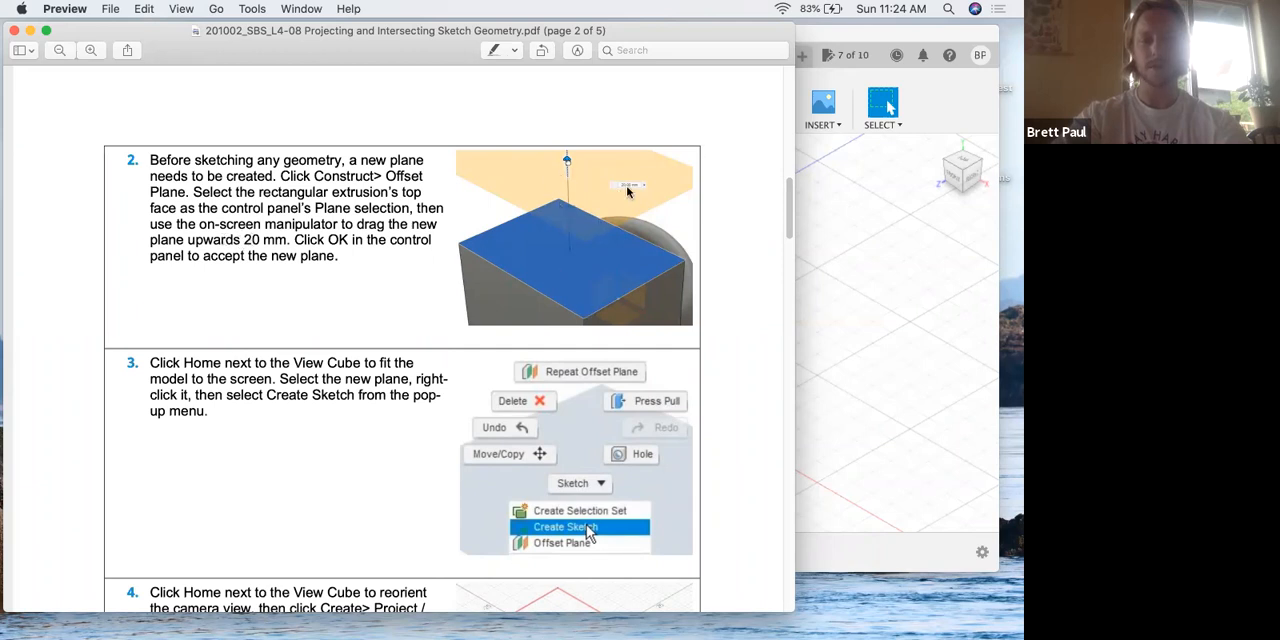
mouse_move(504, 220)
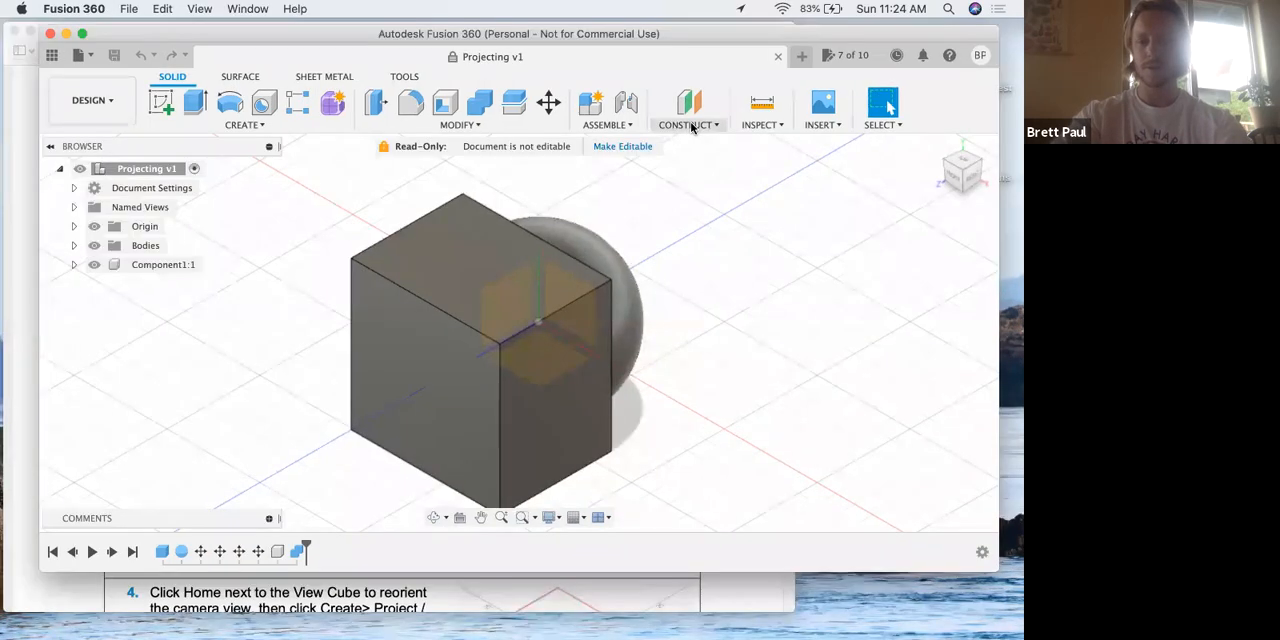
Start an offset plane from the cube's top face and drag it up to about 20 mm.
left_click(688, 110)
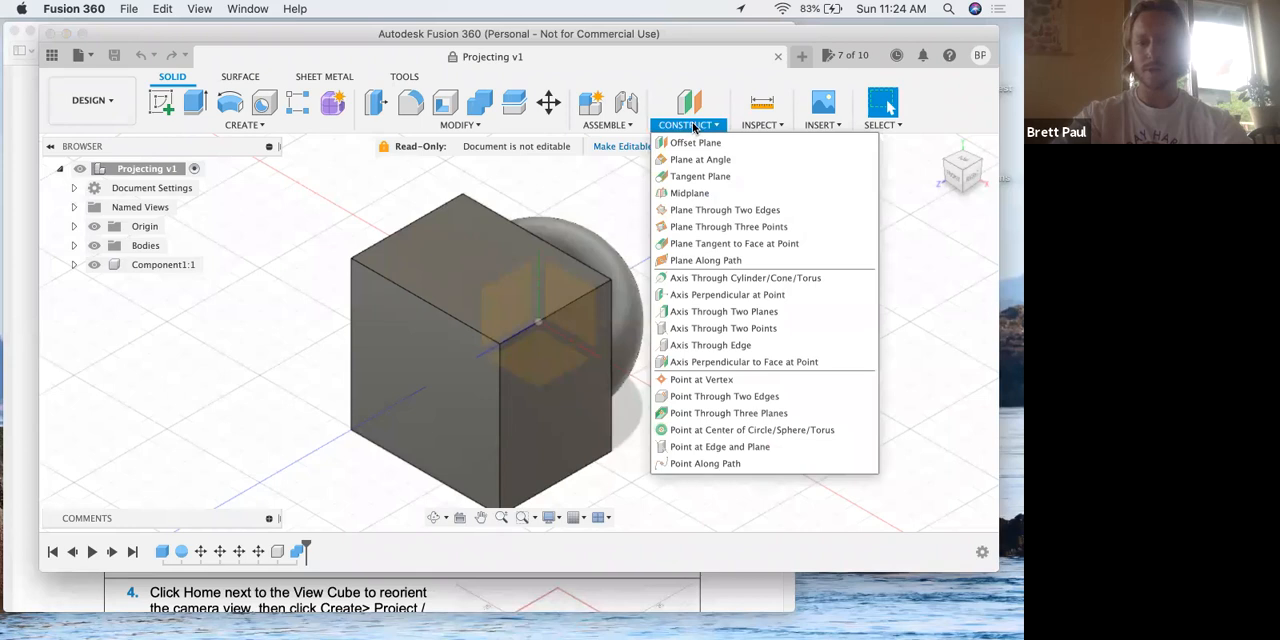
mouse_move(696, 142)
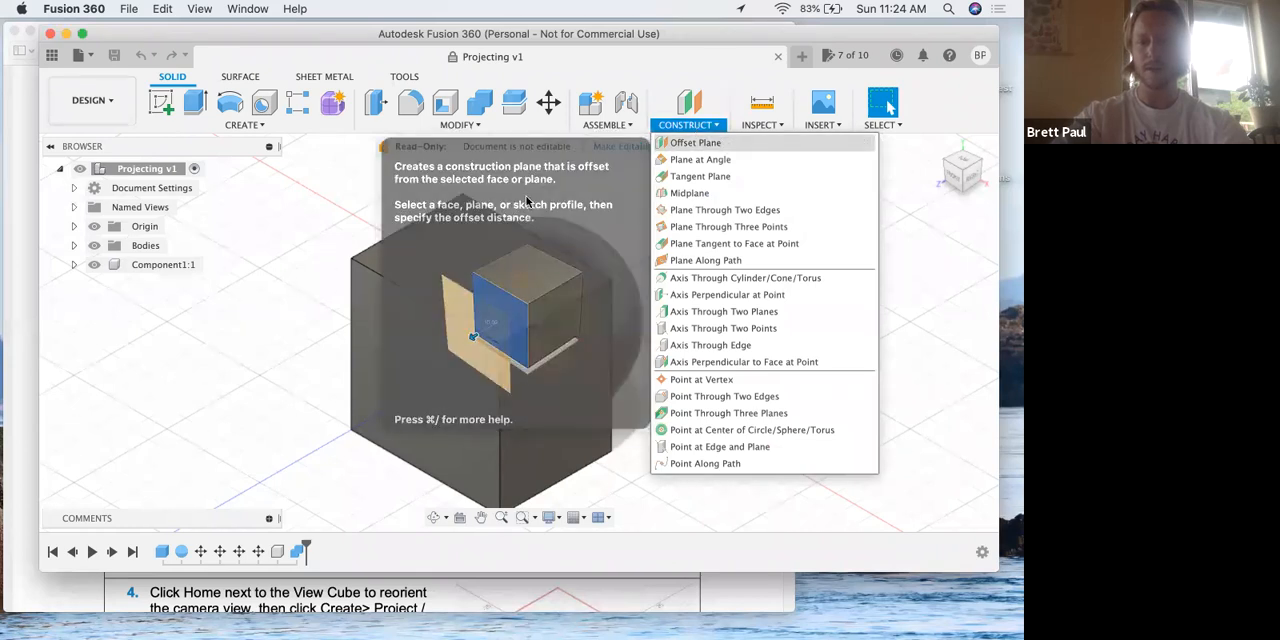
left_click(692, 142)
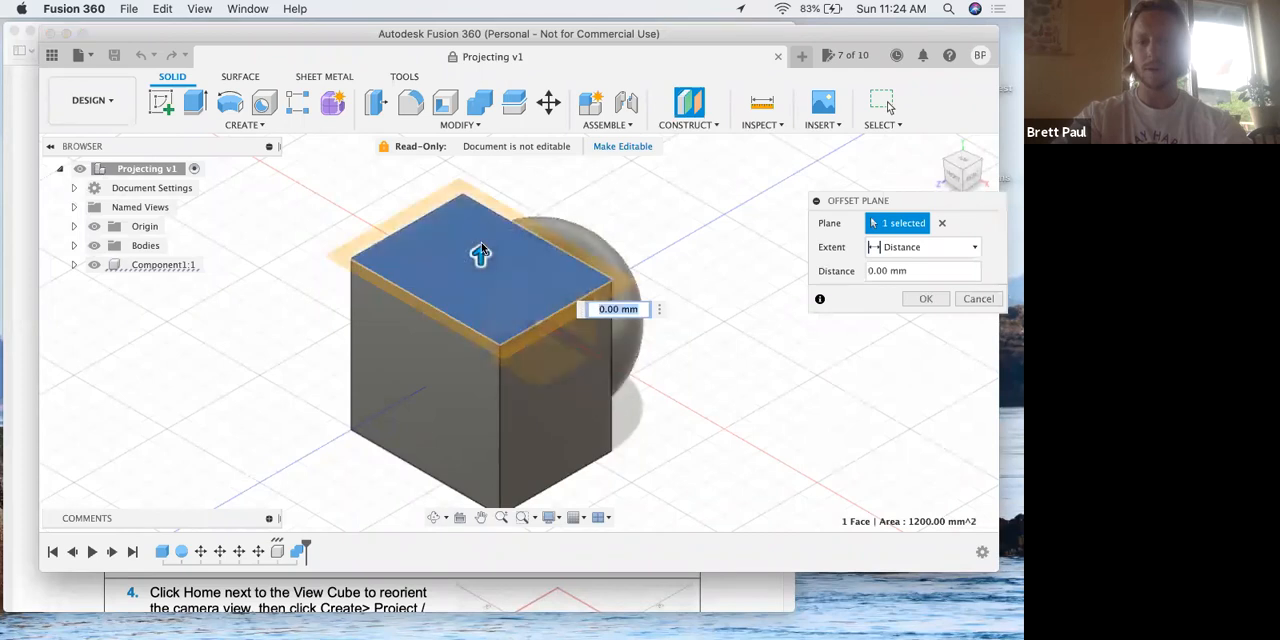
mouse_move(924, 184)
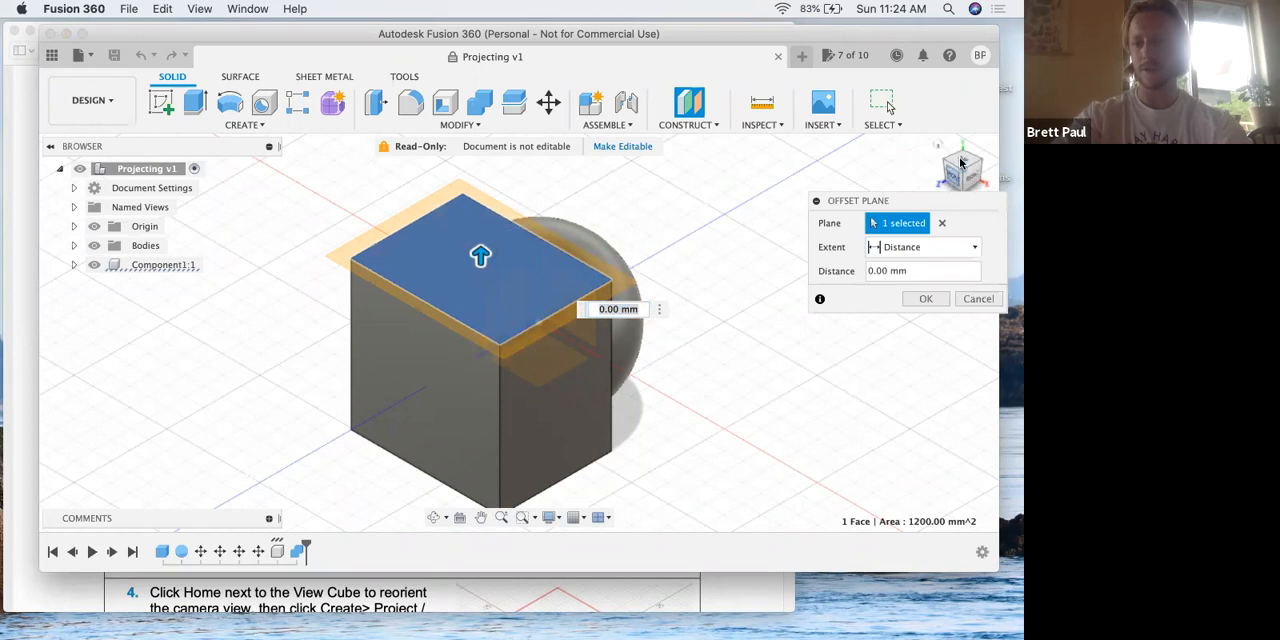
mouse_move(908, 38)
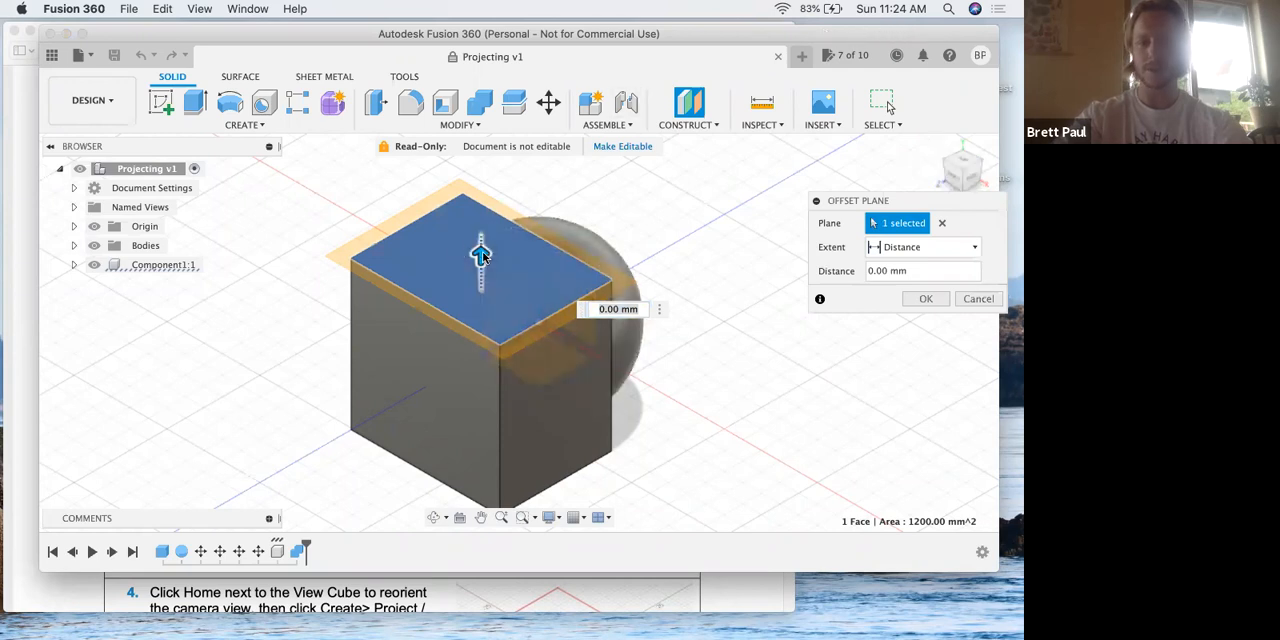
left_click_drag(480, 256, 480, 168)
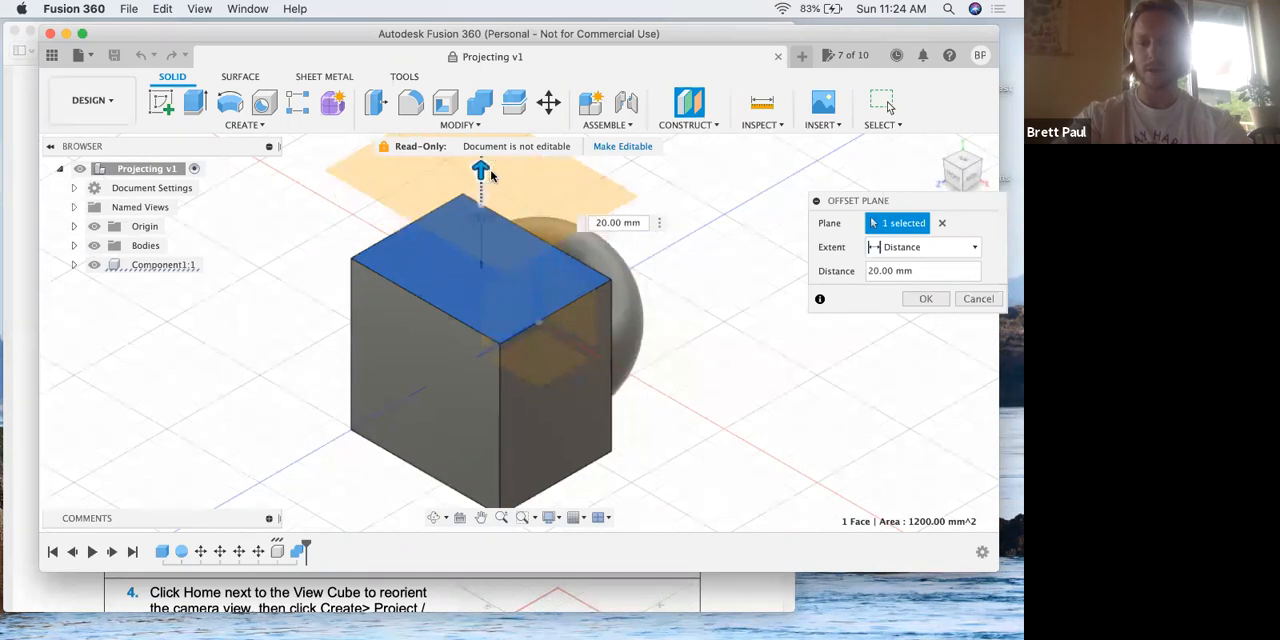
left_click_drag(480, 176, 480, 236)
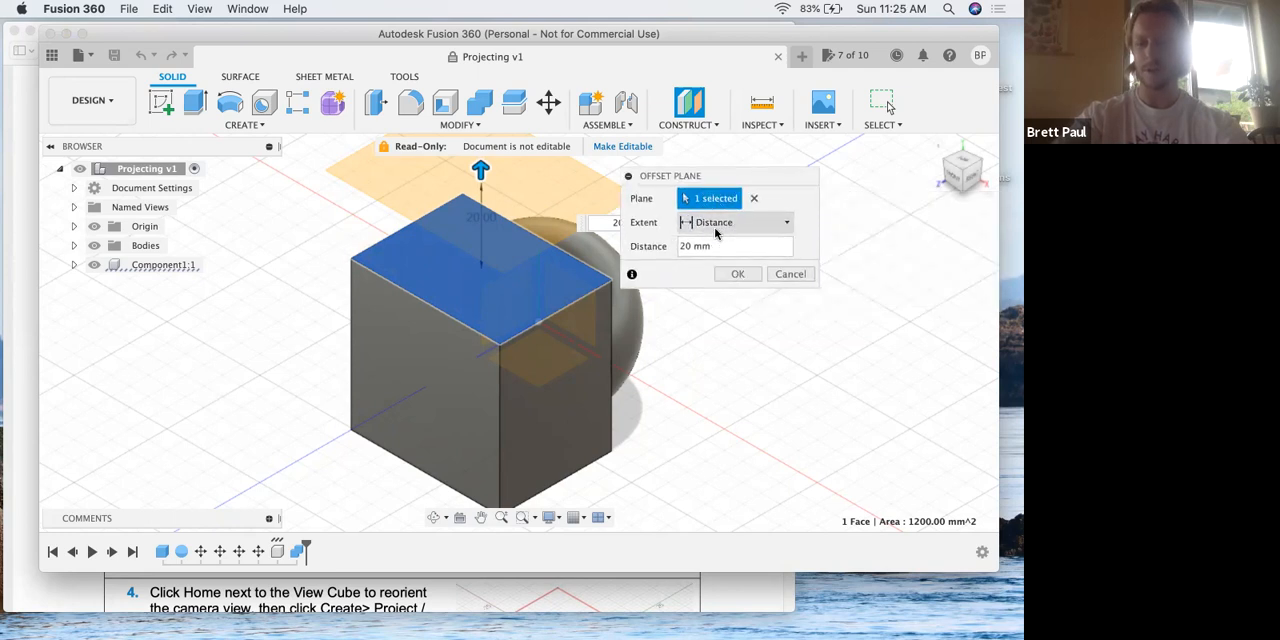
Try the To Object extent, then return the offset plane to a 20 mm Distance extent.
left_click(736, 222)
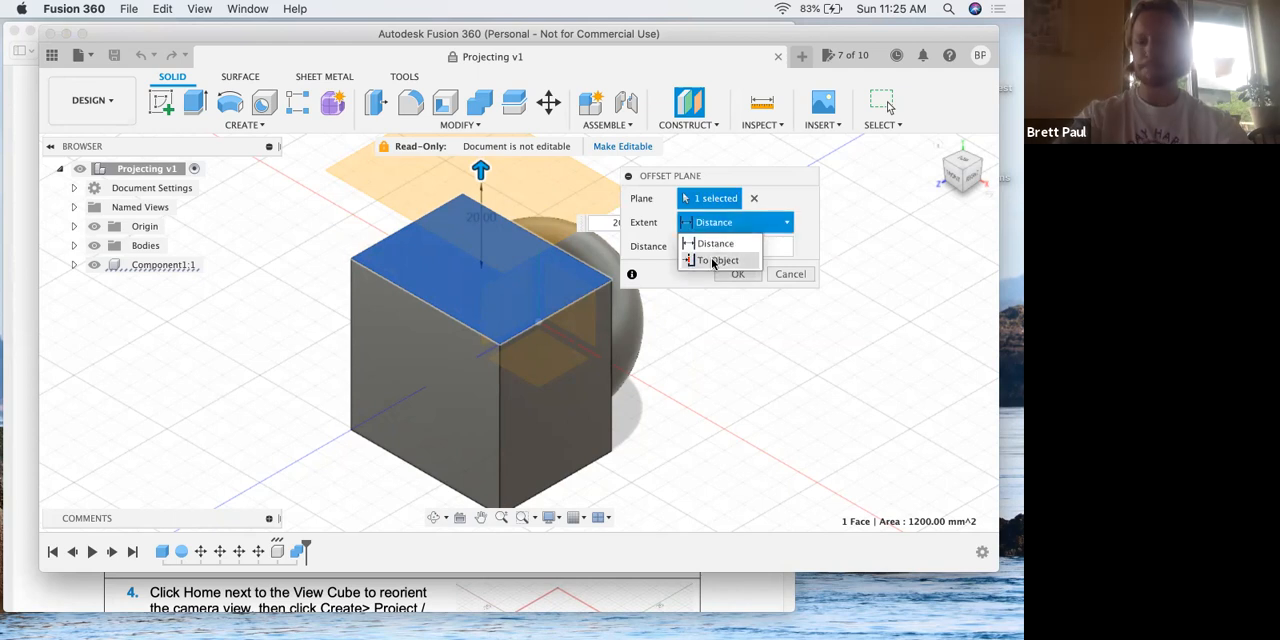
left_click(720, 260)
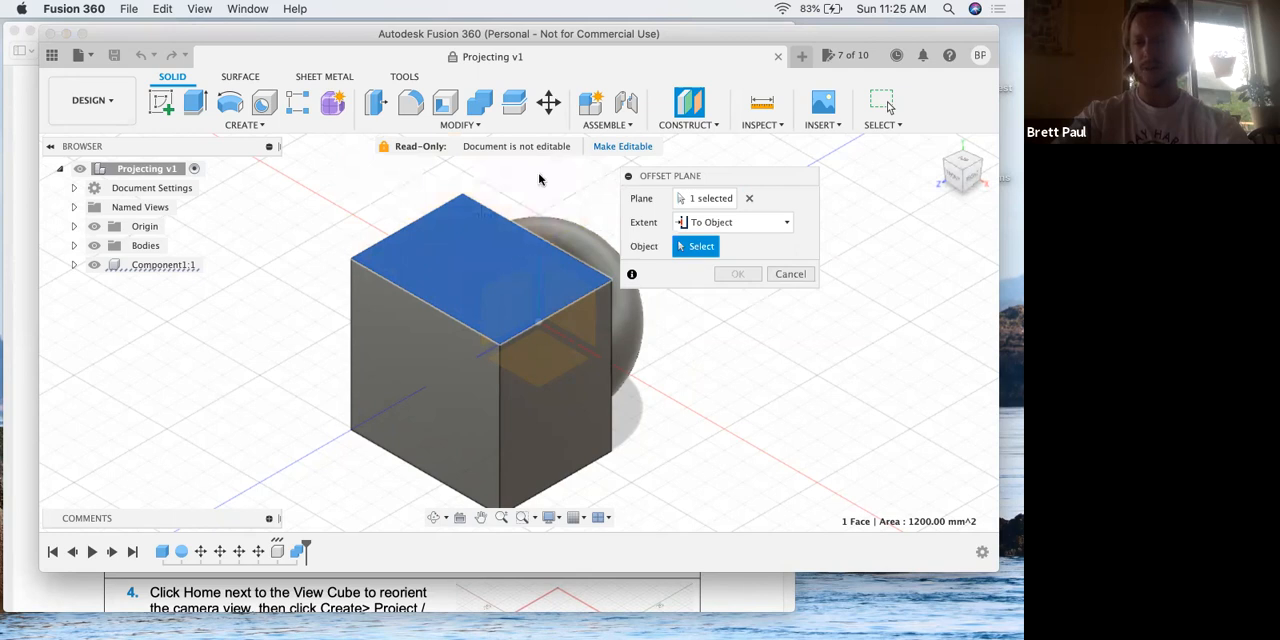
mouse_move(524, 178)
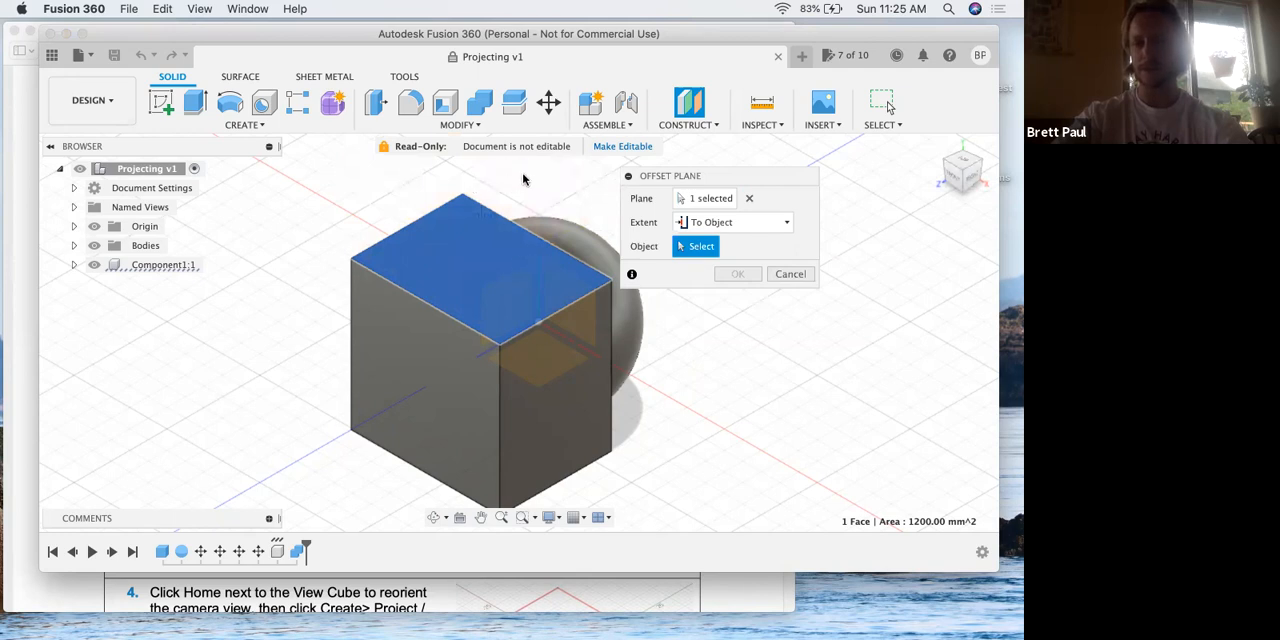
mouse_move(540, 480)
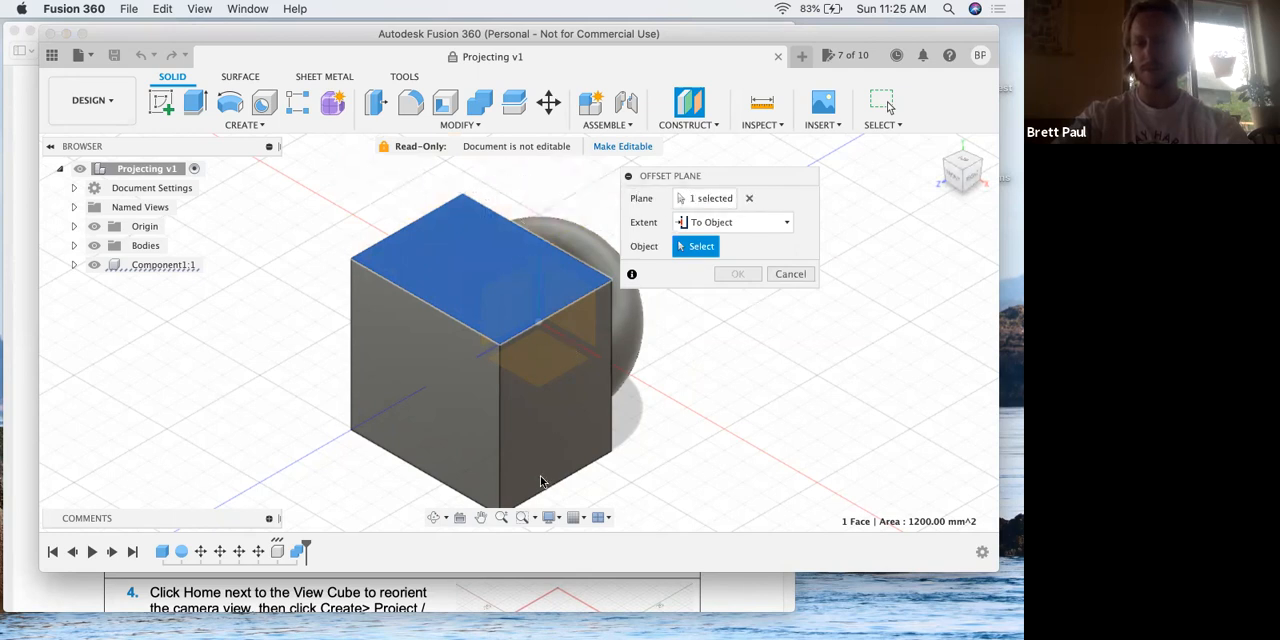
mouse_move(346, 346)
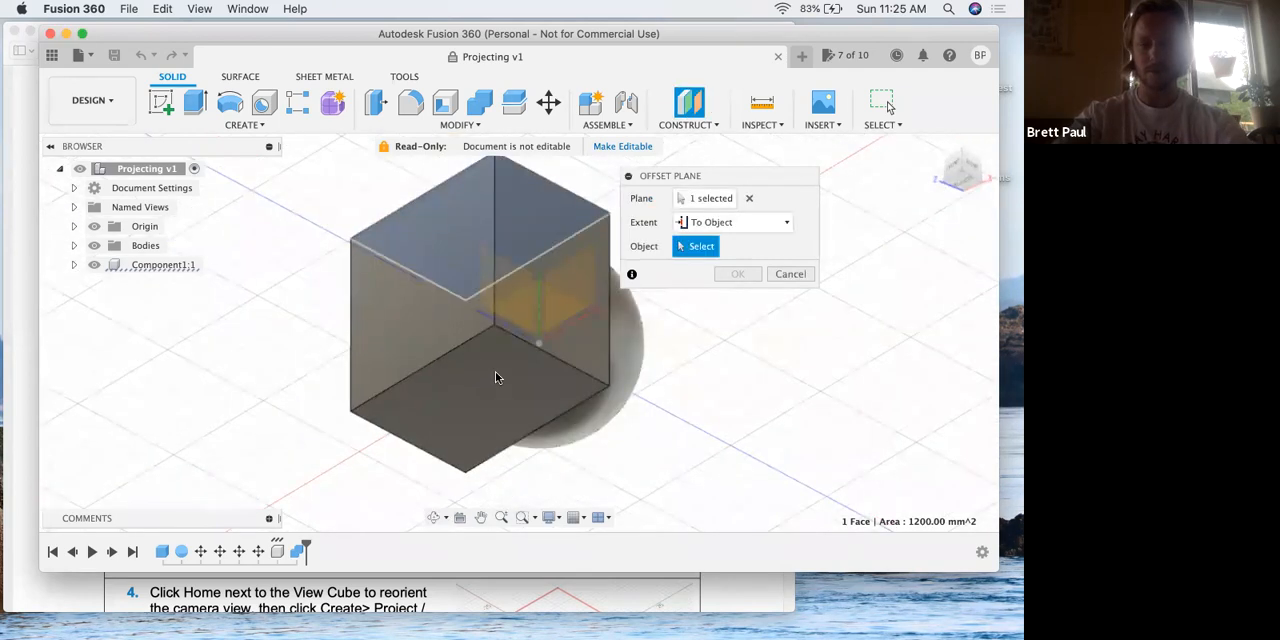
mouse_move(528, 370)
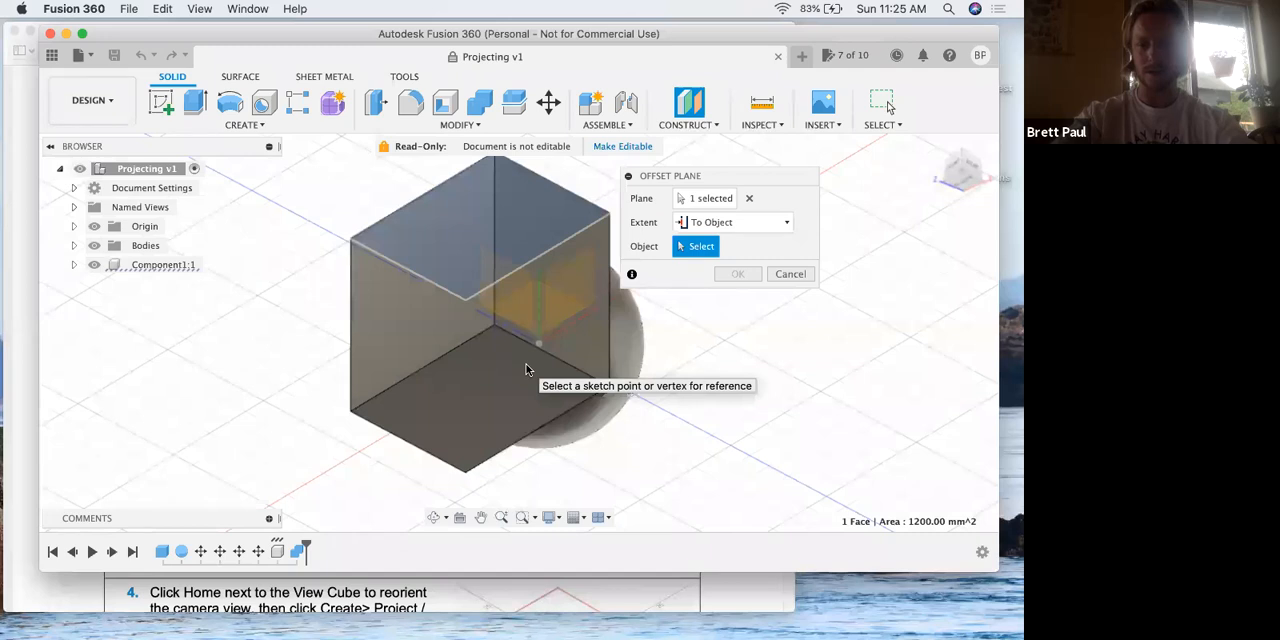
mouse_move(490, 388)
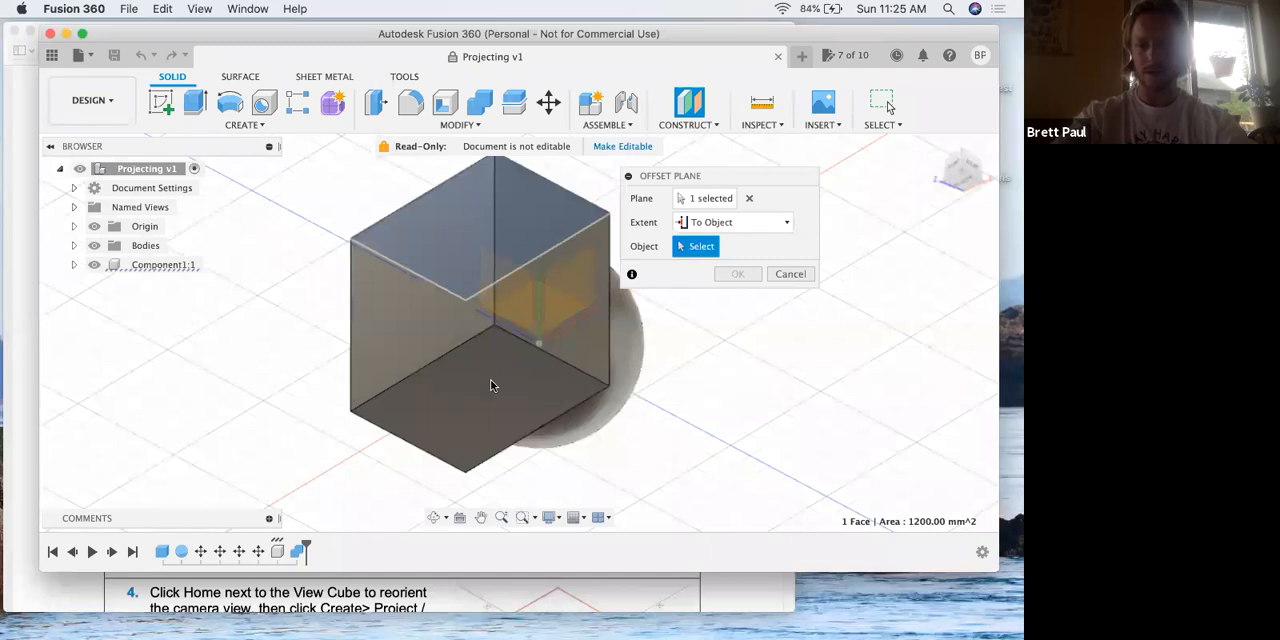
mouse_move(416, 264)
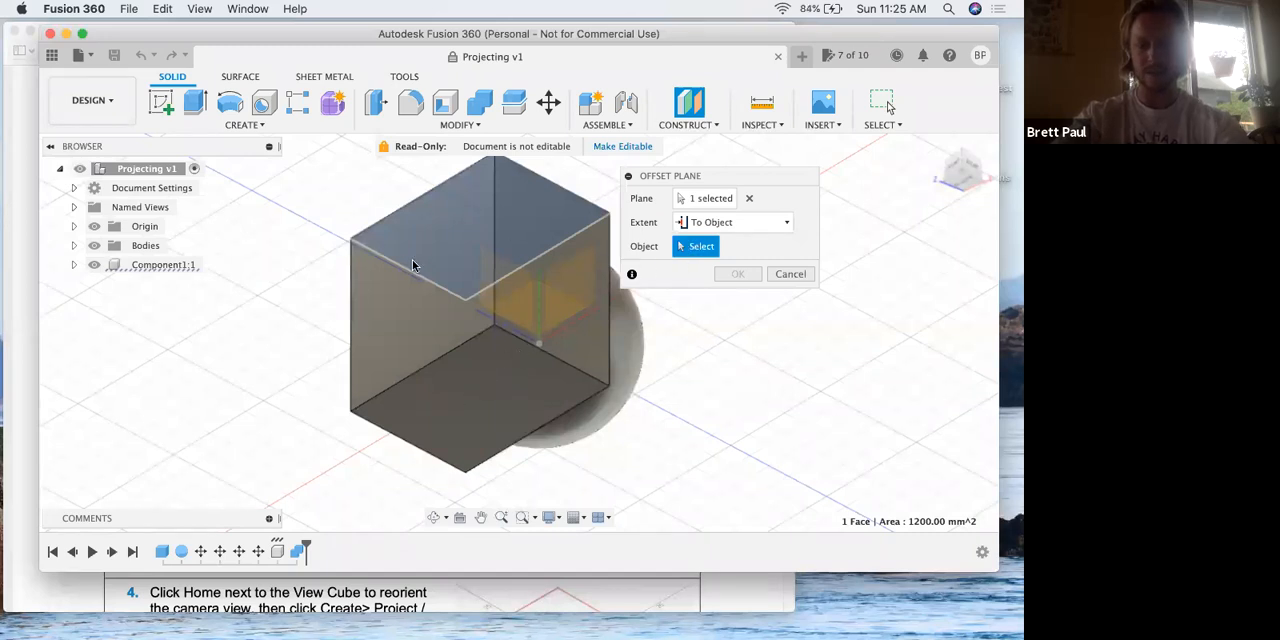
mouse_move(472, 272)
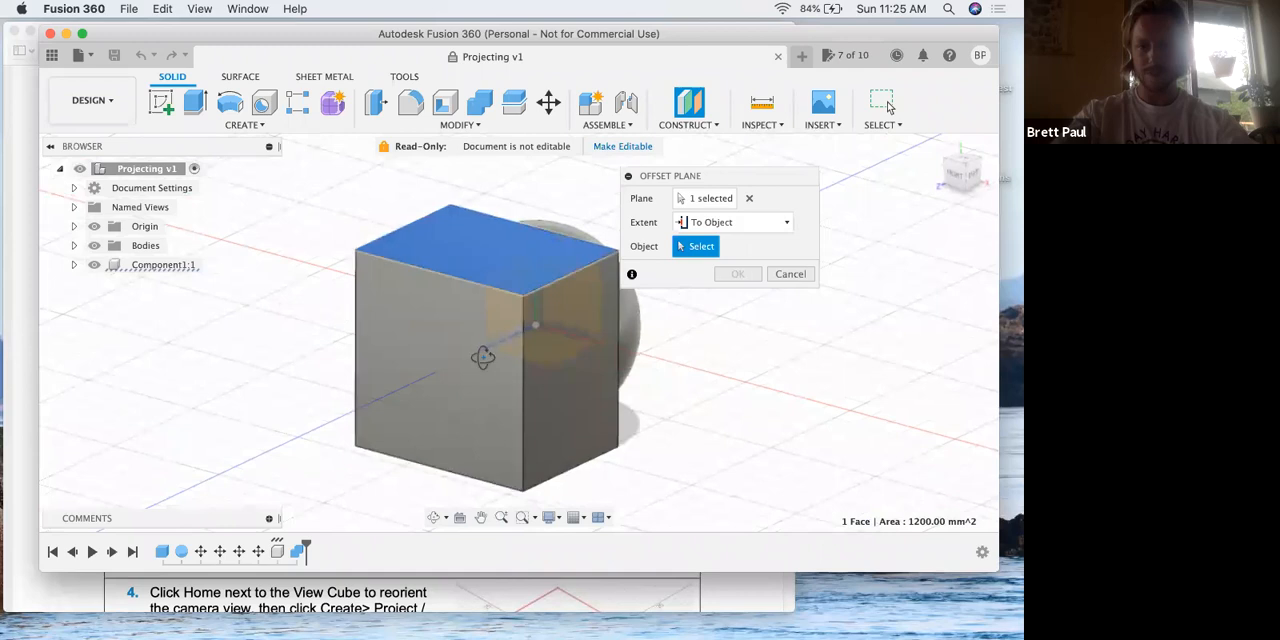
left_click(736, 222)
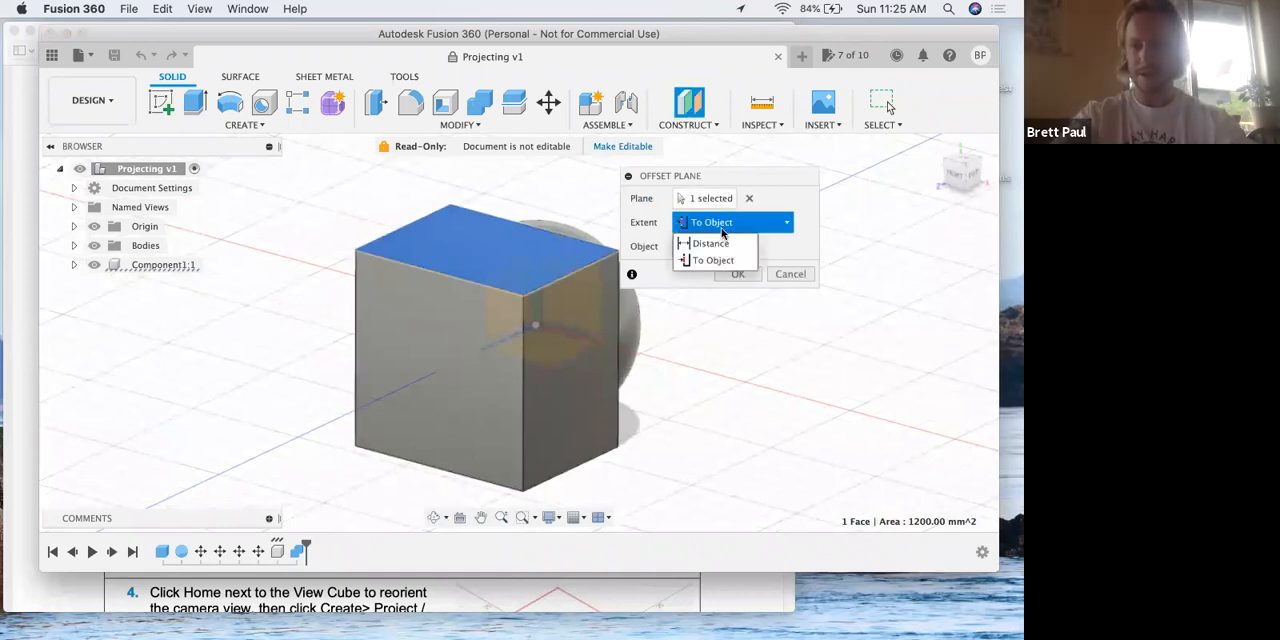
left_click(708, 244)
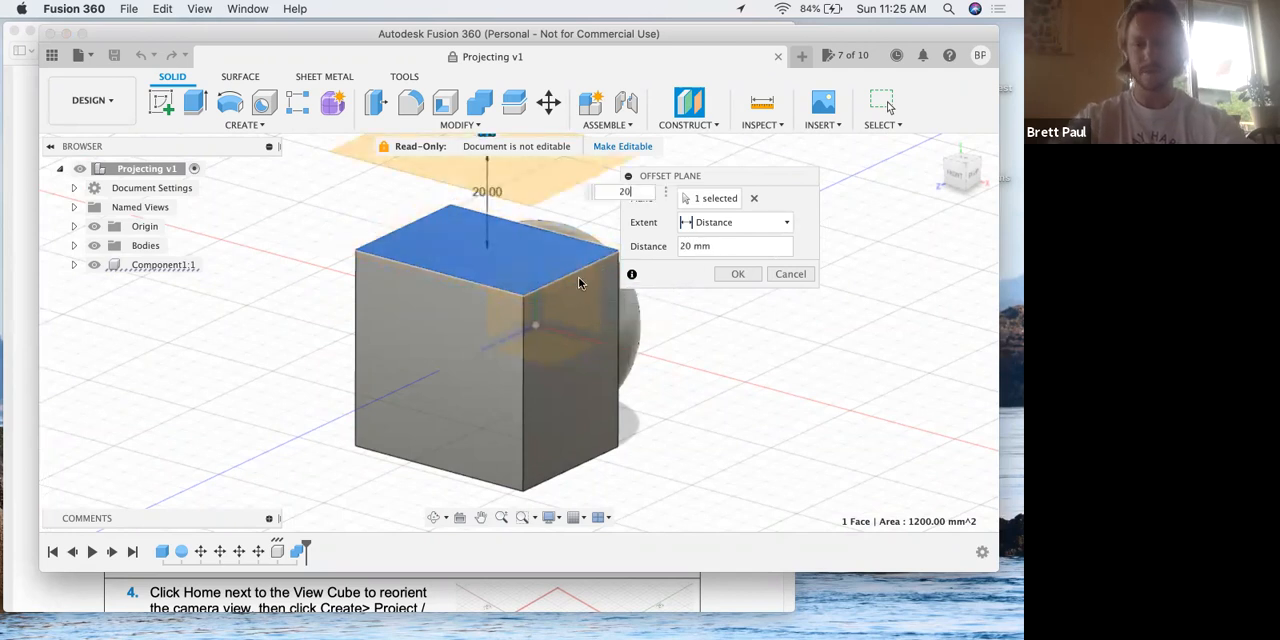
Confirm the 20 mm offset plane above the cube's top face.
left_click(736, 272)
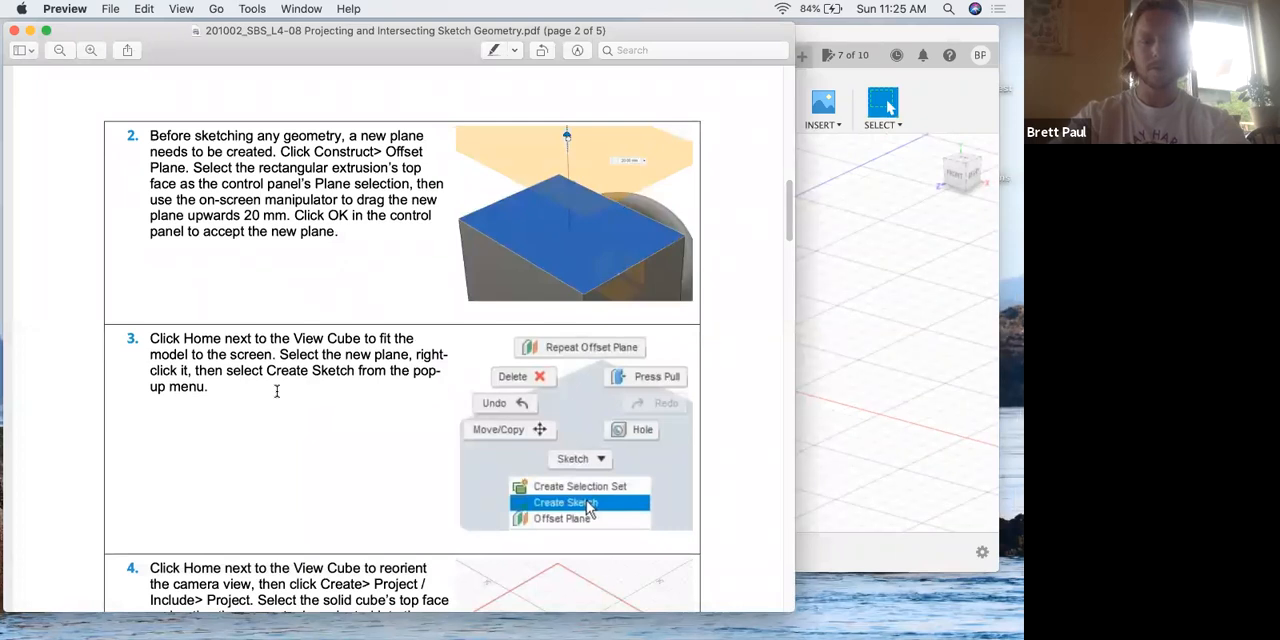
mouse_move(770, 372)
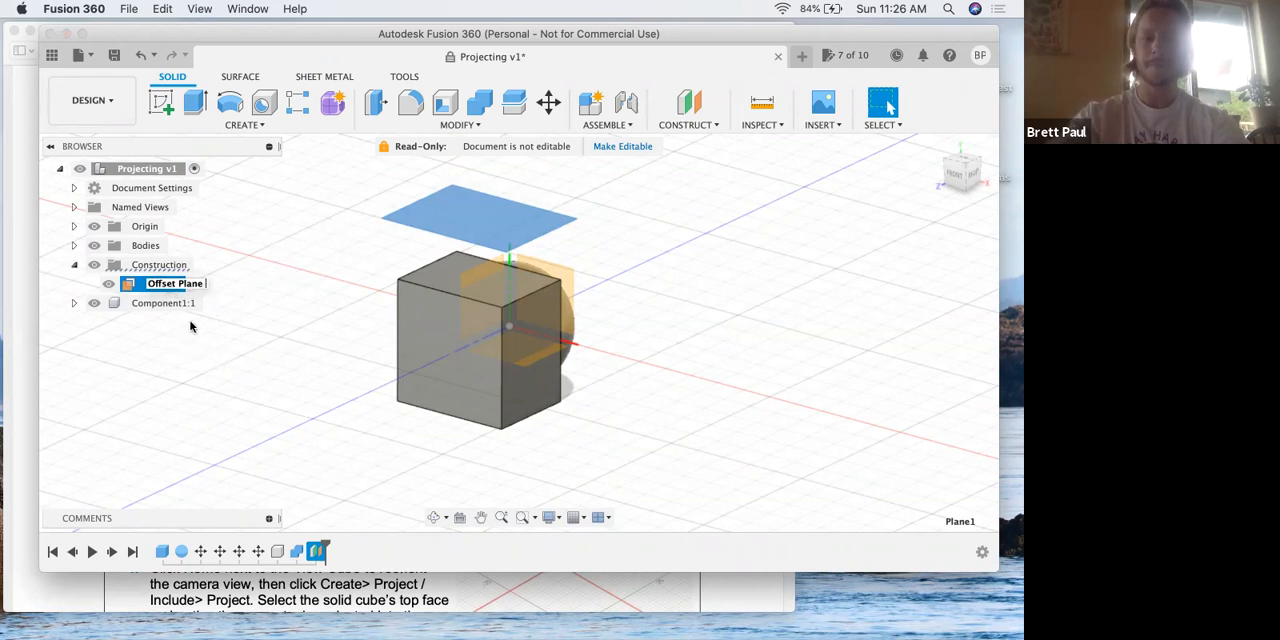
Create a new sketch on the offset plane via its right-click menu.
right_click(172, 284)
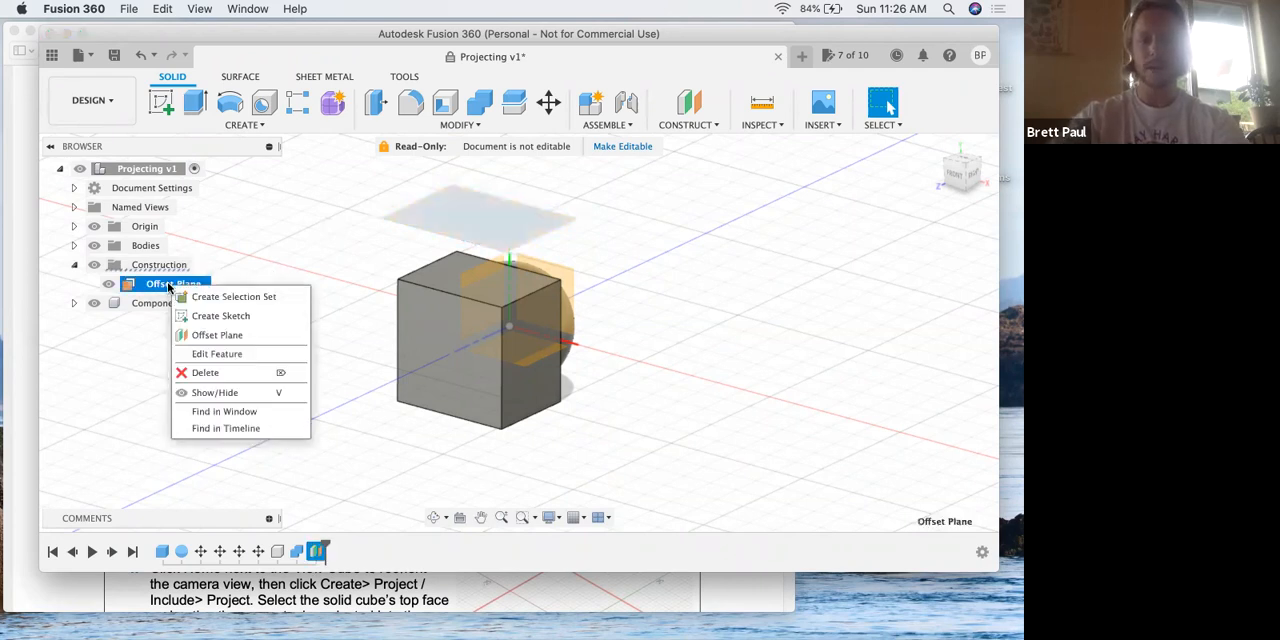
mouse_move(216, 316)
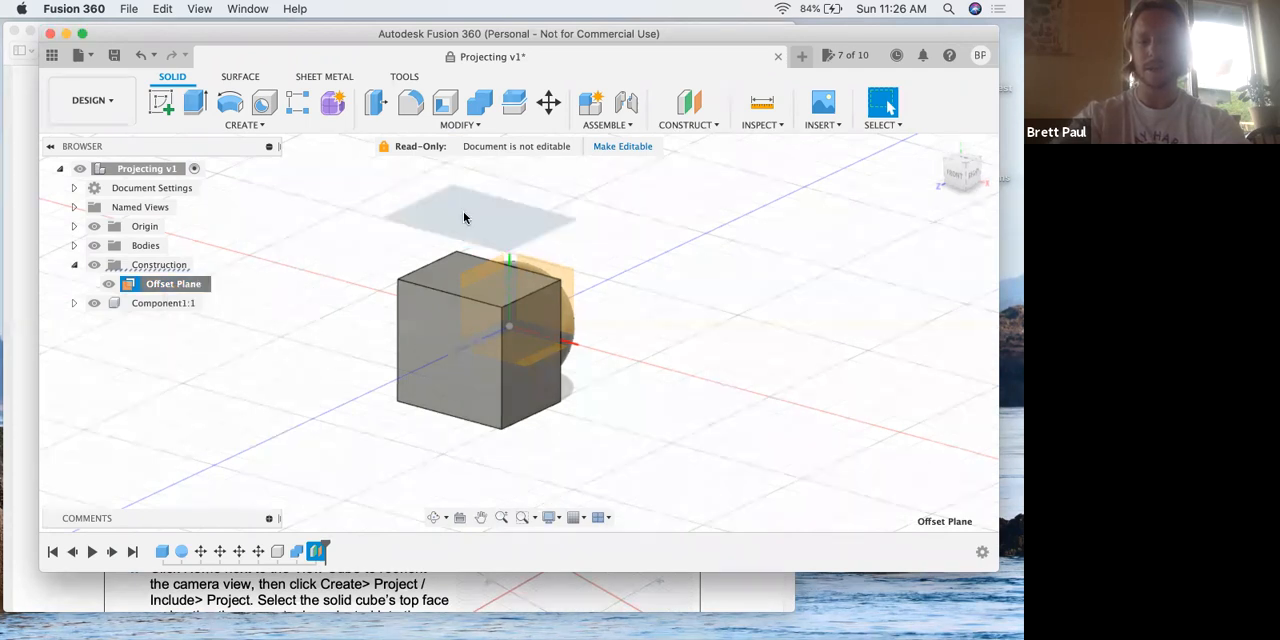
right_click(464, 216)
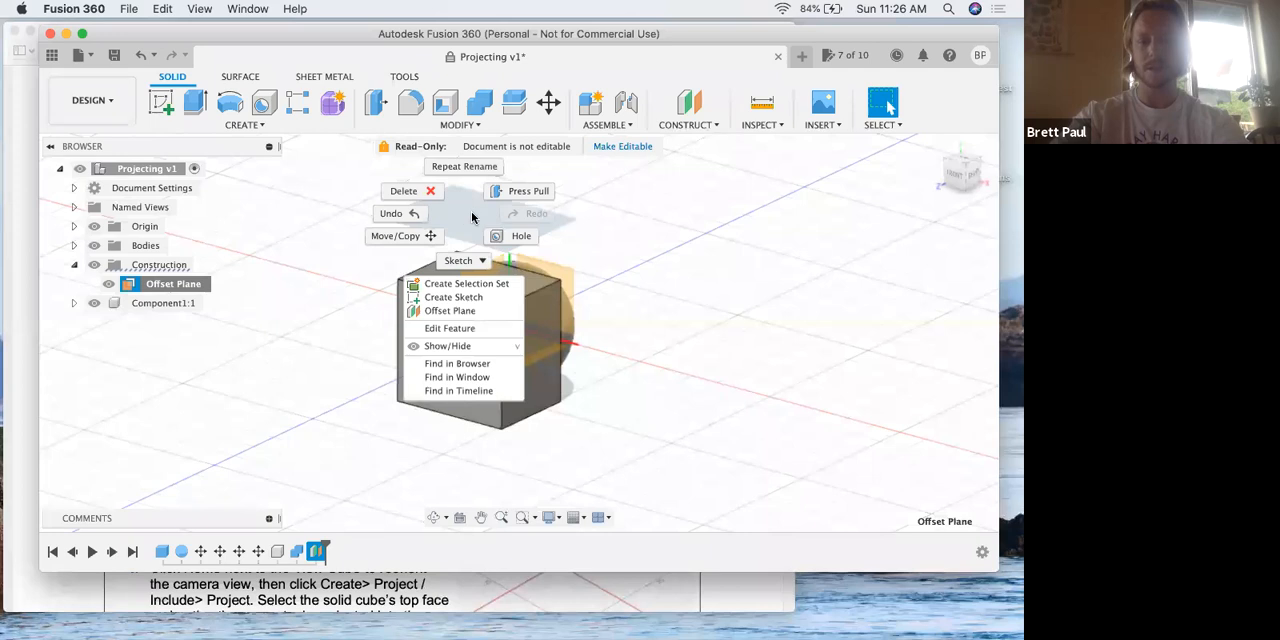
mouse_move(460, 296)
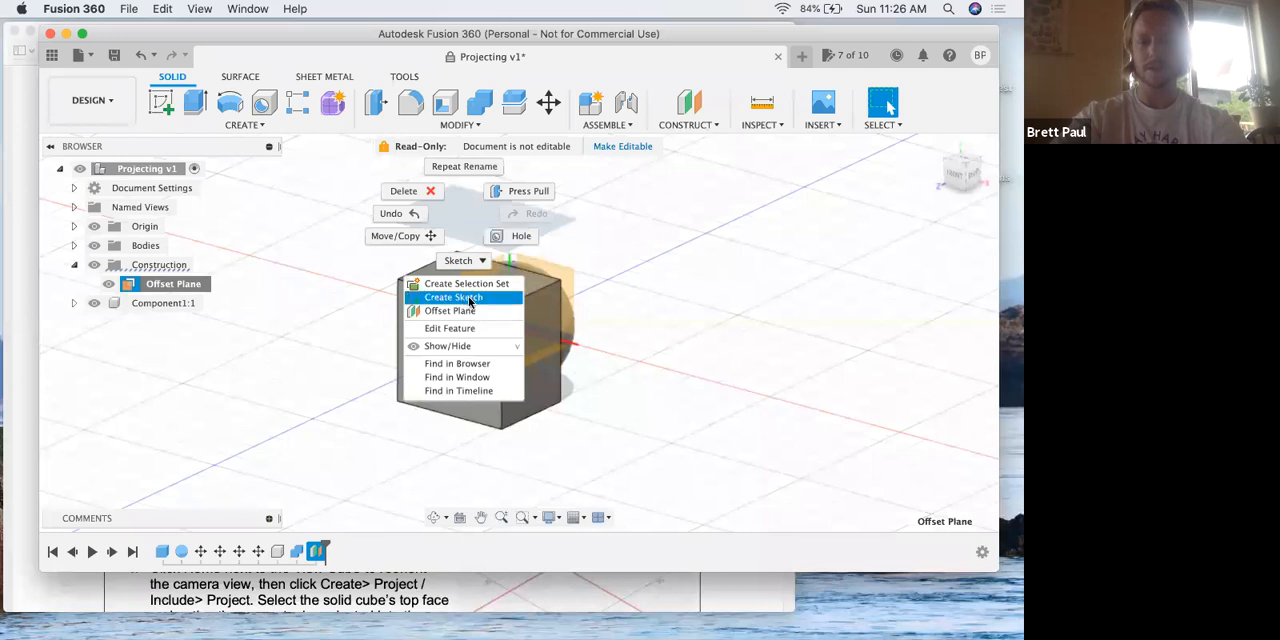
left_click(452, 296)
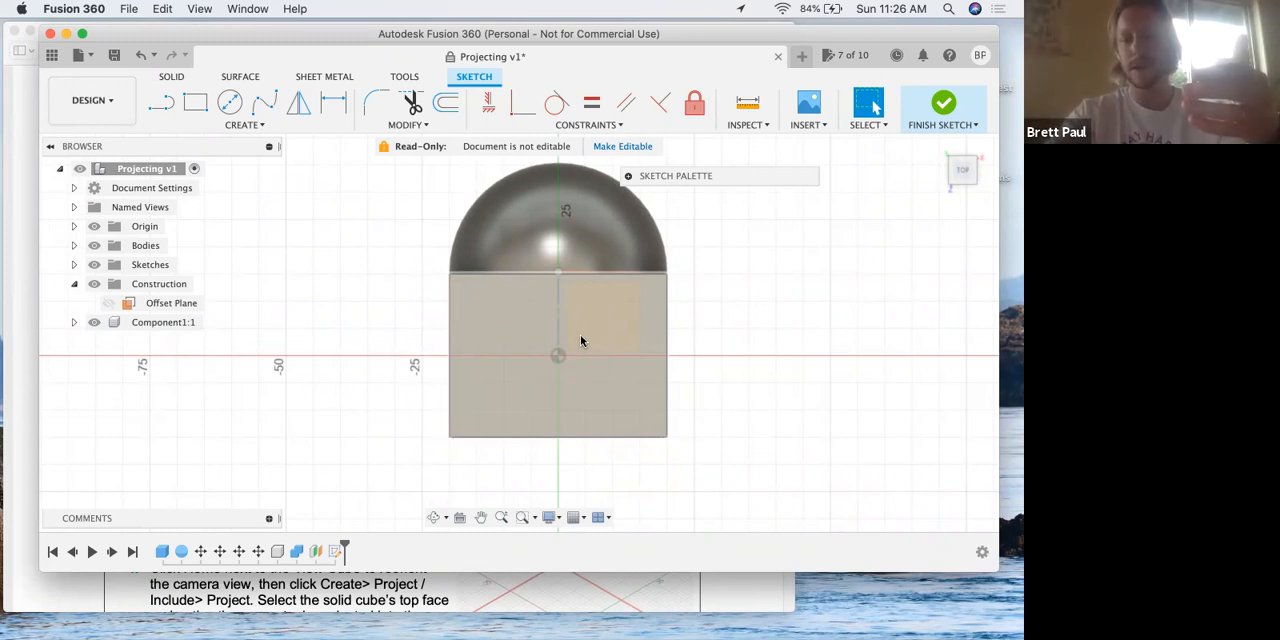
mouse_move(510, 236)
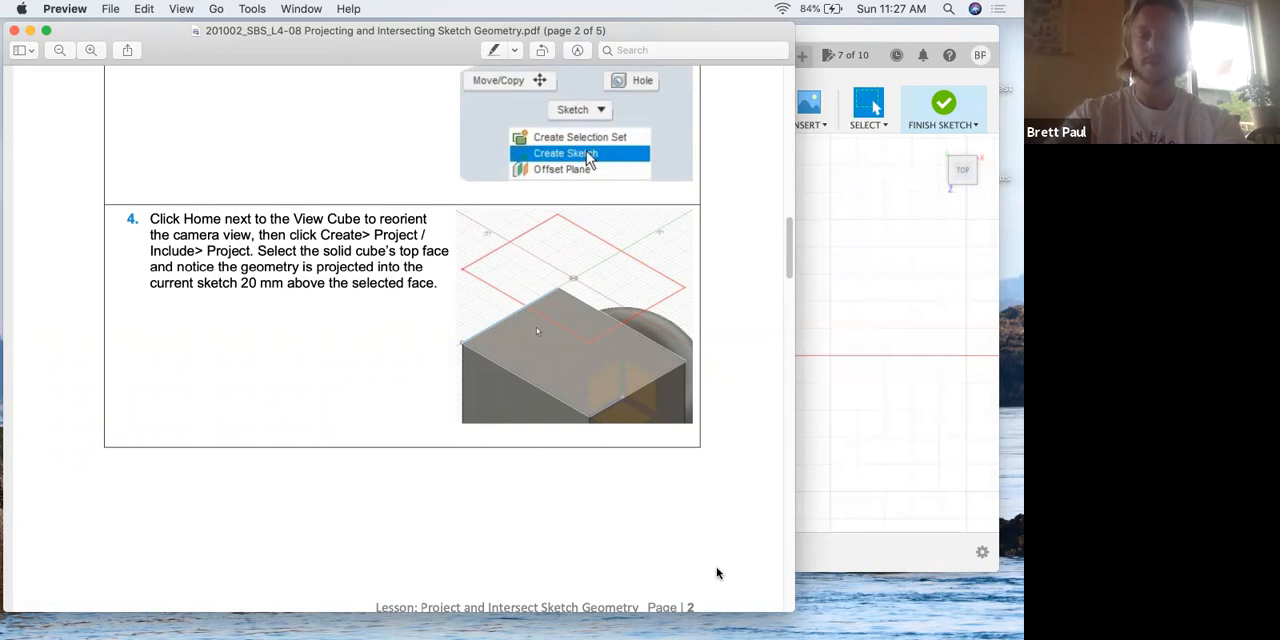
mouse_move(724, 590)
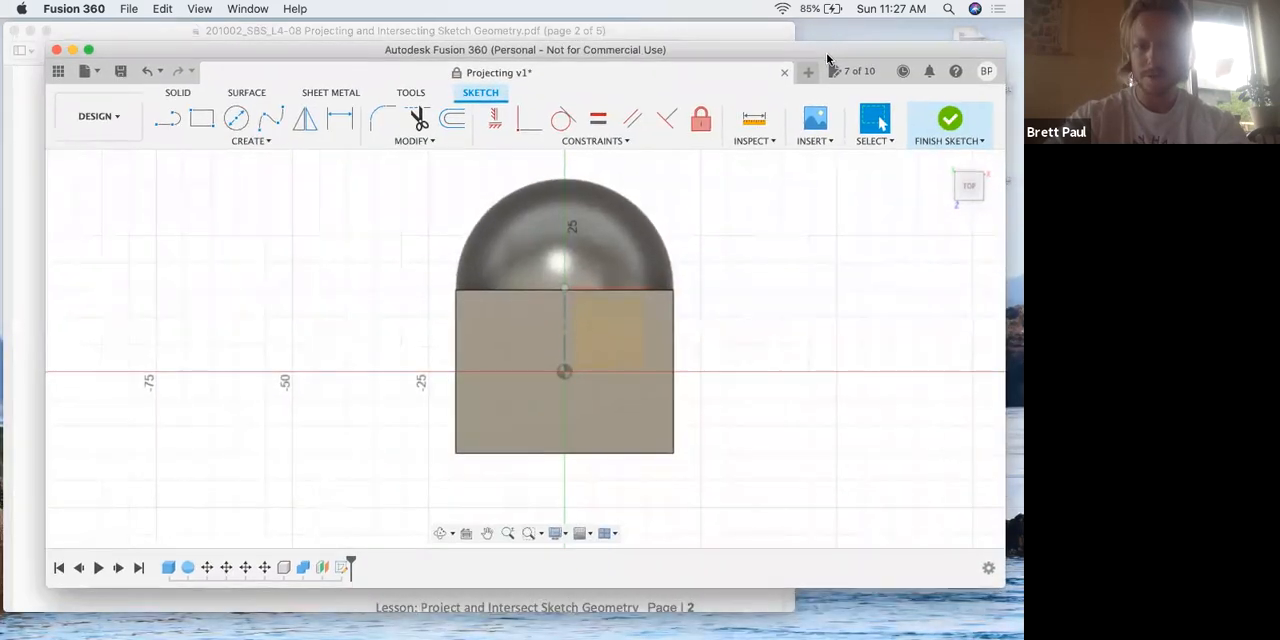
Use Project to bring the cube's top face into the offset-plane sketch.
left_click(250, 124)
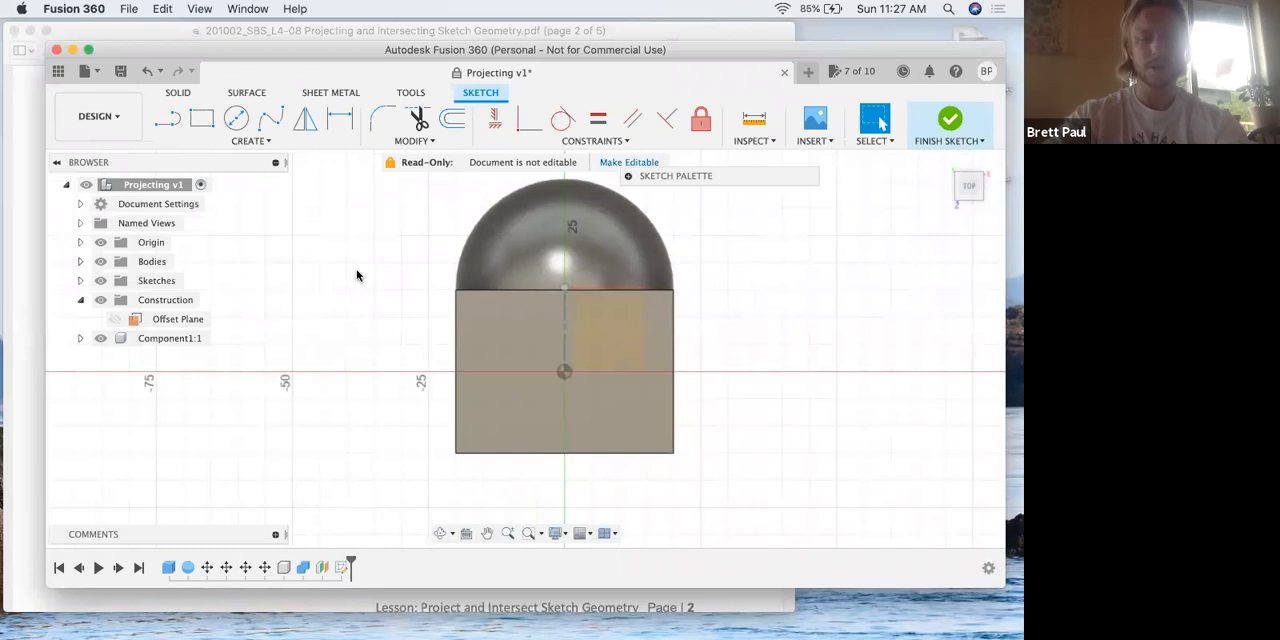
left_click(872, 120)
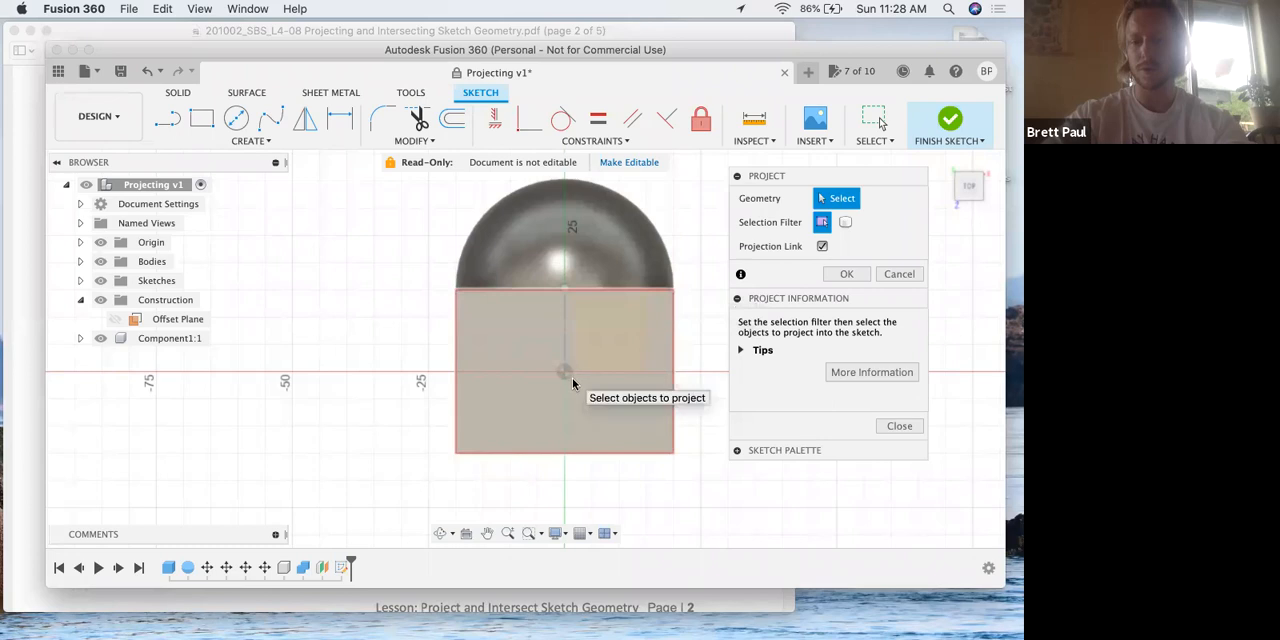
mouse_move(538, 350)
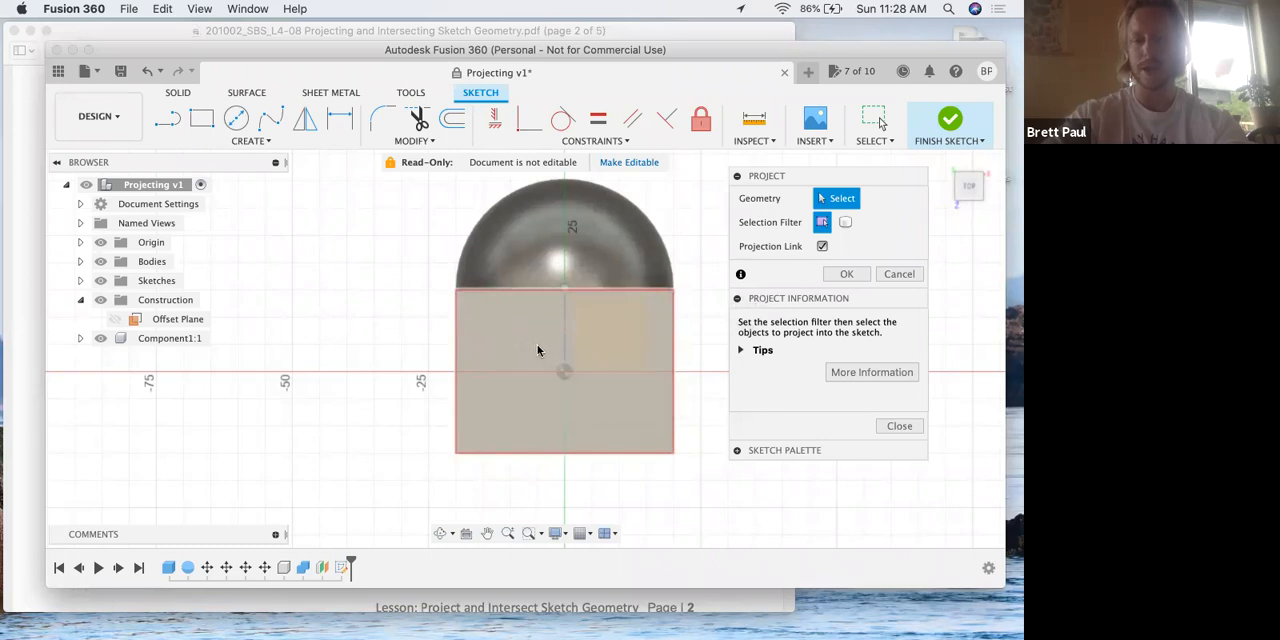
mouse_move(340, 264)
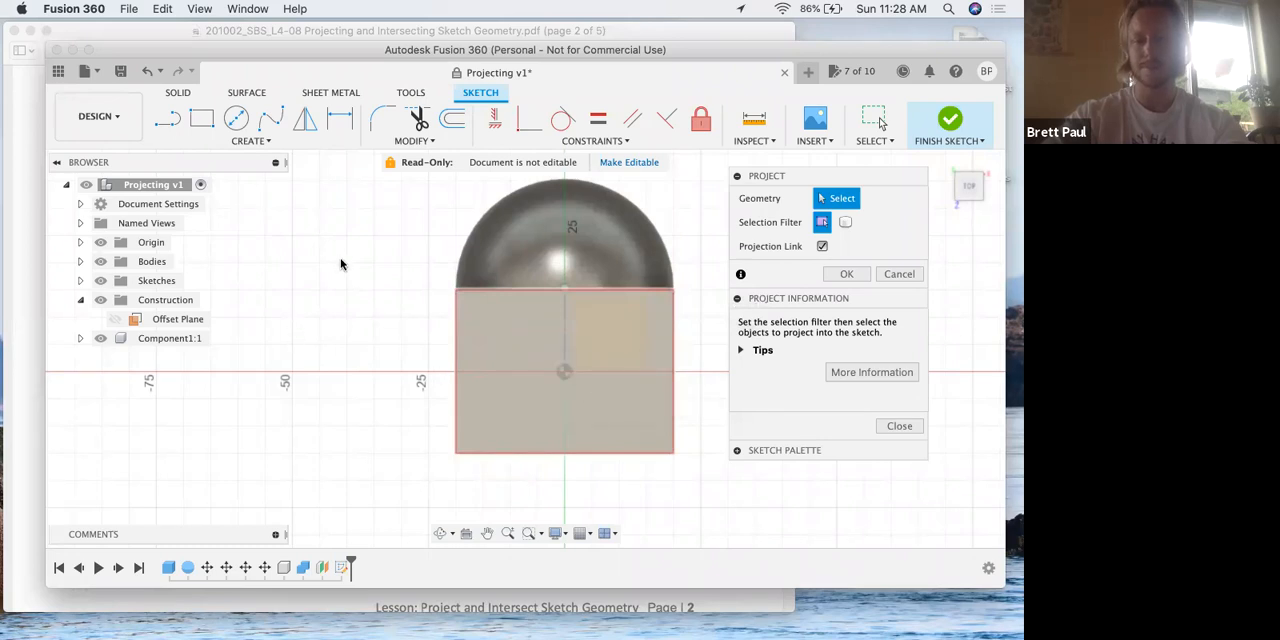
left_click(564, 376)
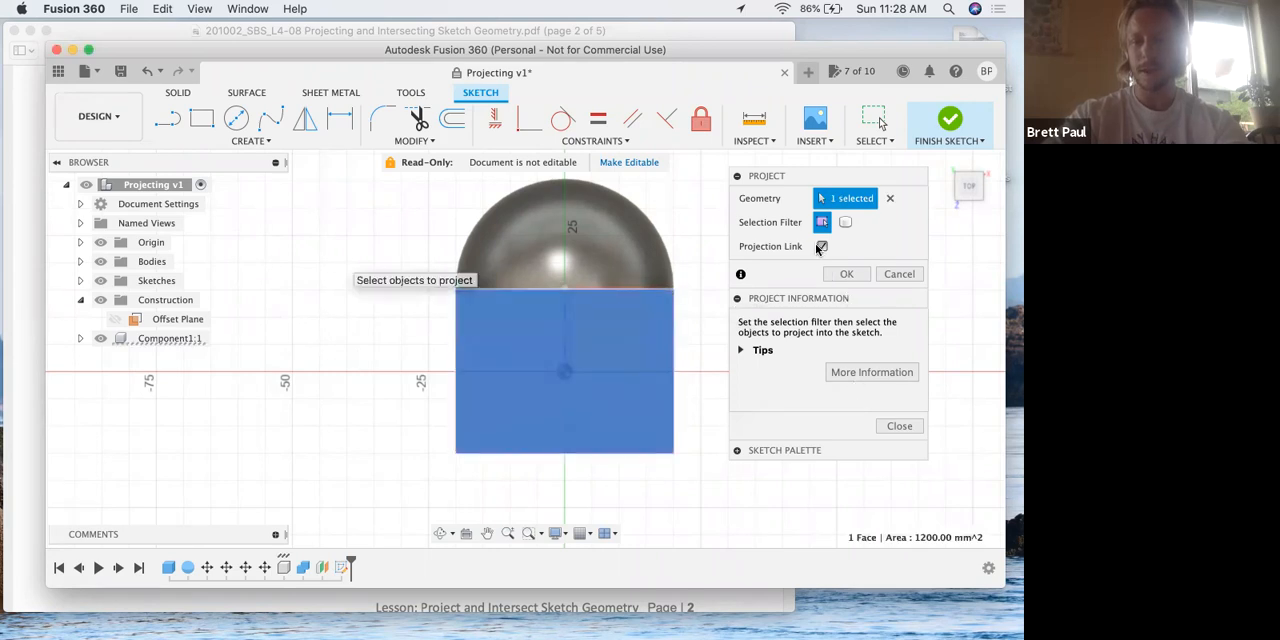
mouse_move(296, 312)
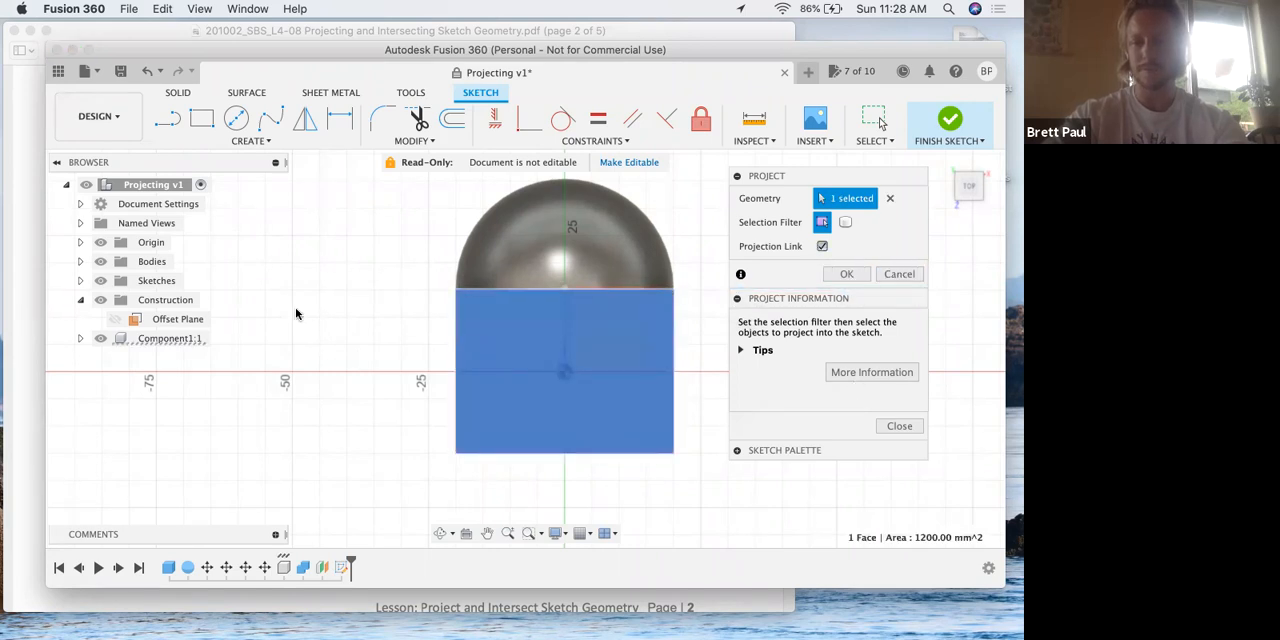
left_click(846, 272)
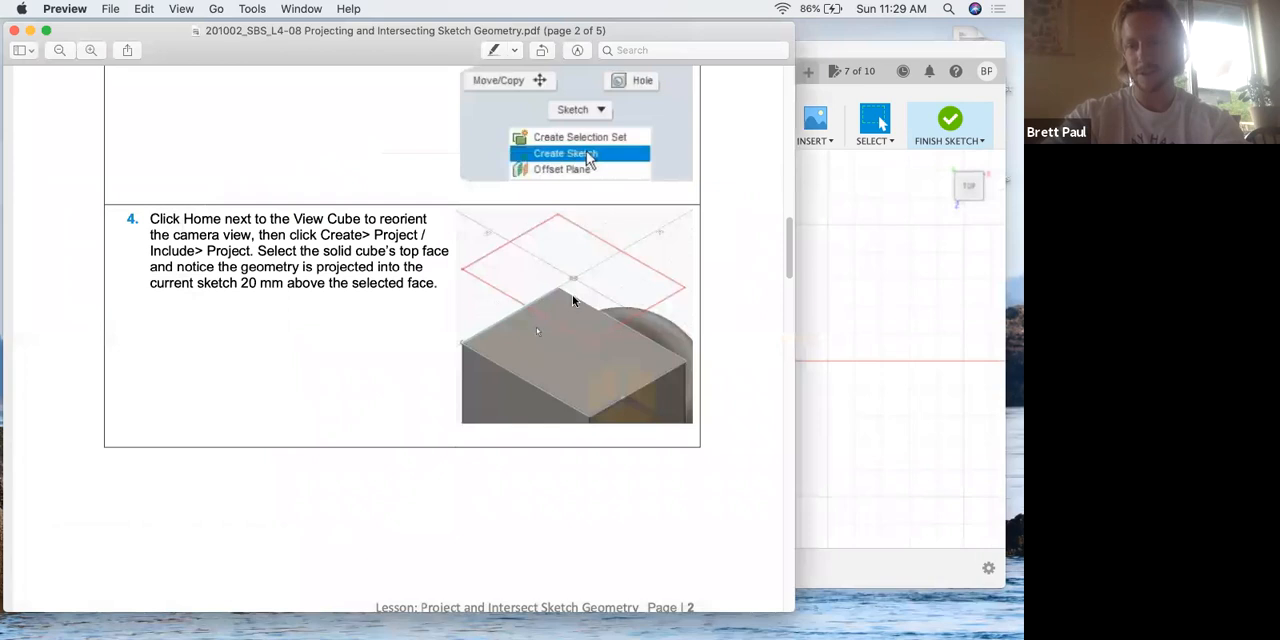
mouse_move(648, 326)
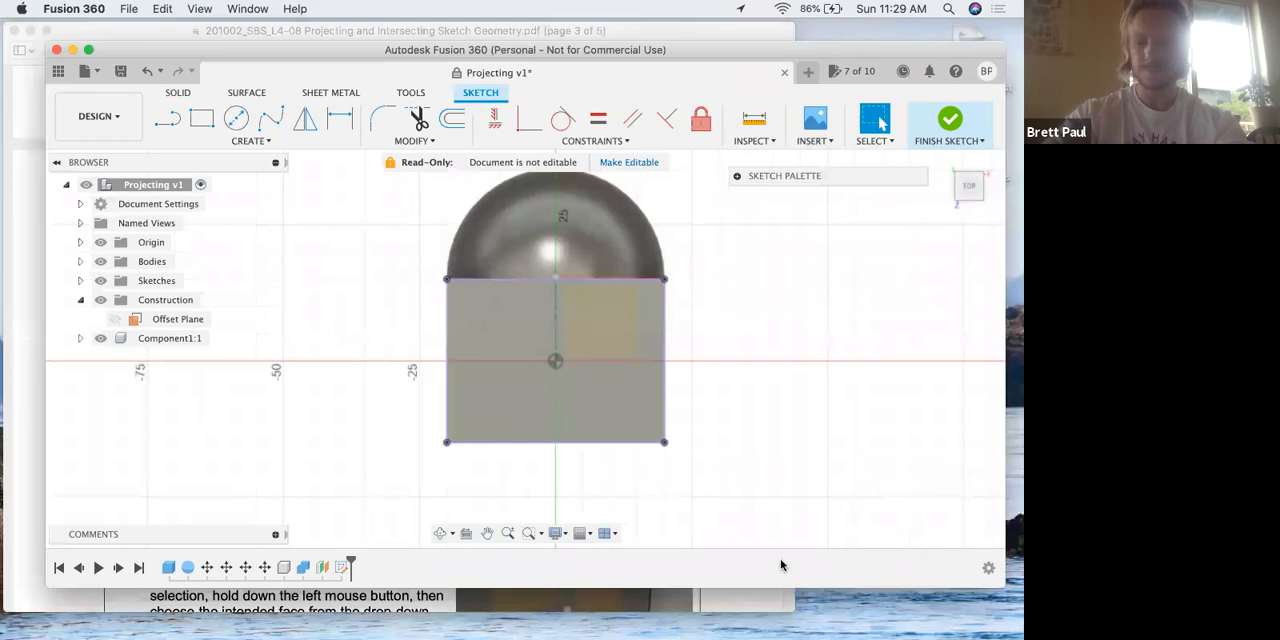
mouse_move(808, 372)
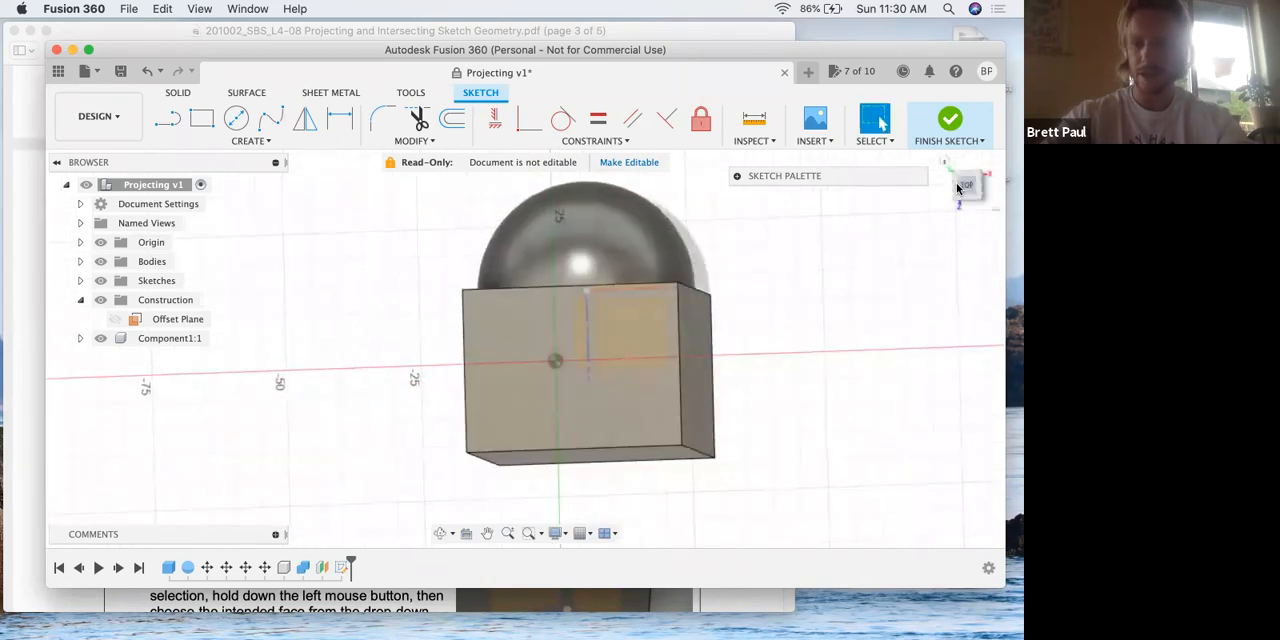
Project the whole cube-and-sphere body into the sketch using the Bodies selection filter.
left_click(248, 140)
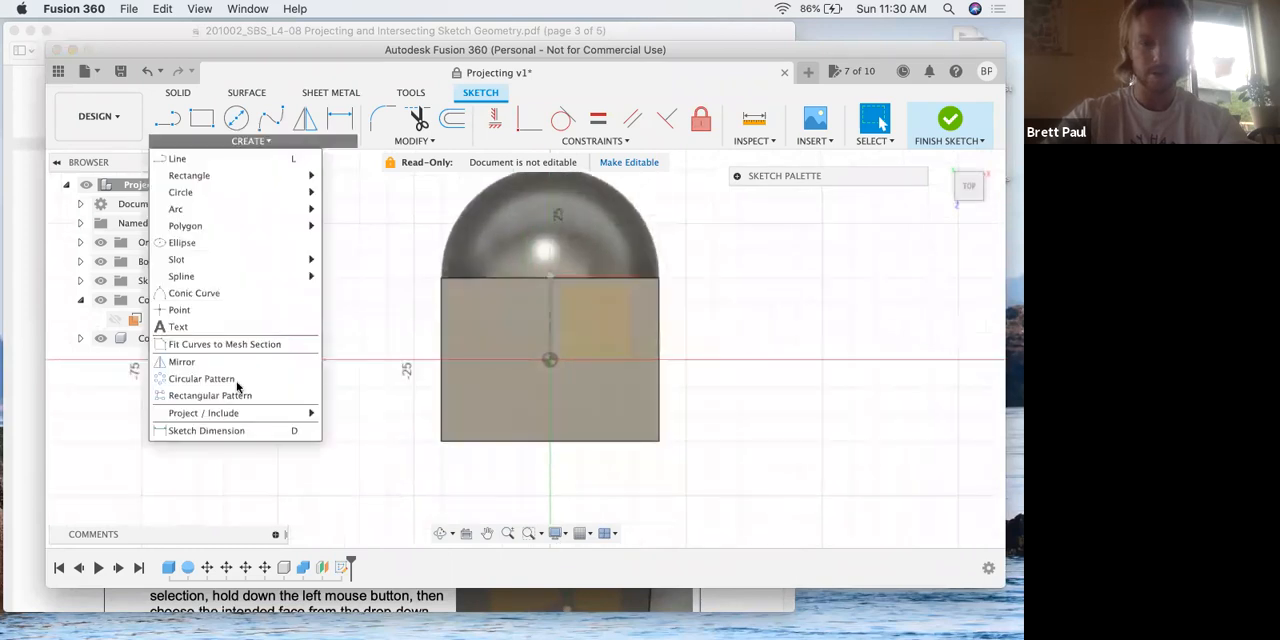
left_click(372, 292)
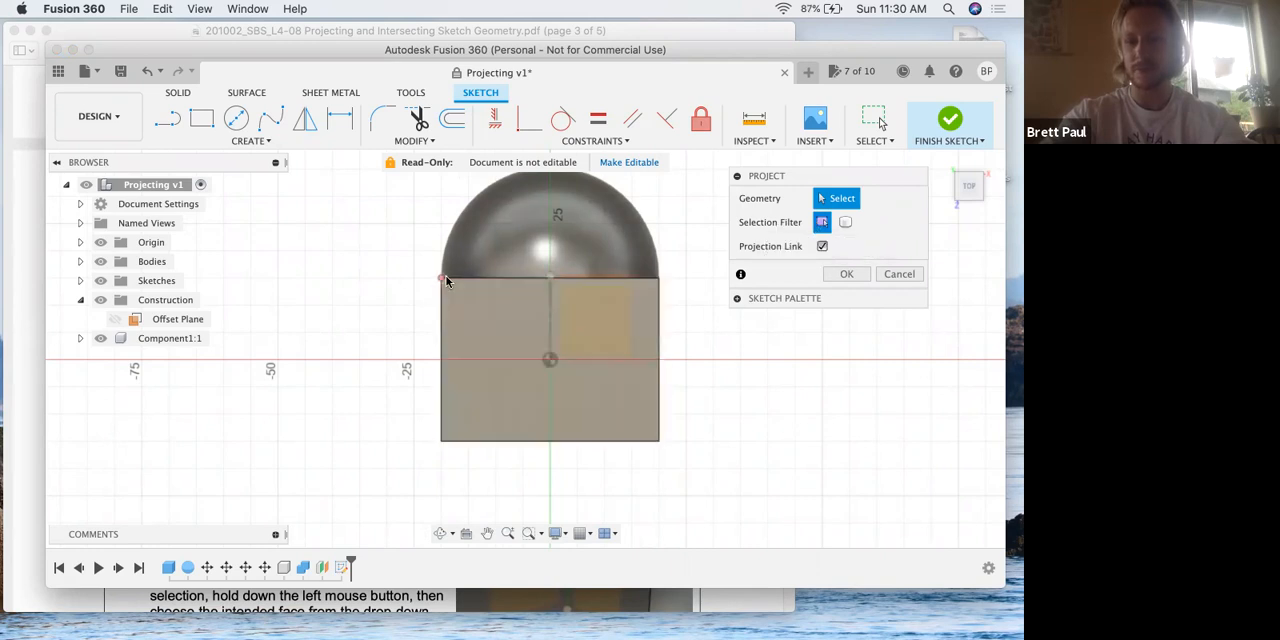
left_click(550, 360)
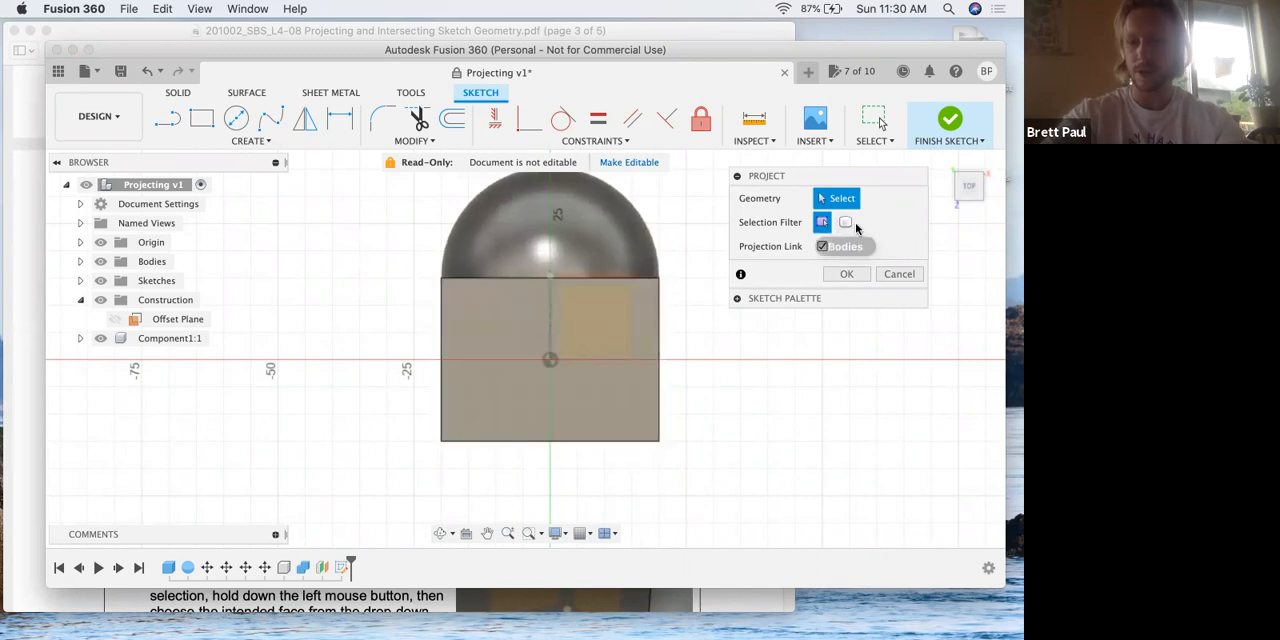
left_click(844, 222)
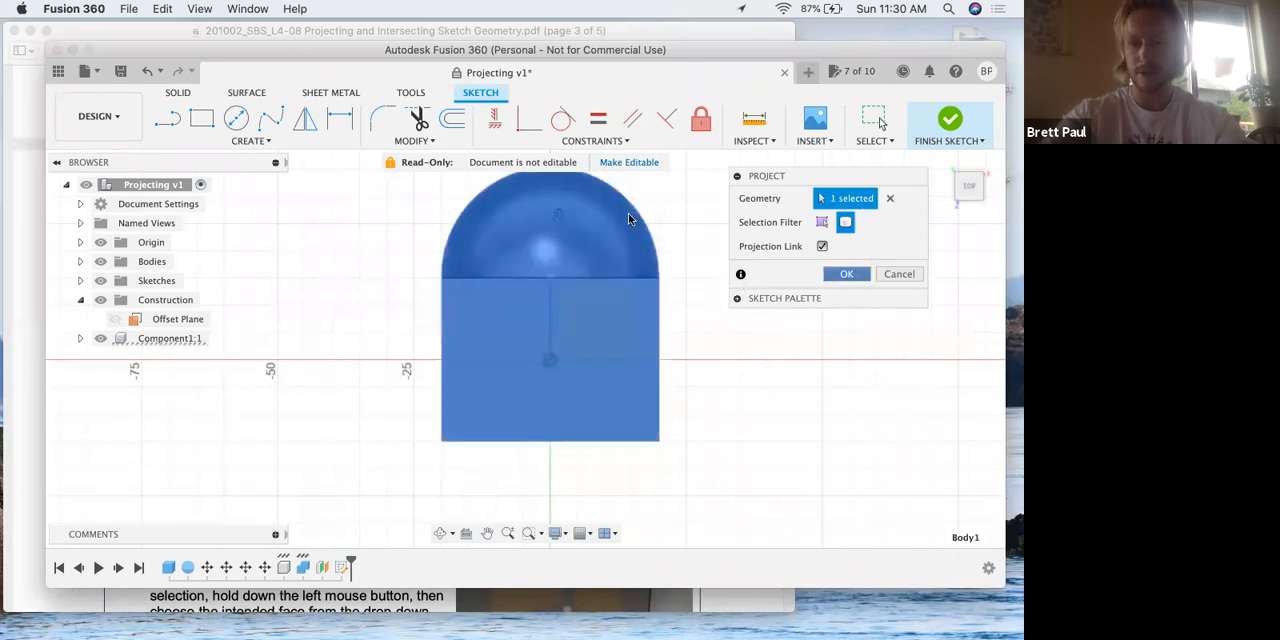
left_click(846, 272)
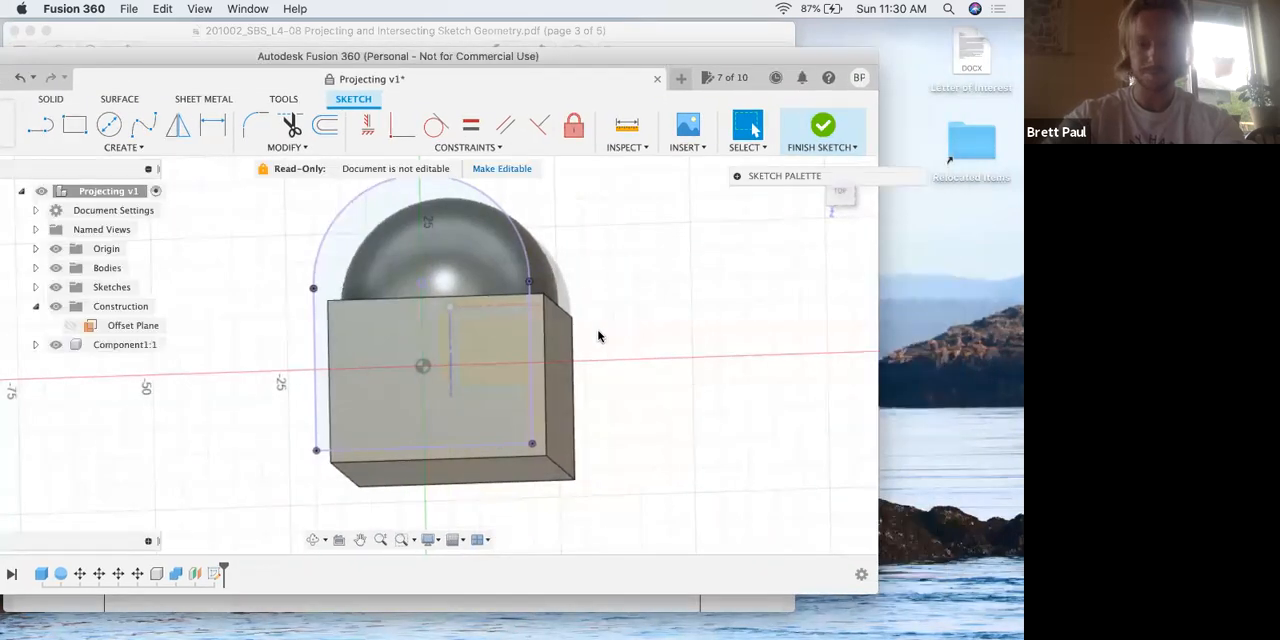
mouse_move(510, 346)
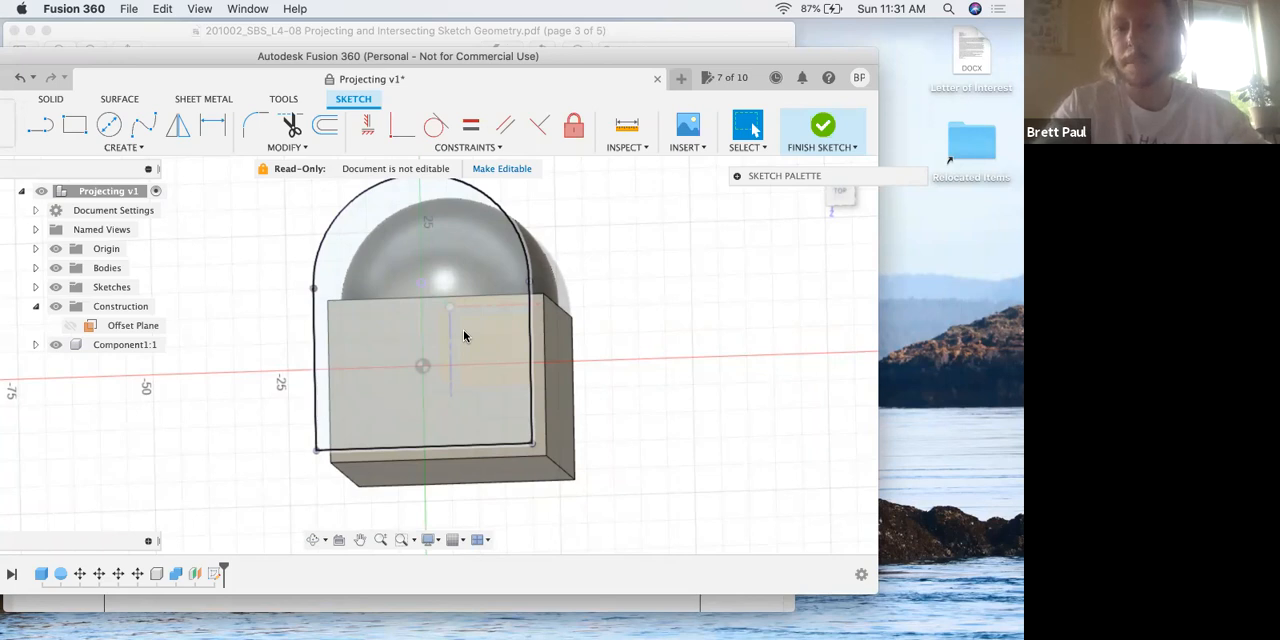
mouse_move(476, 338)
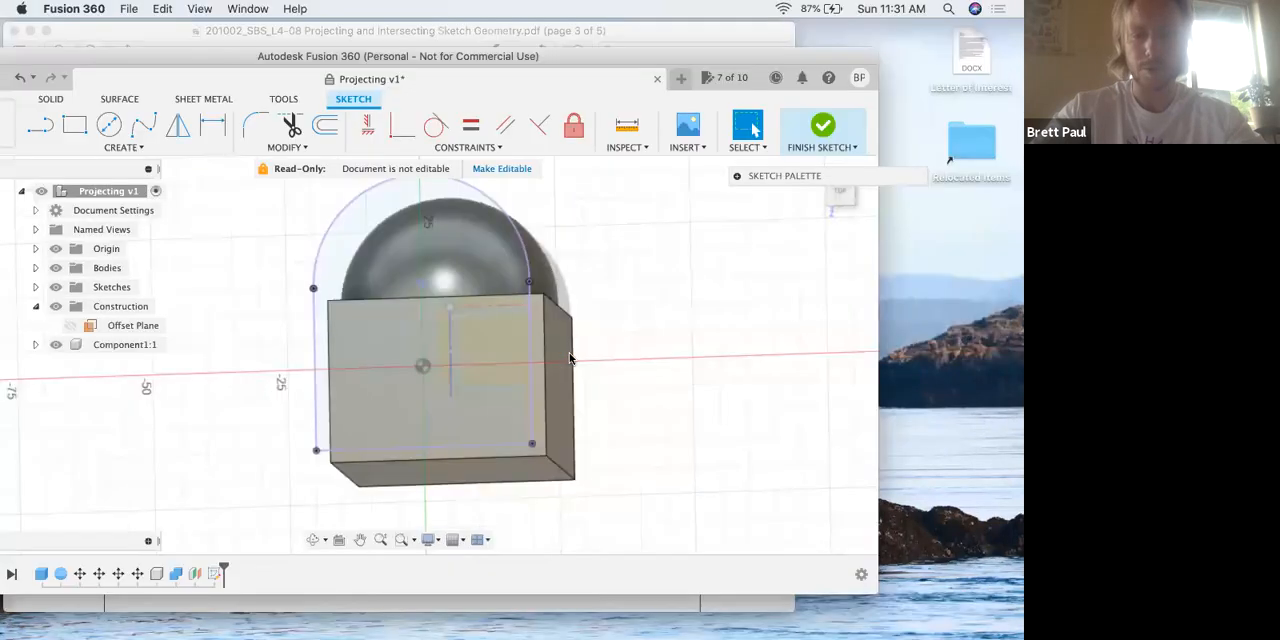
mouse_move(590, 394)
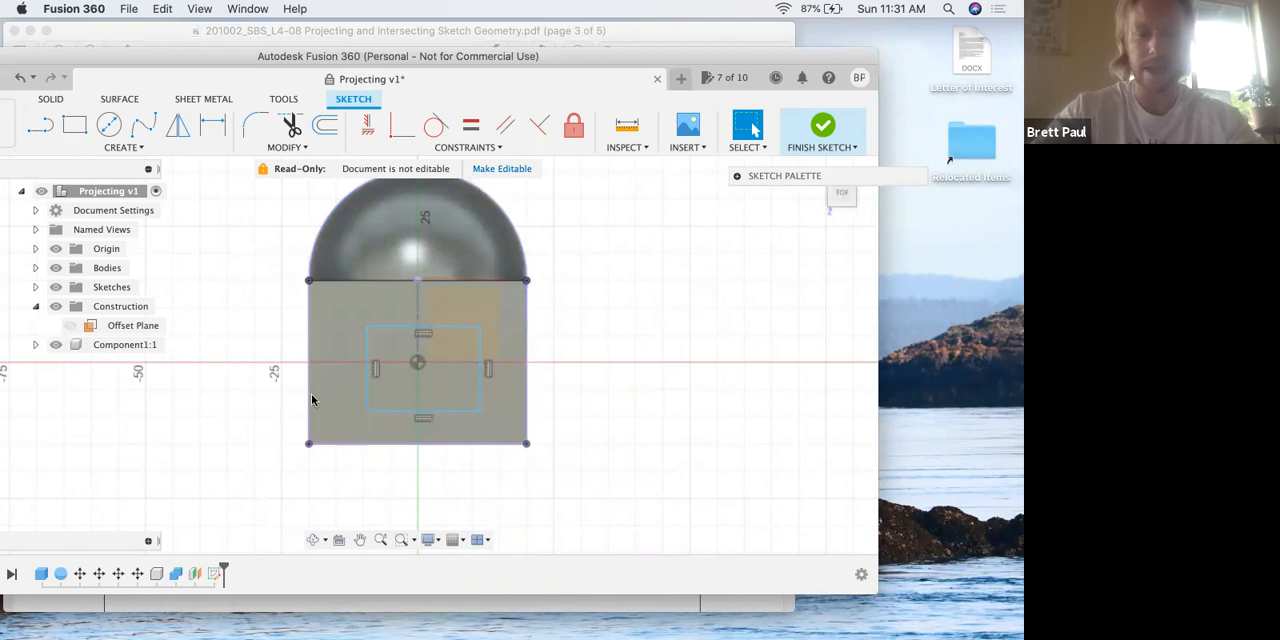
mouse_move(304, 372)
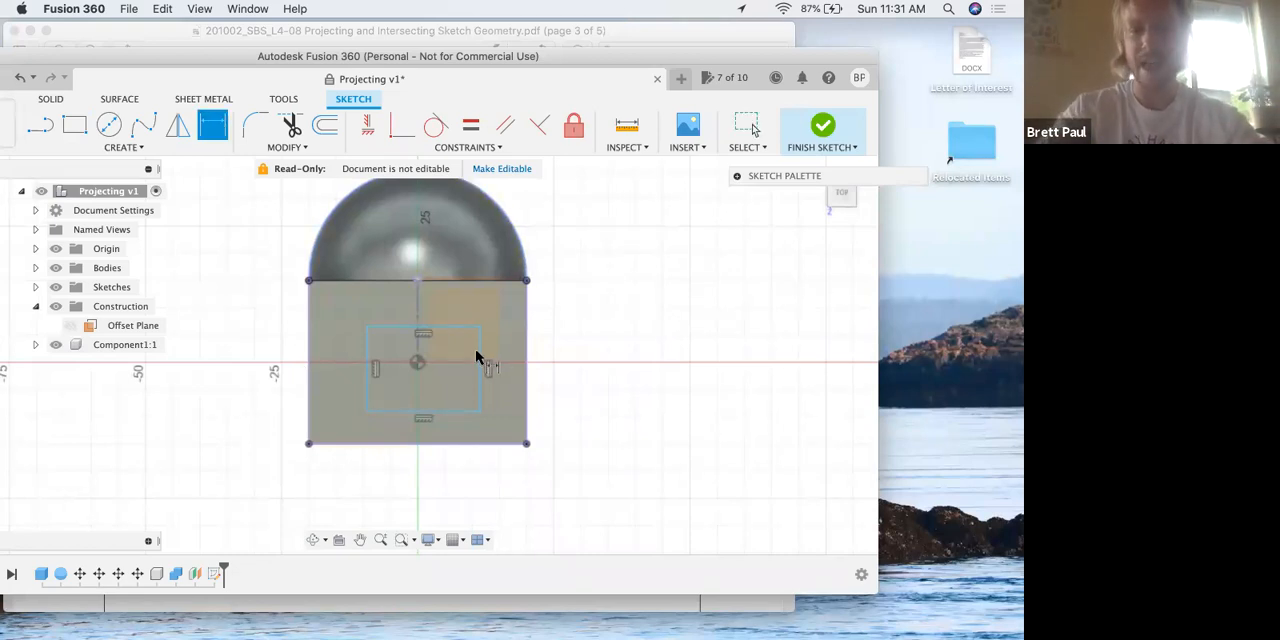
Edit a width dimension to '=d8' and 10, then delete the parameter-referenced dimensions.
left_click(484, 364)
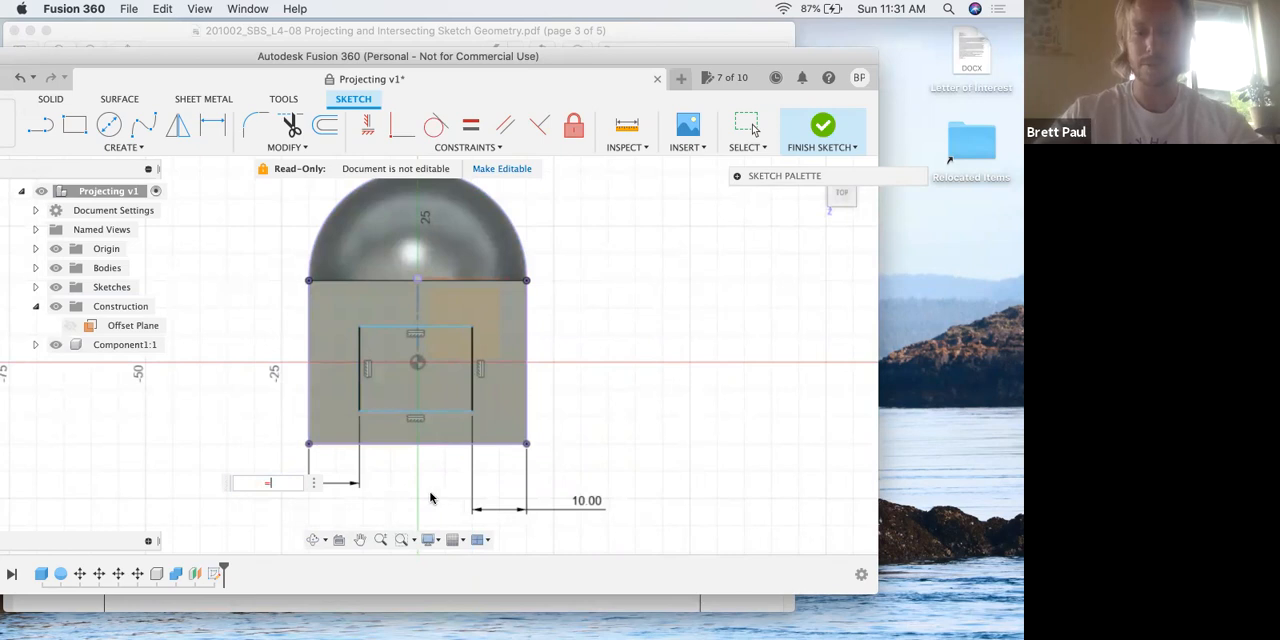
type("=d8")
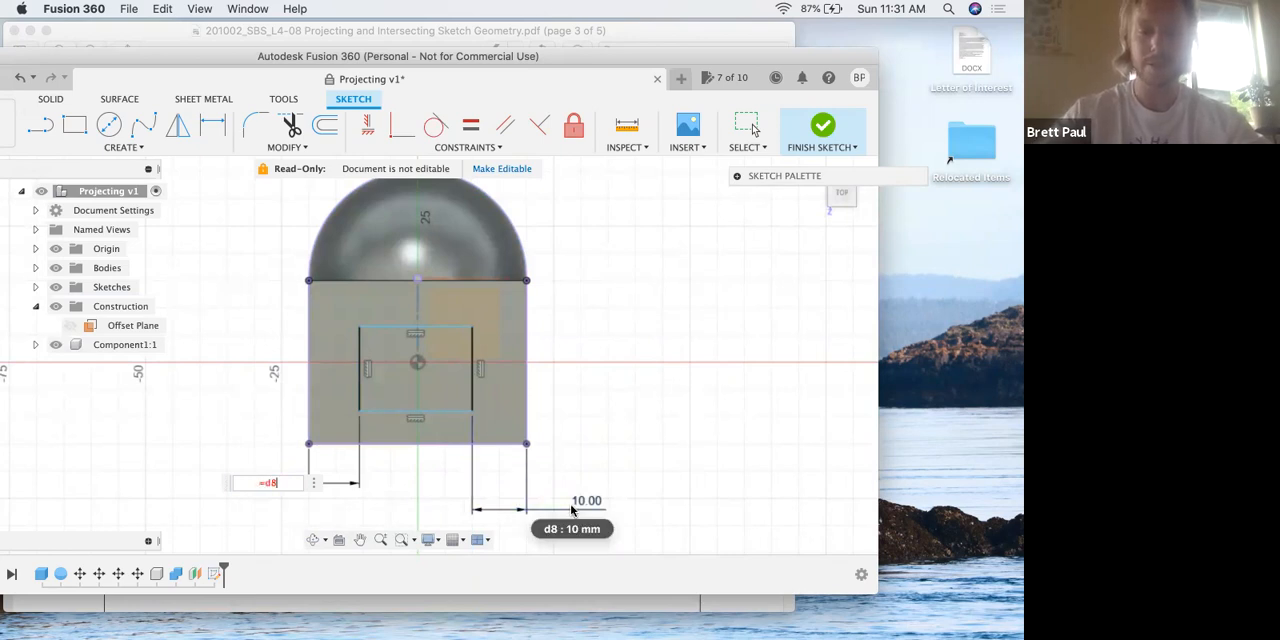
mouse_move(538, 434)
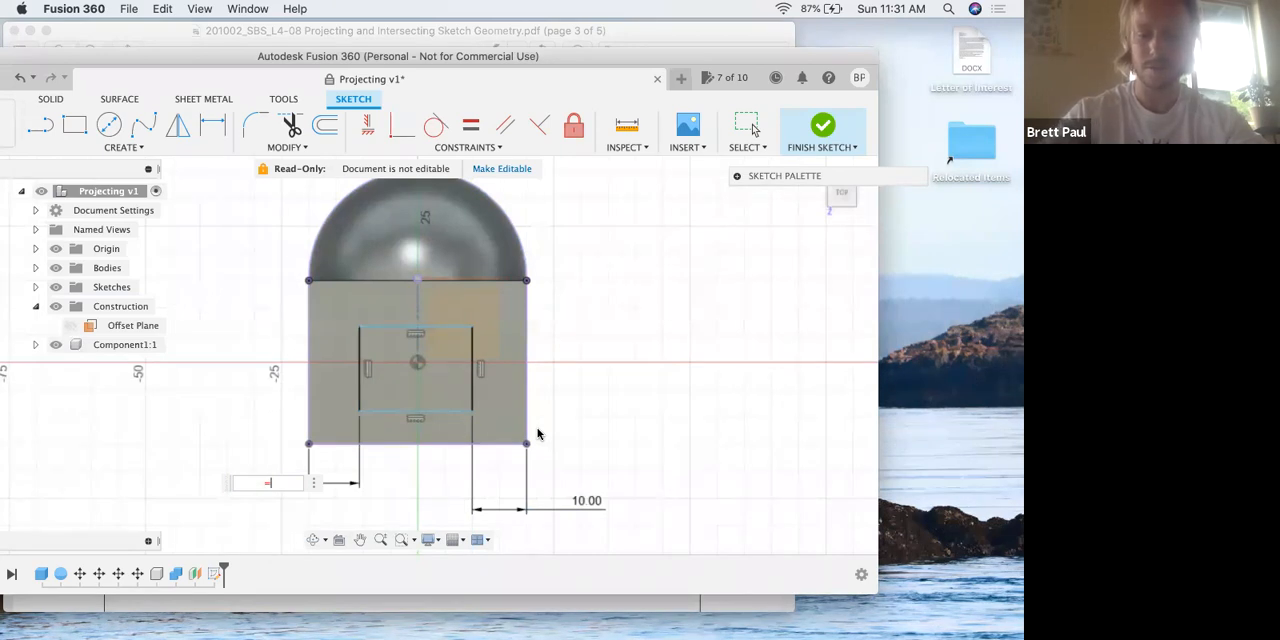
type("10.00")
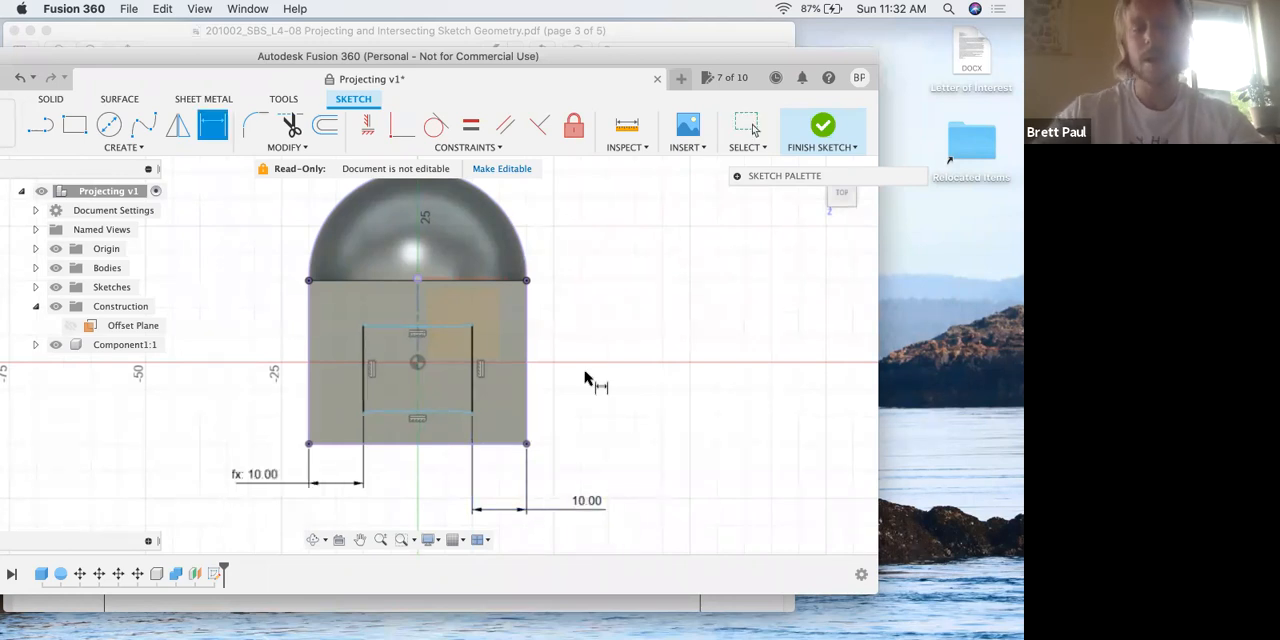
mouse_move(590, 380)
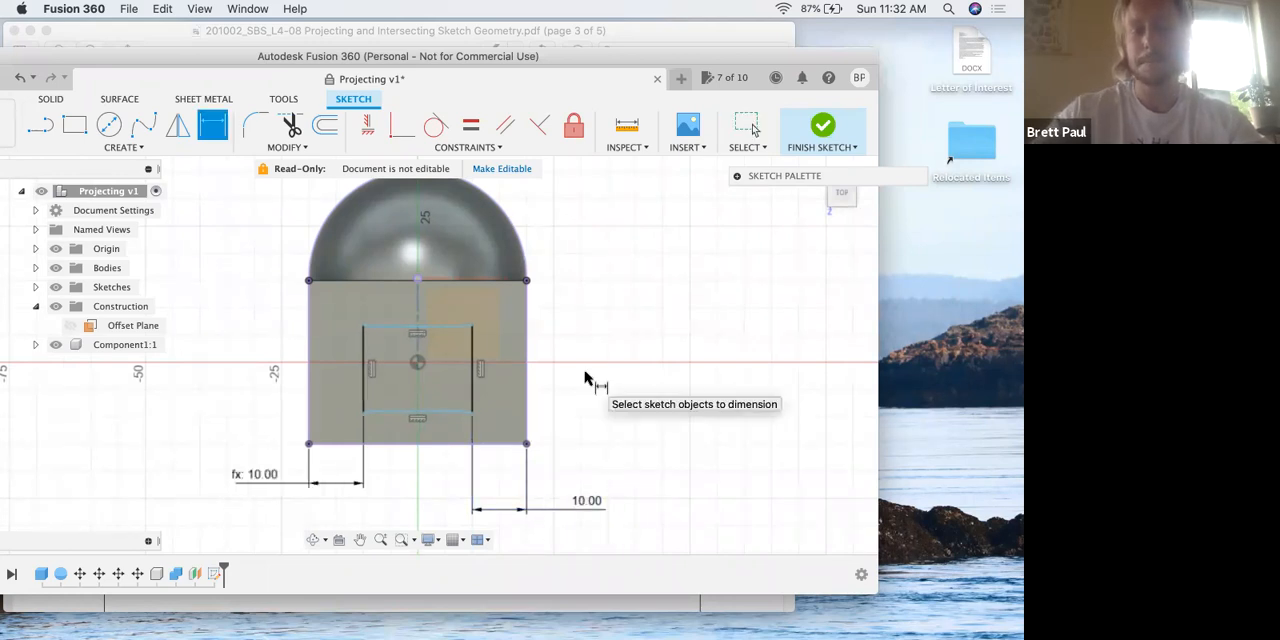
mouse_move(530, 364)
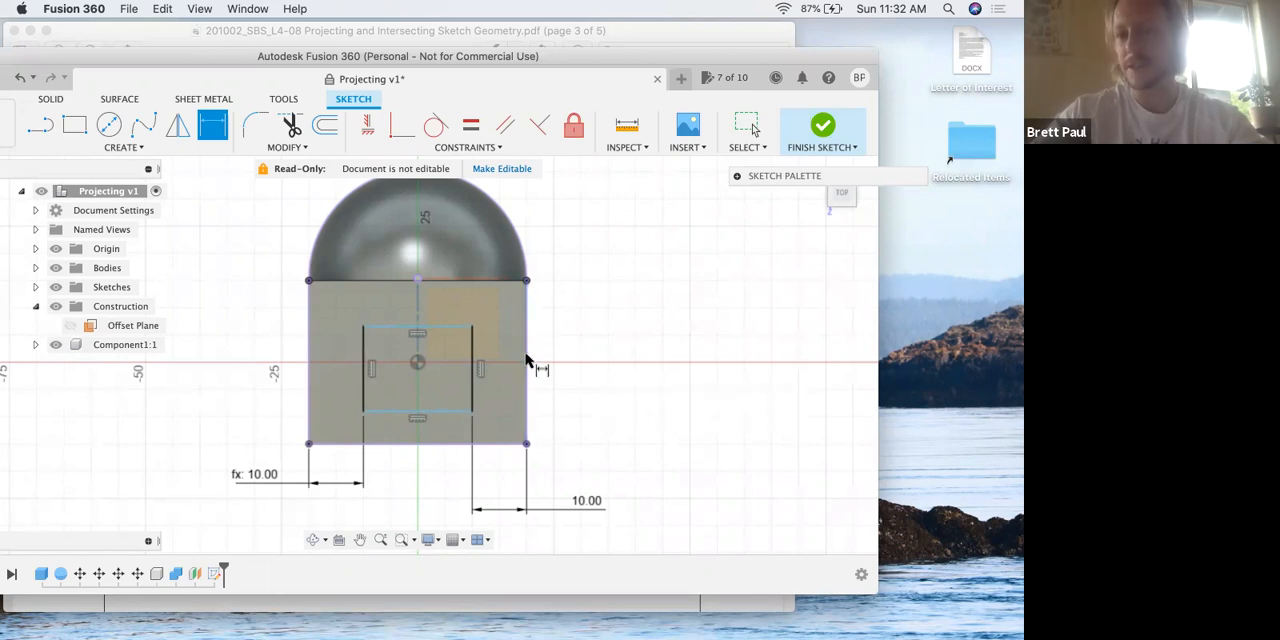
mouse_move(584, 440)
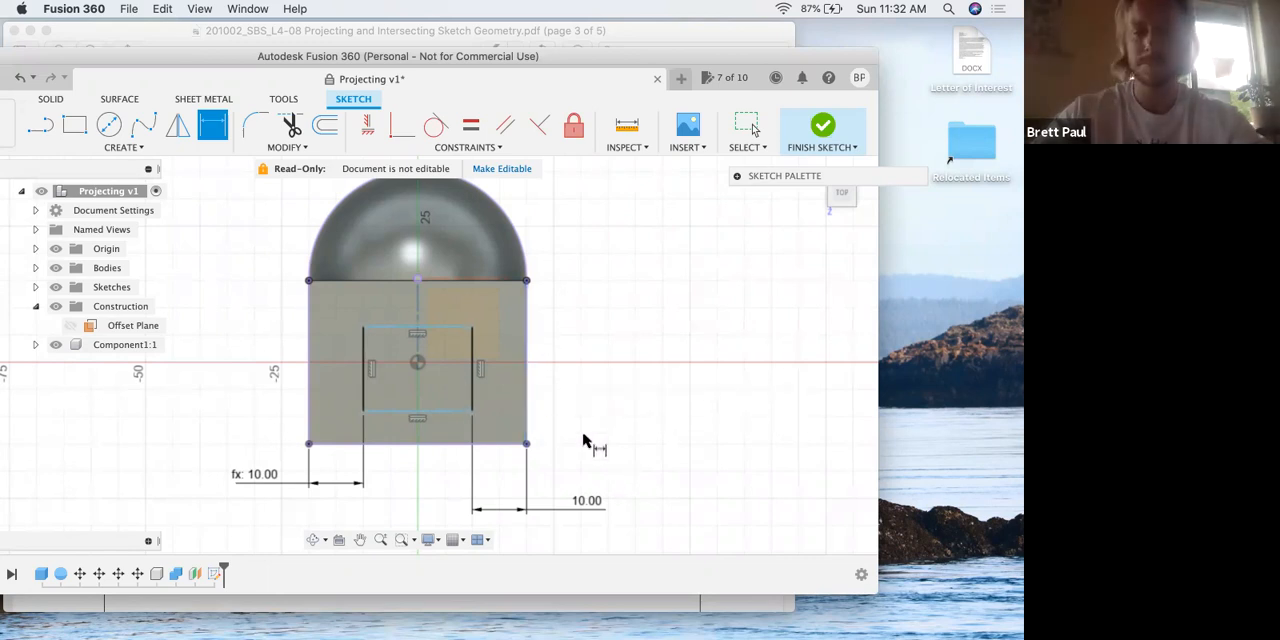
mouse_move(768, 22)
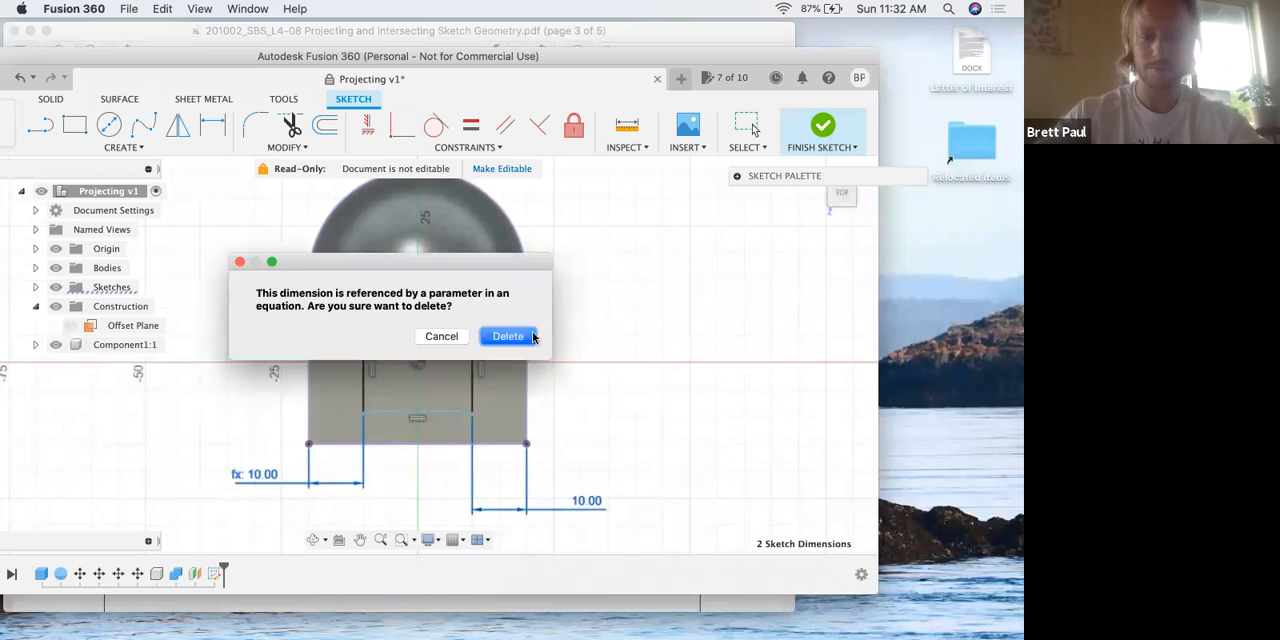
left_click(508, 336)
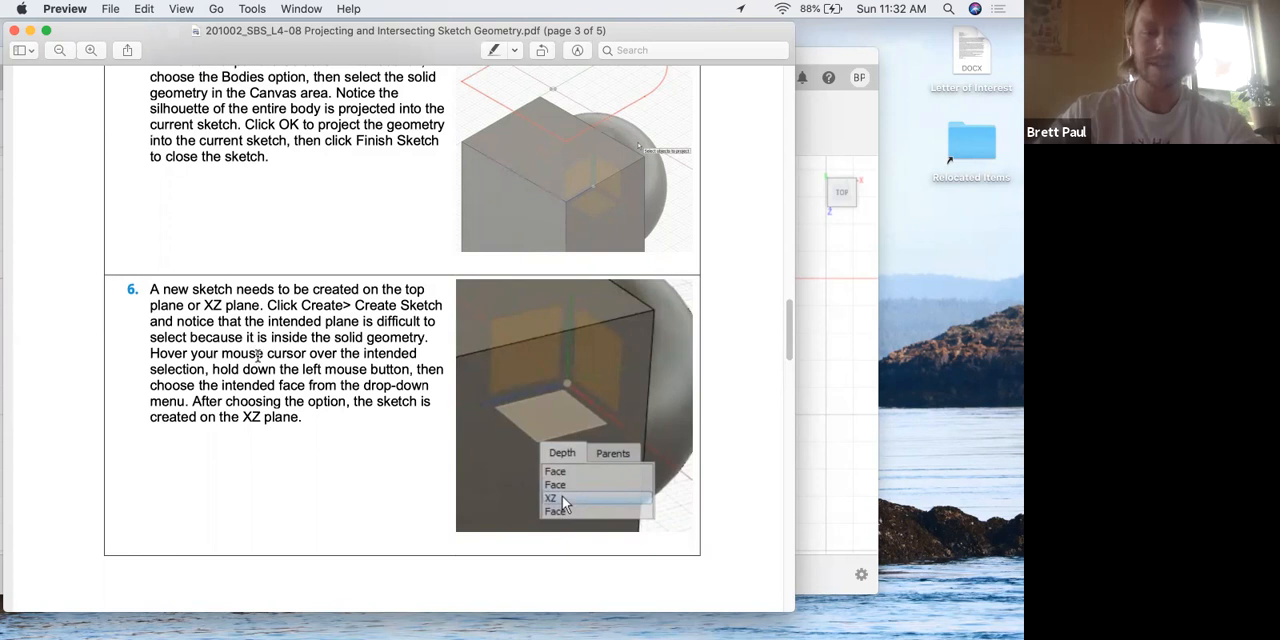
mouse_move(576, 380)
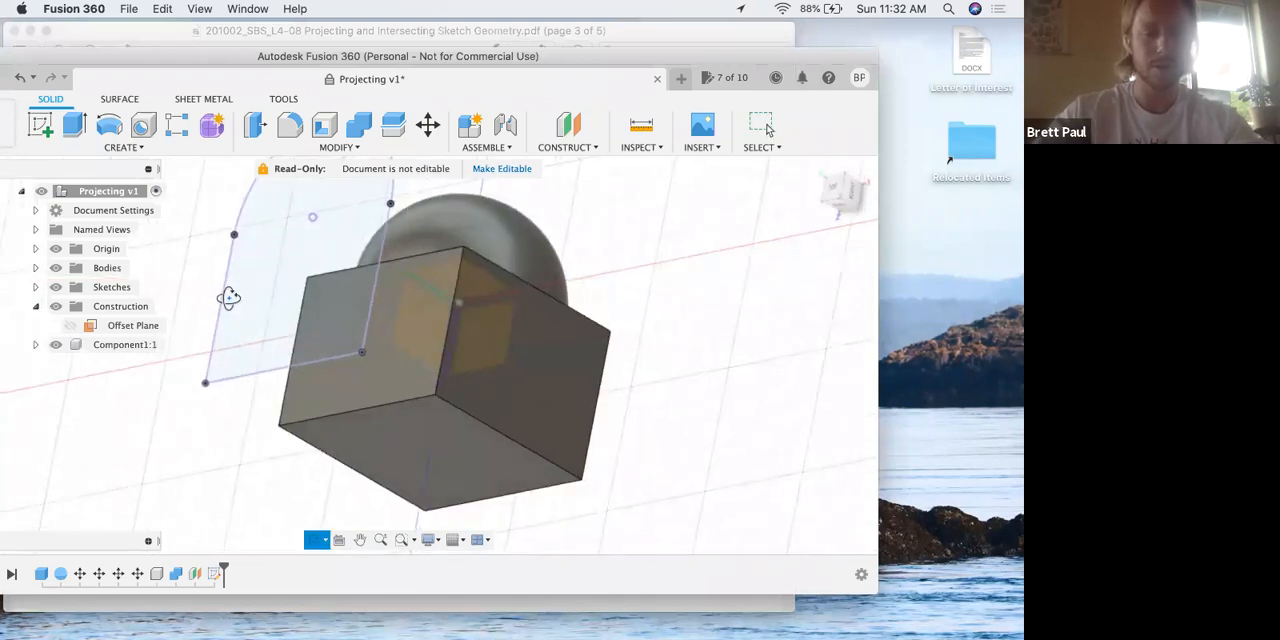
Hide Sketch5 in the Browser so only the cube-and-sphere body stays visible.
left_click(36, 324)
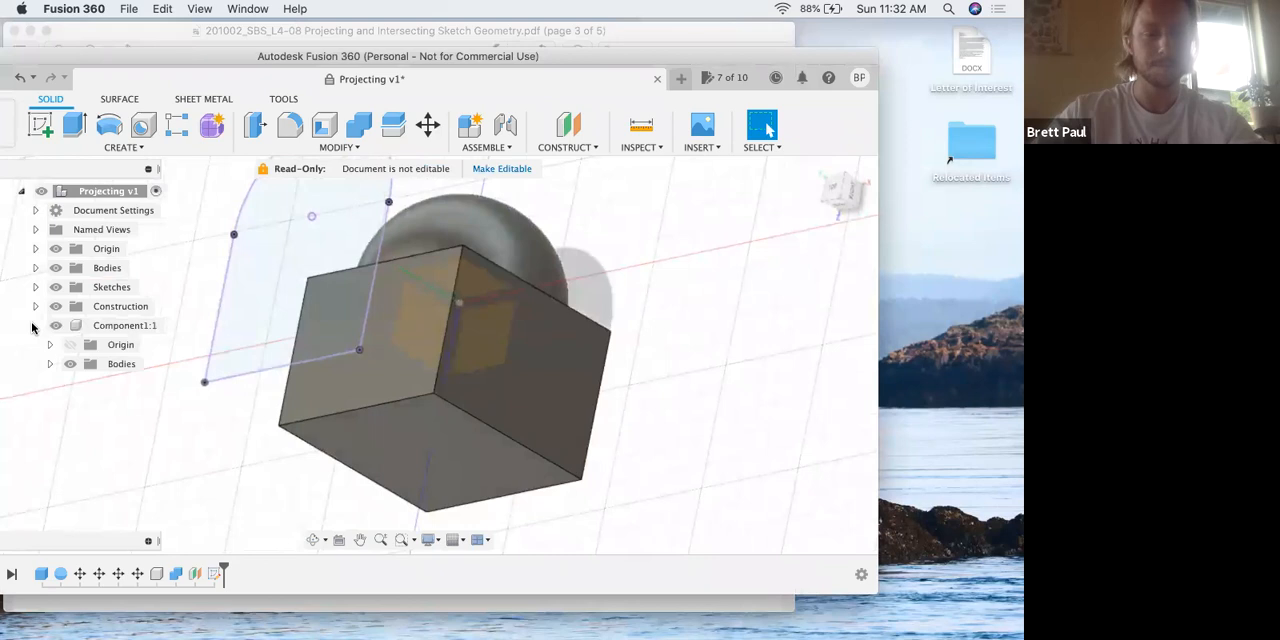
left_click(36, 324)
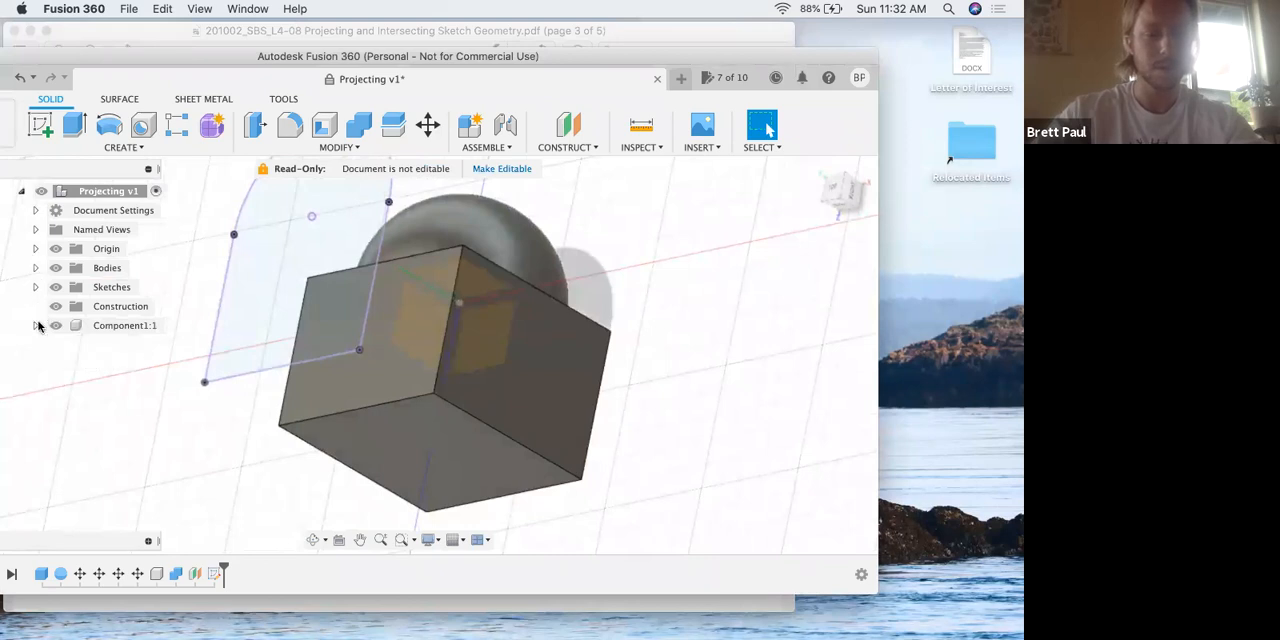
left_click(36, 324)
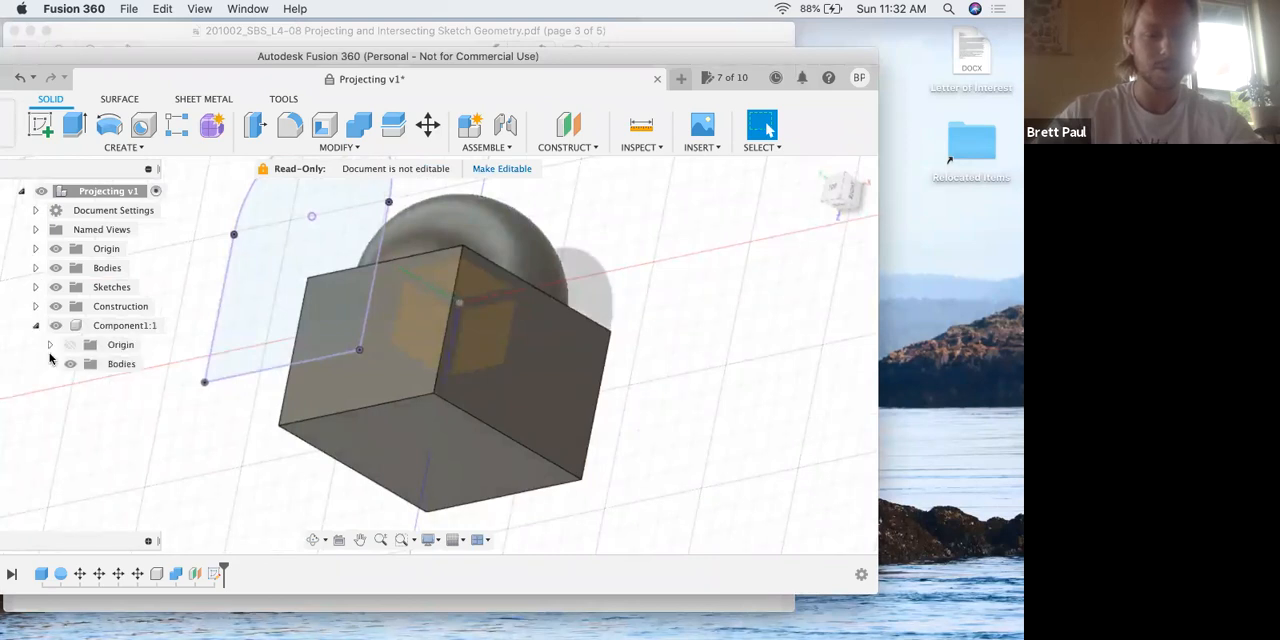
left_click(36, 324)
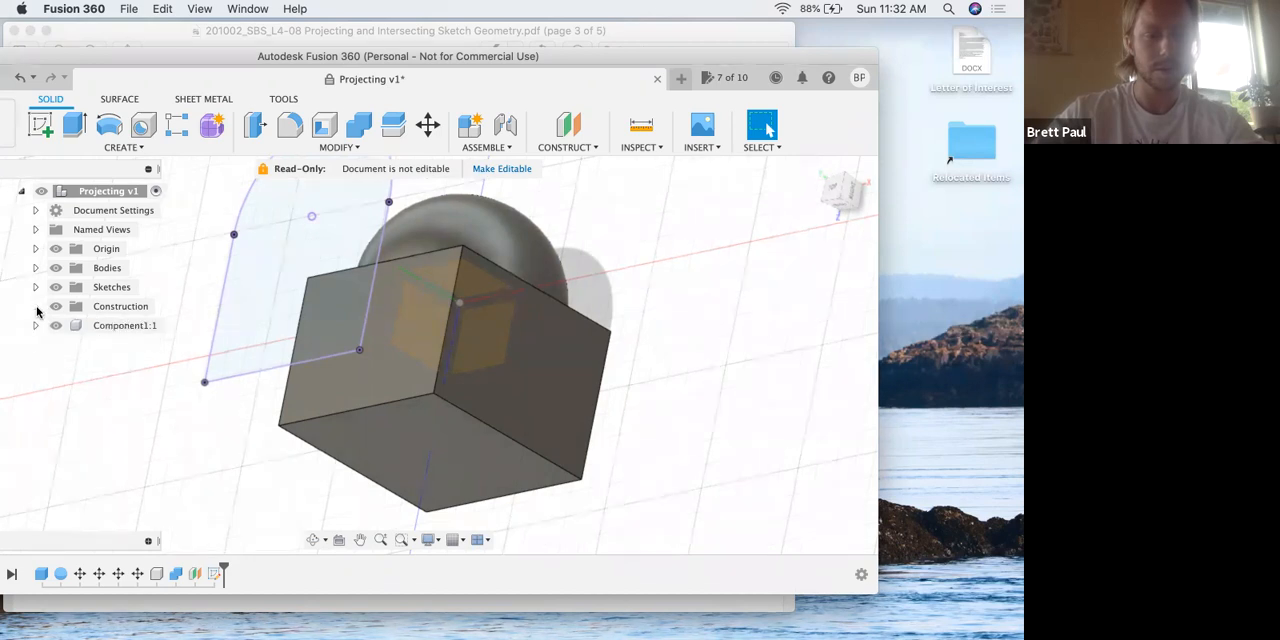
left_click(36, 288)
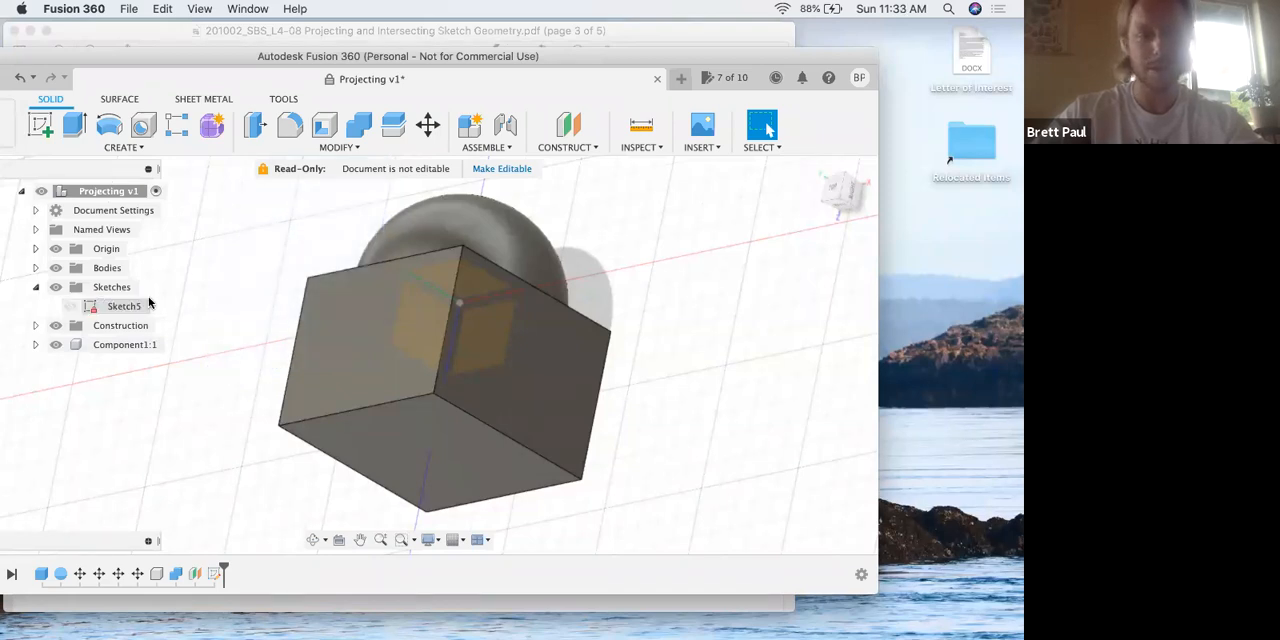
left_click(124, 306)
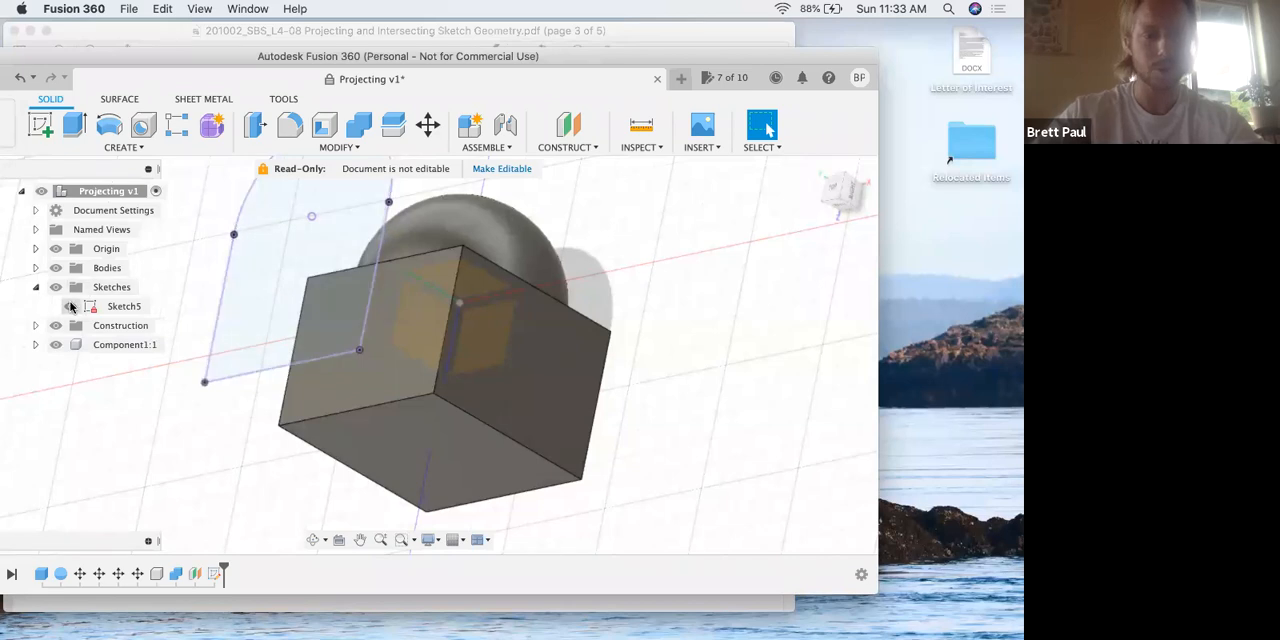
left_click(56, 288)
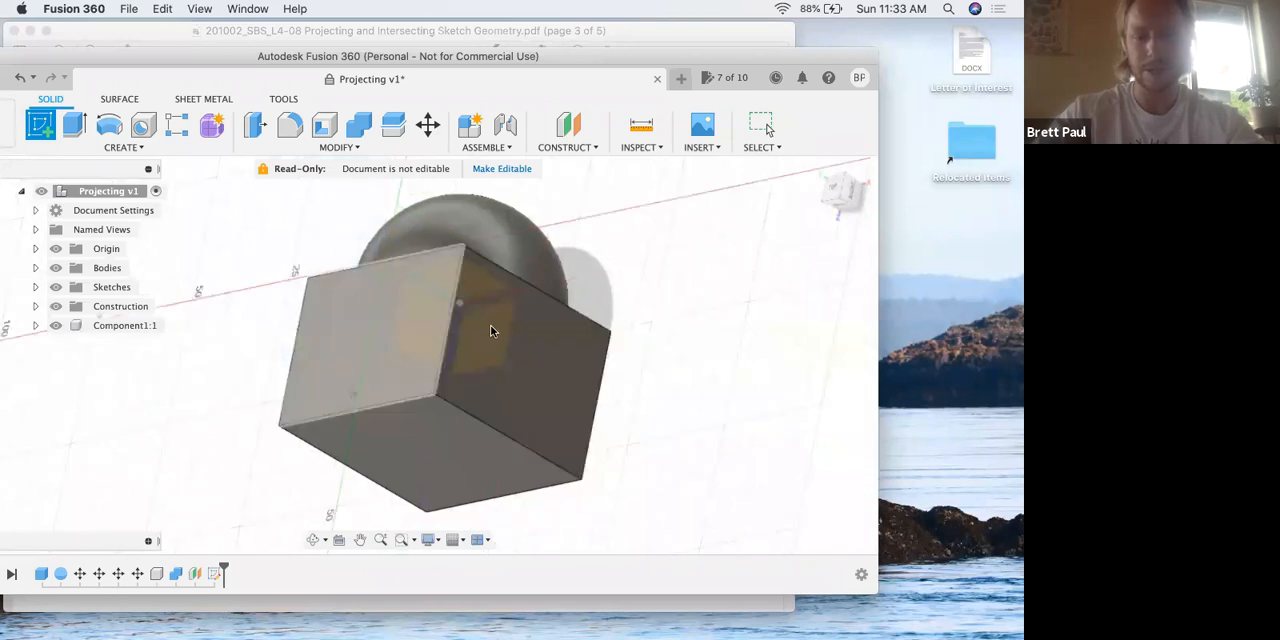
Try to pick a sketch plane hidden inside the body for the new sketch.
left_click_drag(490, 330, 404, 420)
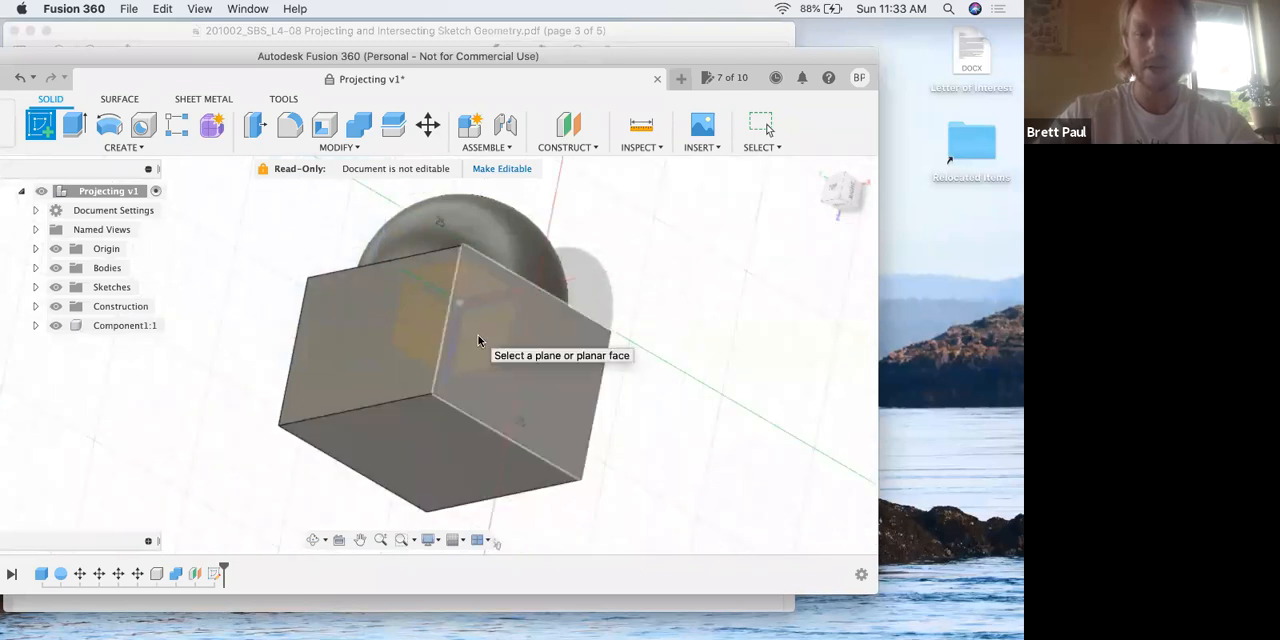
mouse_move(430, 284)
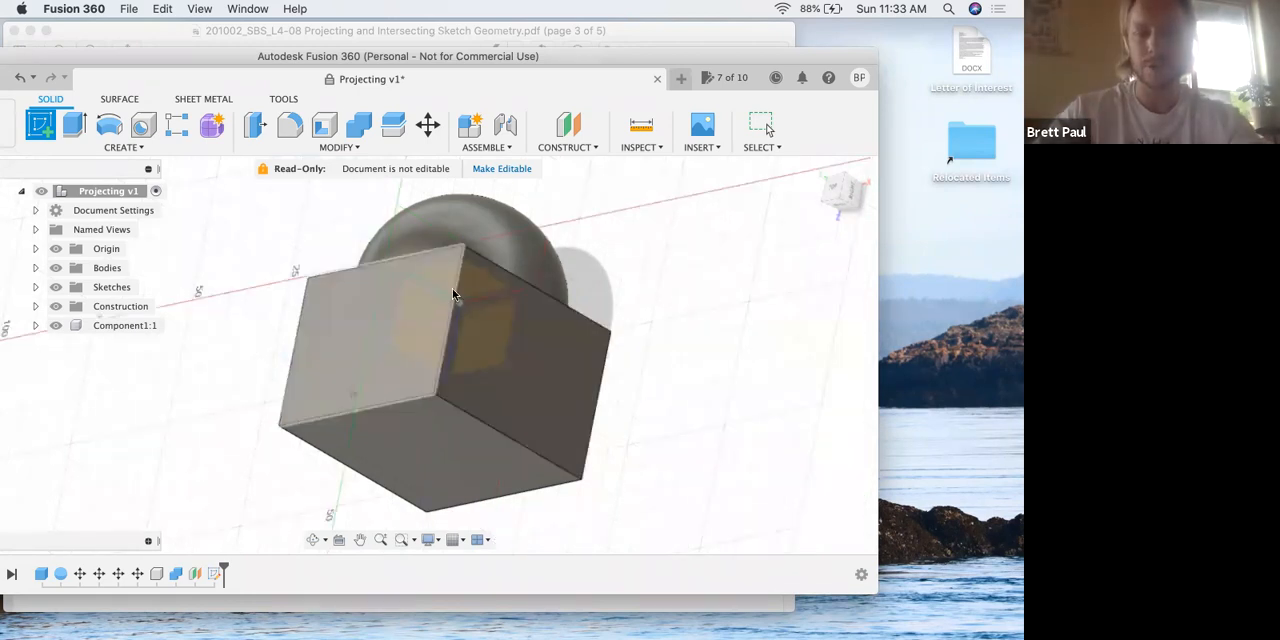
left_click_drag(452, 292, 480, 328)
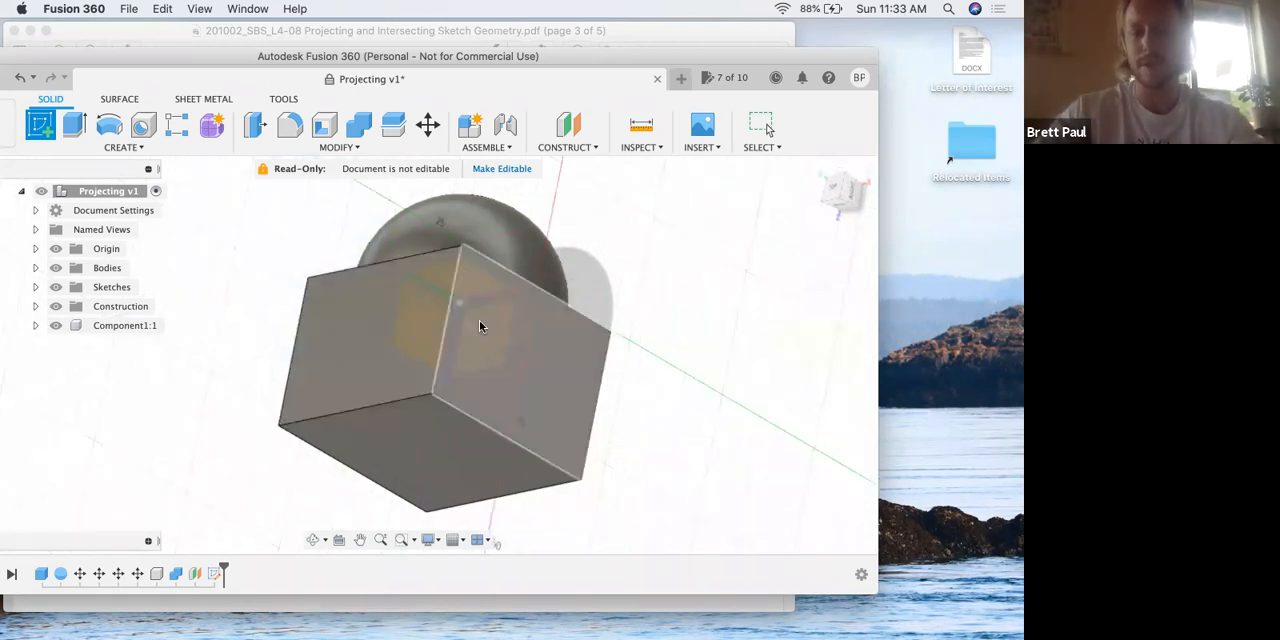
mouse_move(468, 312)
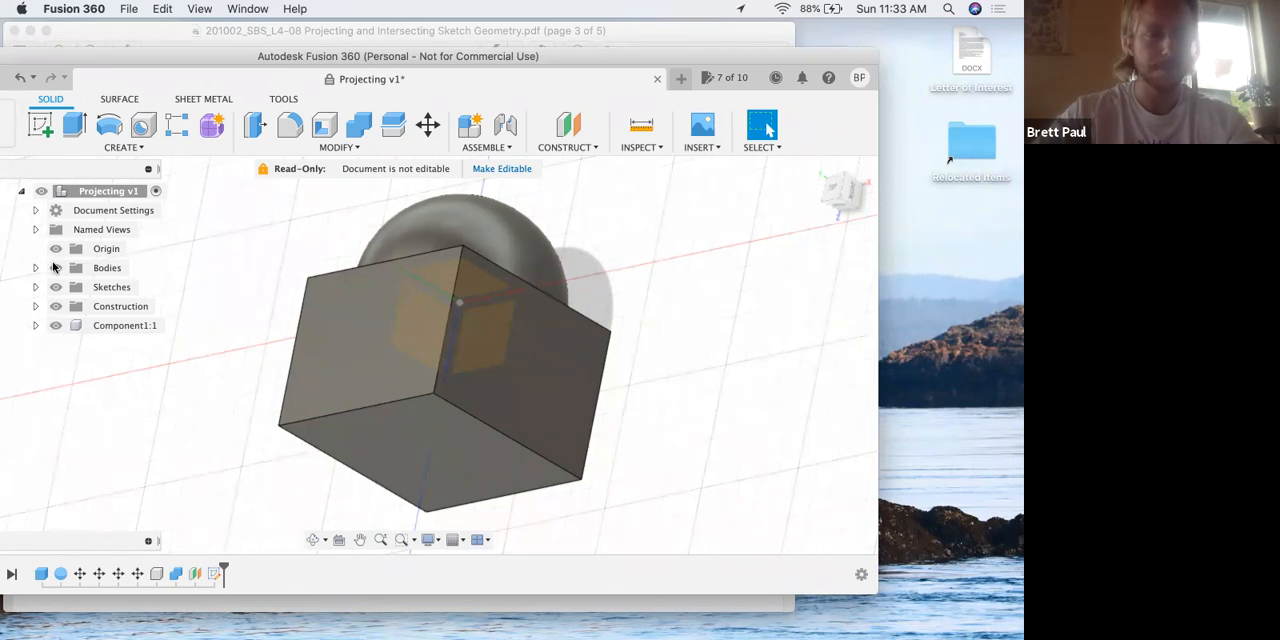
Show the XZ origin plane and start a new sketch on it.
left_click(36, 248)
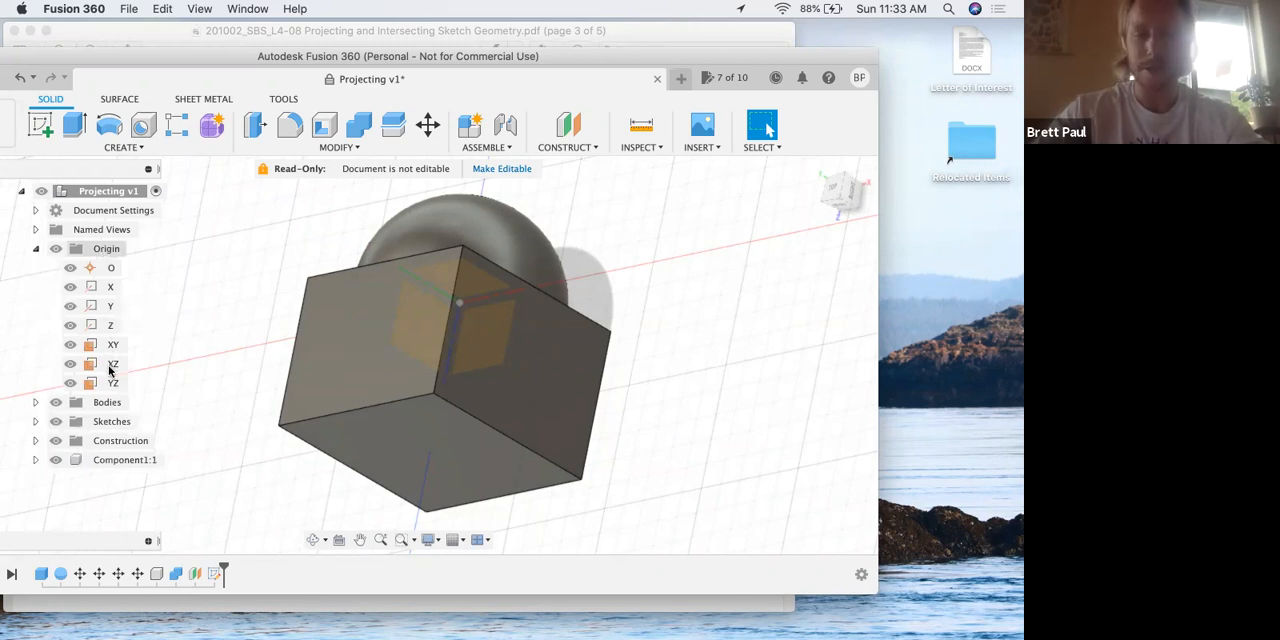
left_click(112, 364)
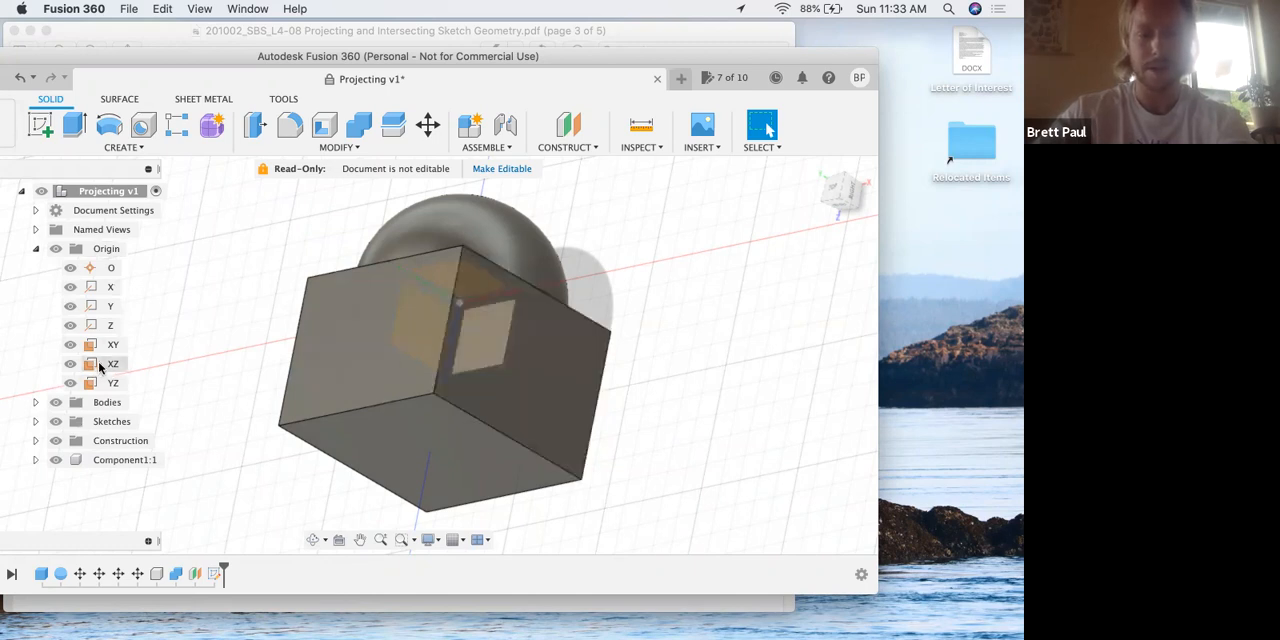
right_click(112, 364)
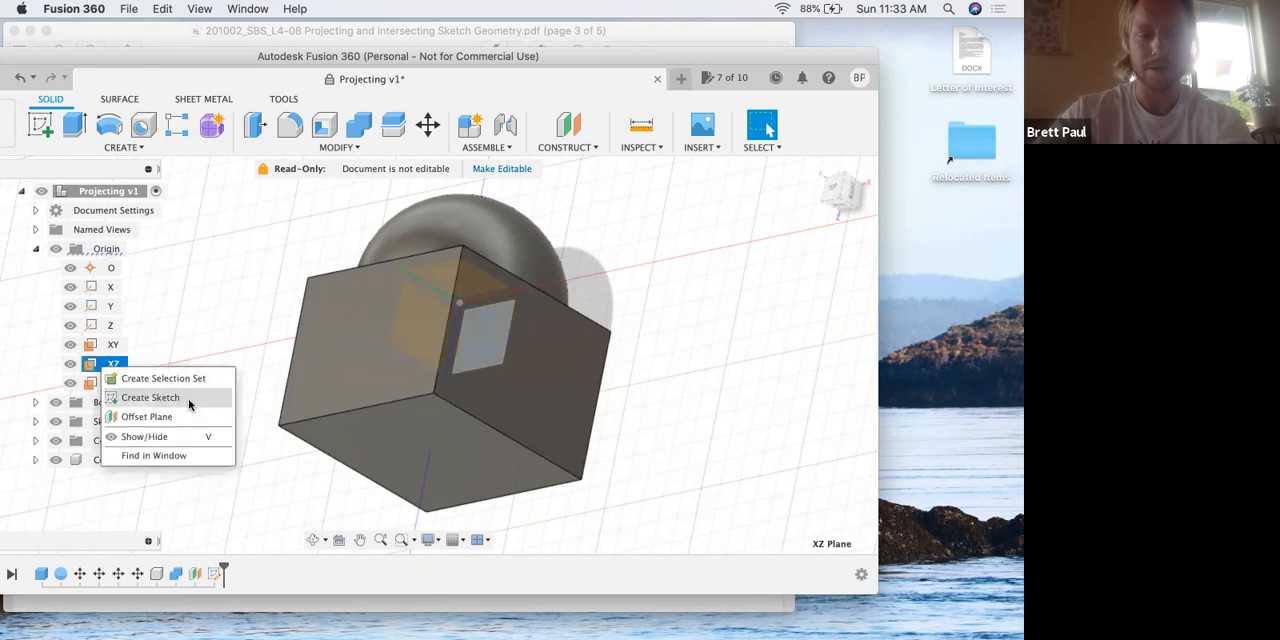
mouse_move(178, 408)
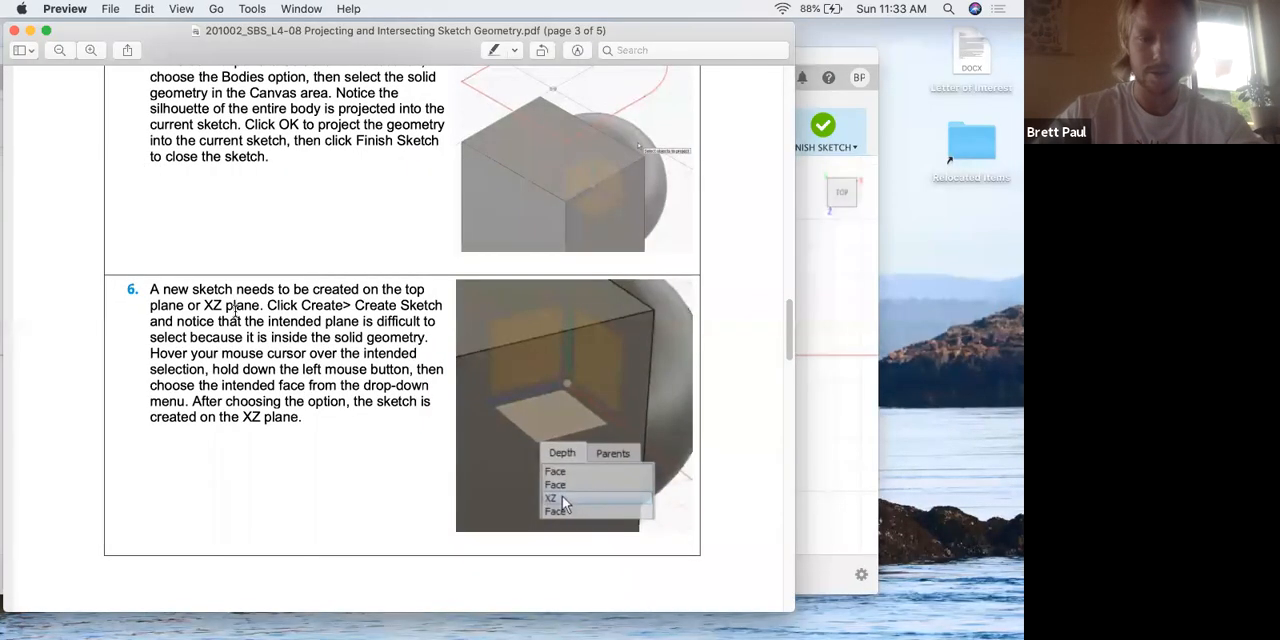
scroll("up", 3)
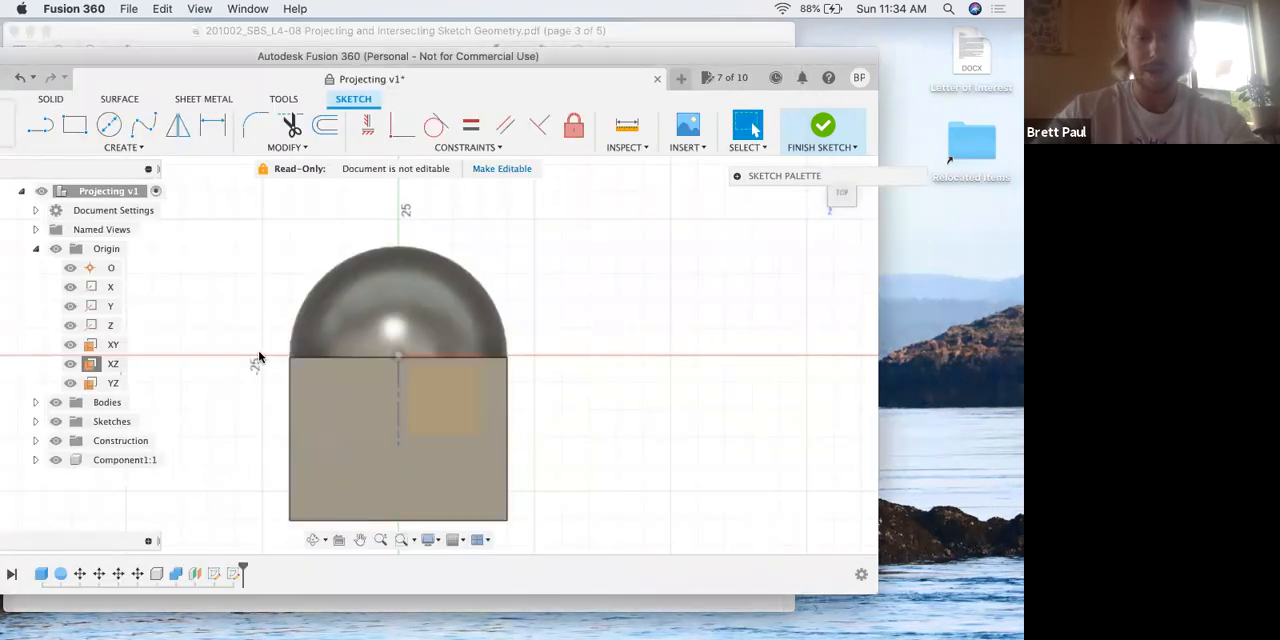
mouse_move(252, 352)
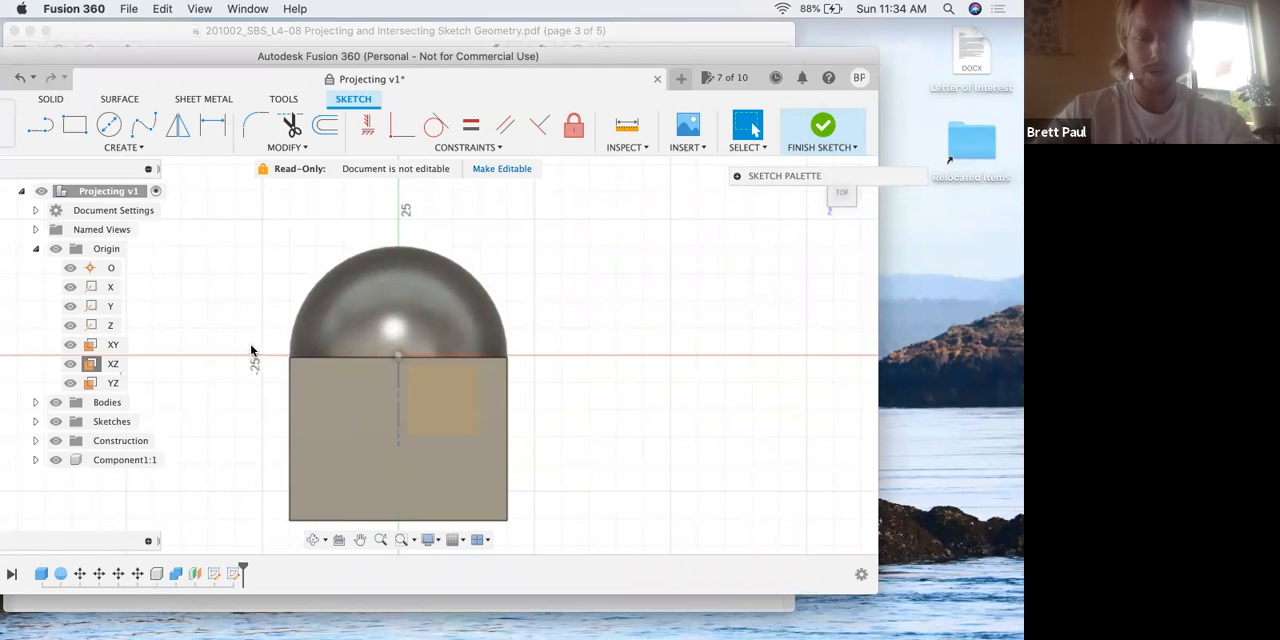
mouse_move(270, 356)
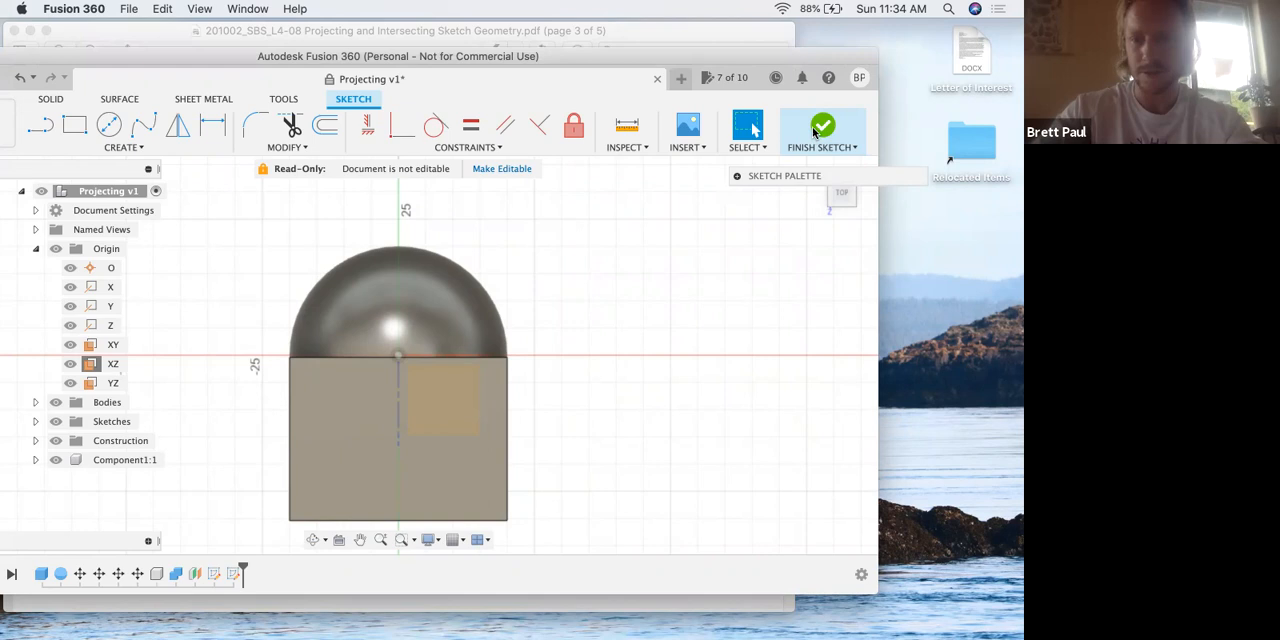
Return to a 3D view and pick the XZ plane hidden inside the body via the depth menu.
left_click_drag(400, 380, 490, 320)
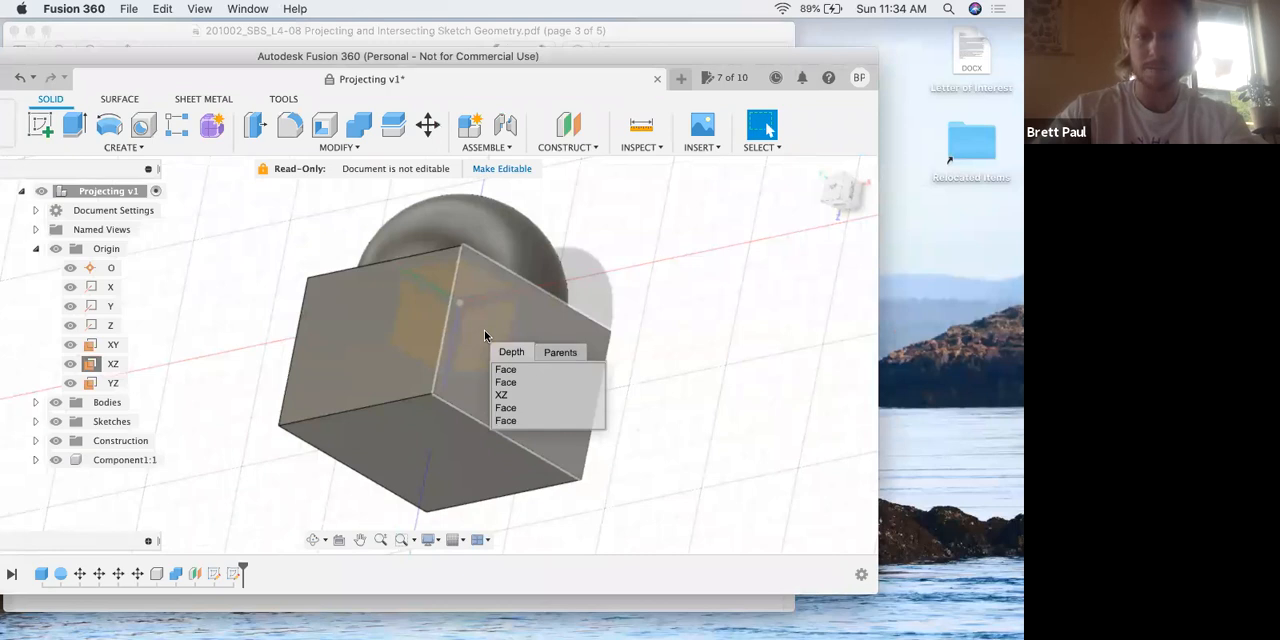
mouse_move(506, 370)
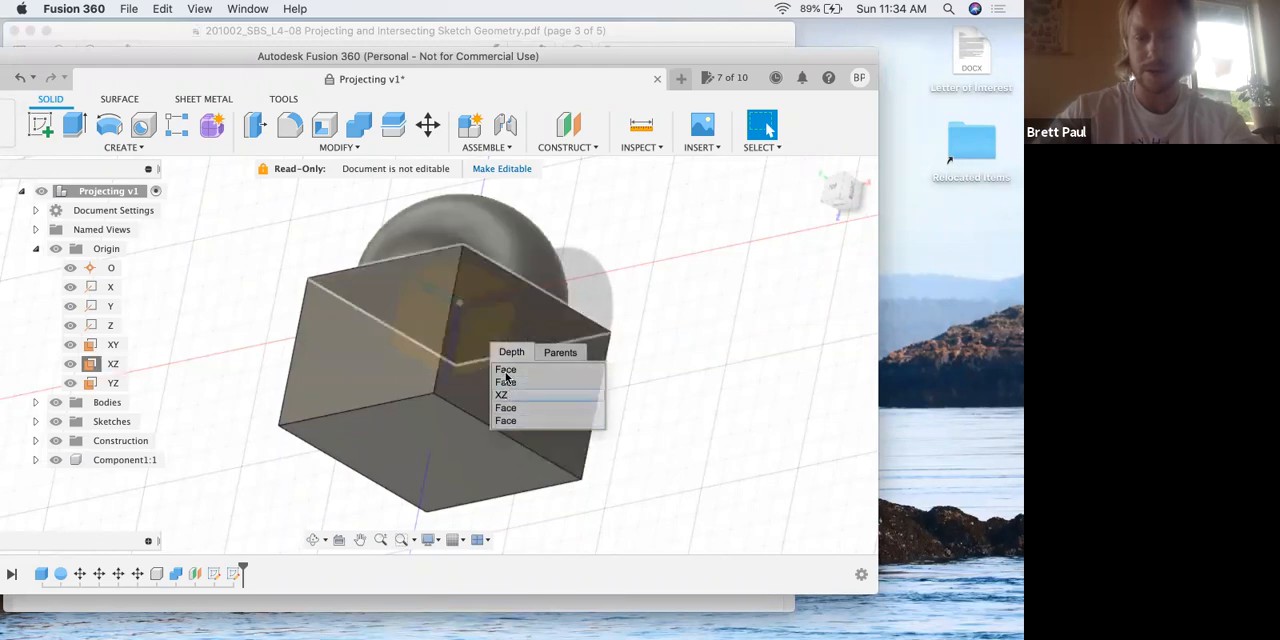
left_click(502, 394)
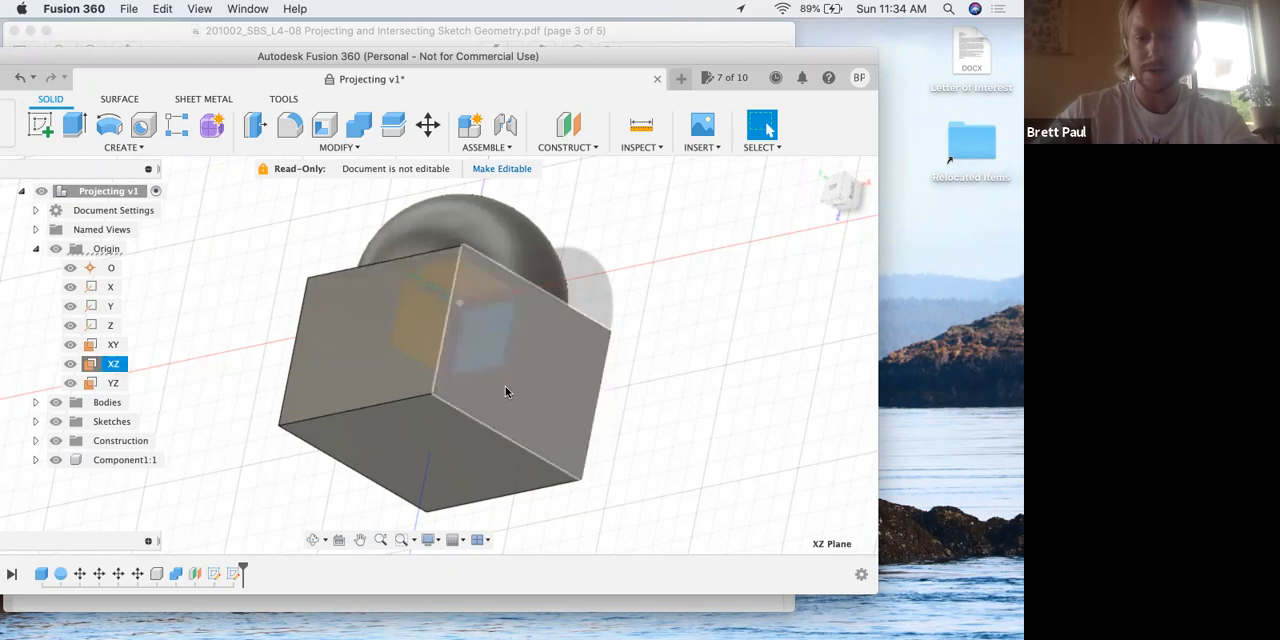
mouse_move(276, 296)
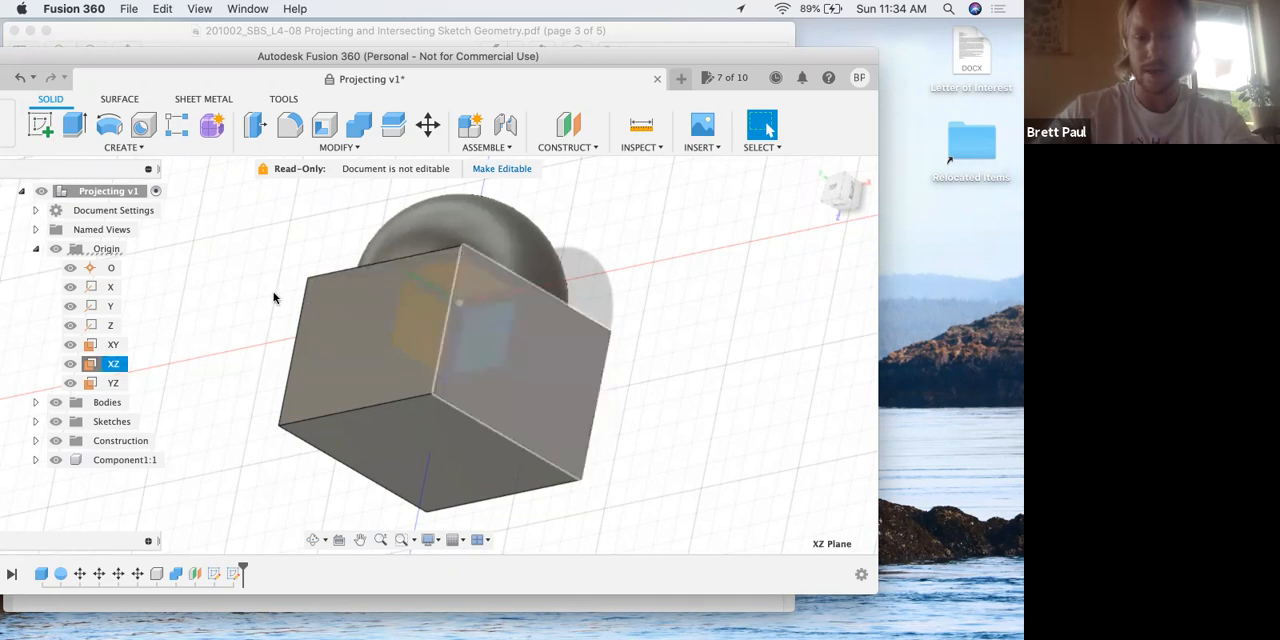
right_click(276, 296)
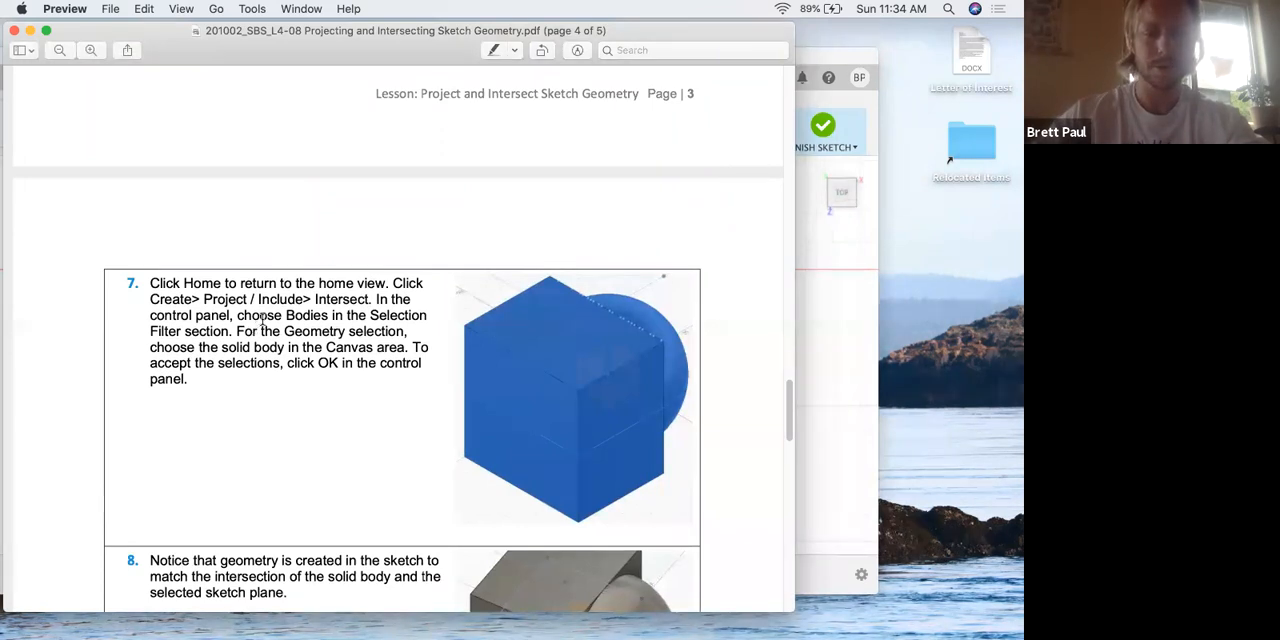
mouse_move(248, 232)
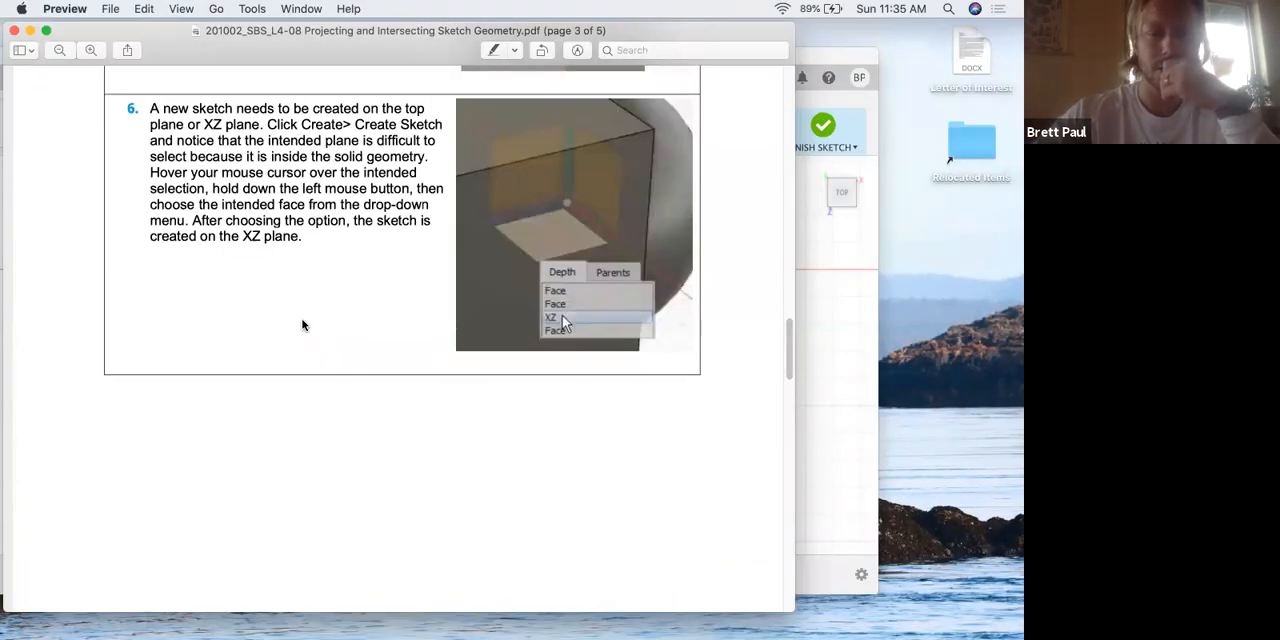
Scroll the lesson PDF, then bring the Fusion 360 Projecting design back to front.
scroll("down", 3)
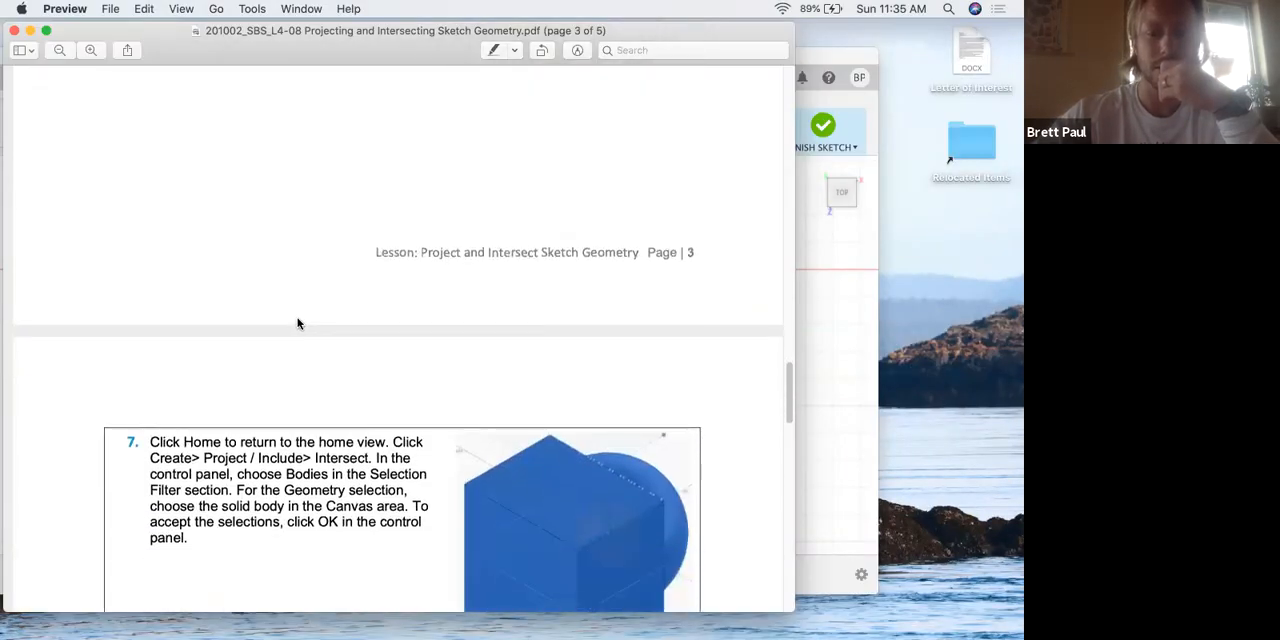
scroll("down", 3)
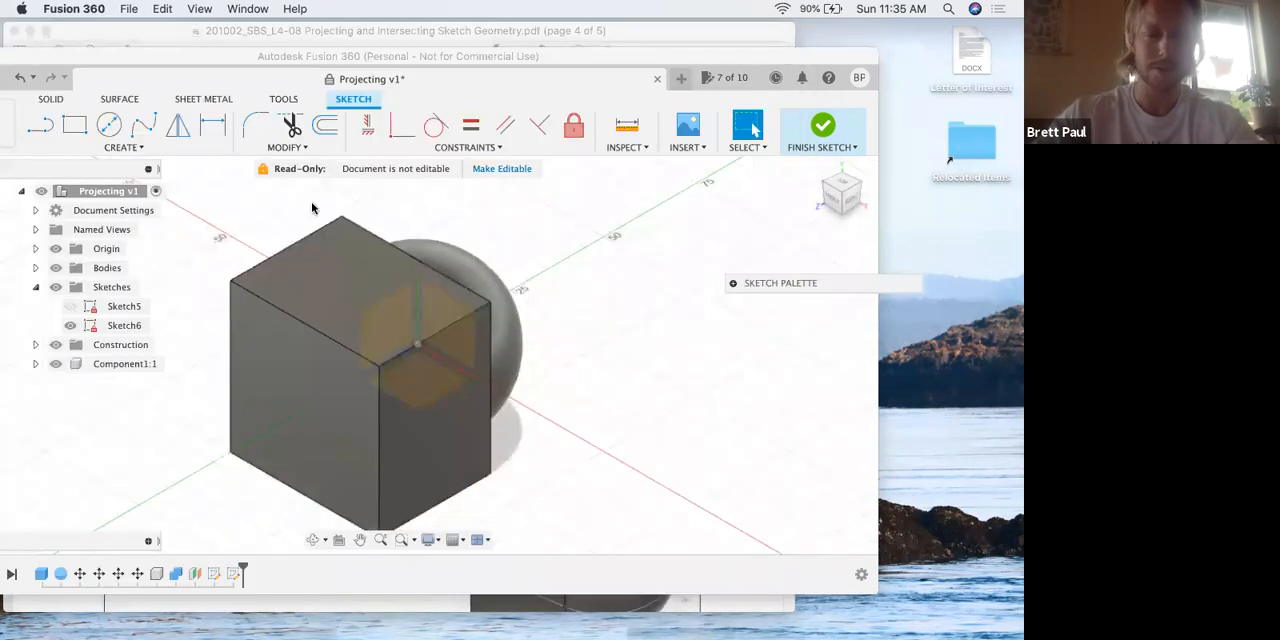
Intersect Sketch6 with the cube-and-sphere body using the Bodies selection filter.
left_click(124, 148)
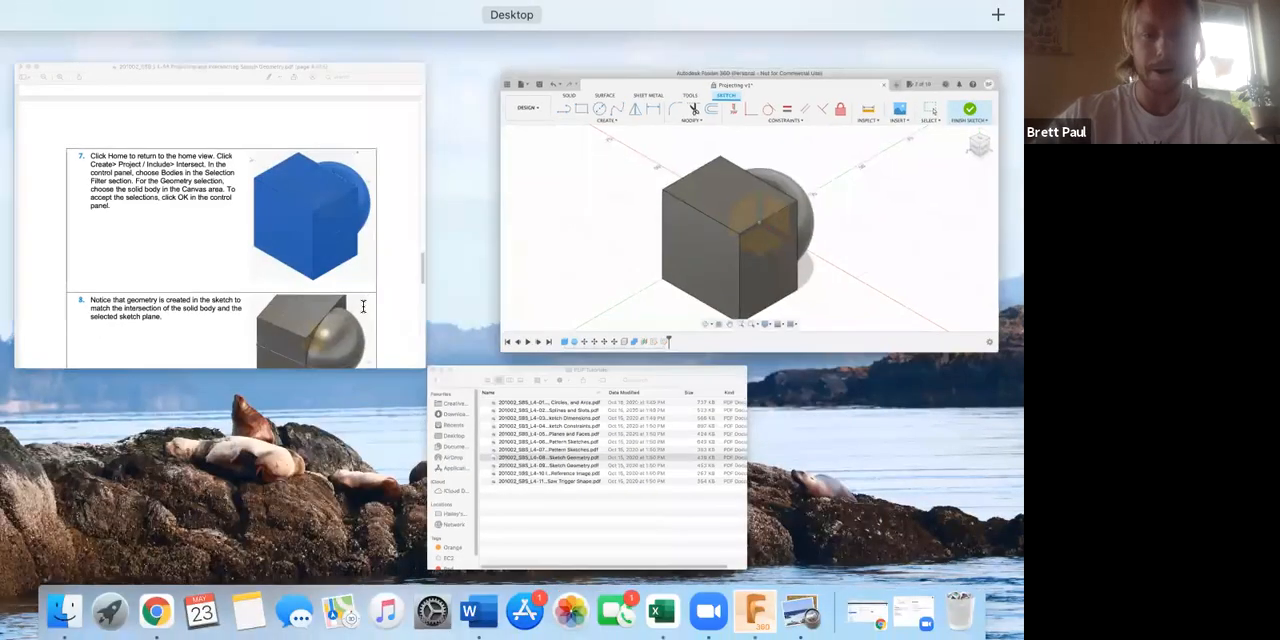
left_click(220, 220)
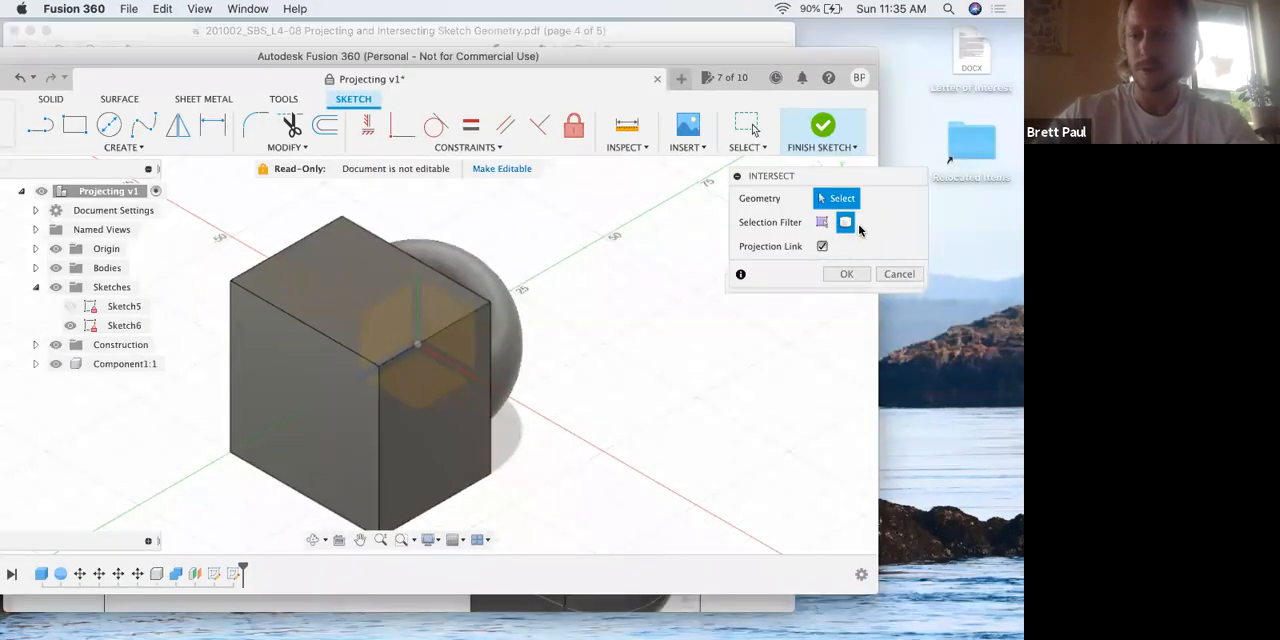
mouse_move(820, 222)
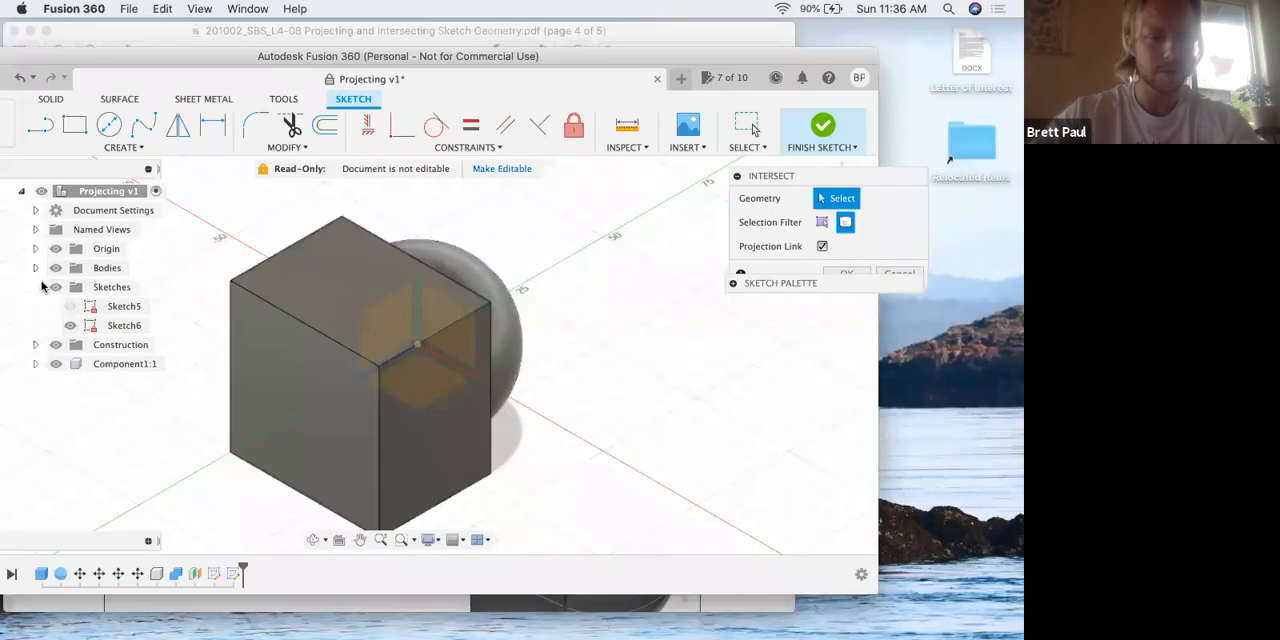
left_click(36, 288)
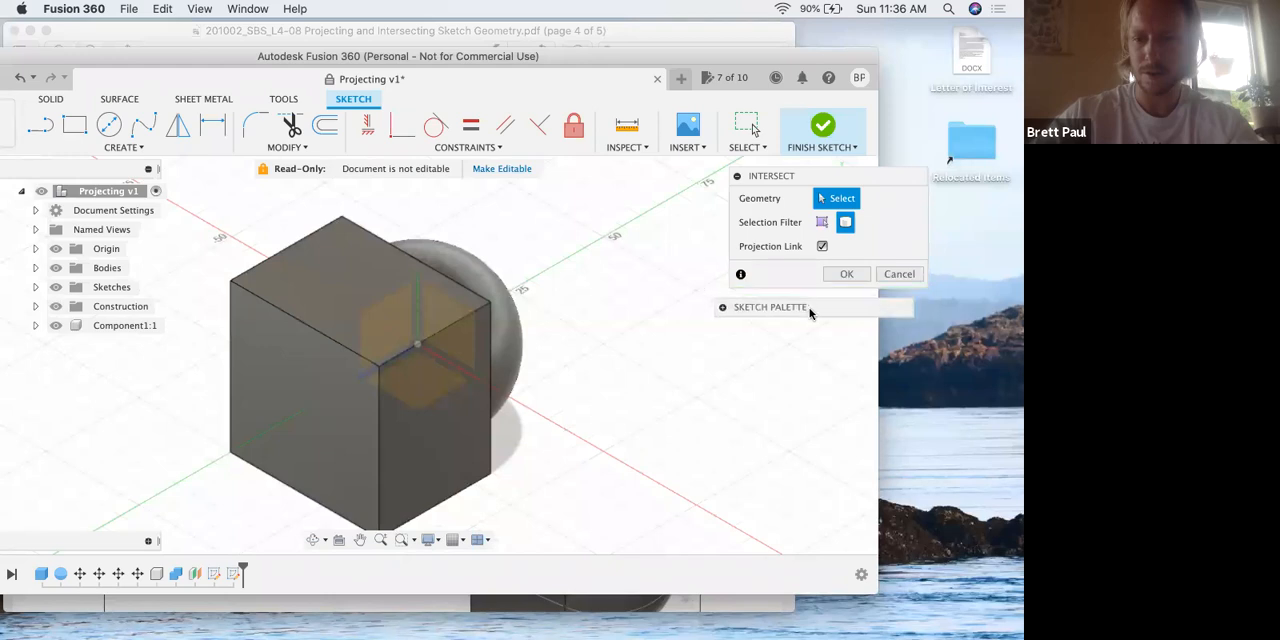
mouse_move(660, 536)
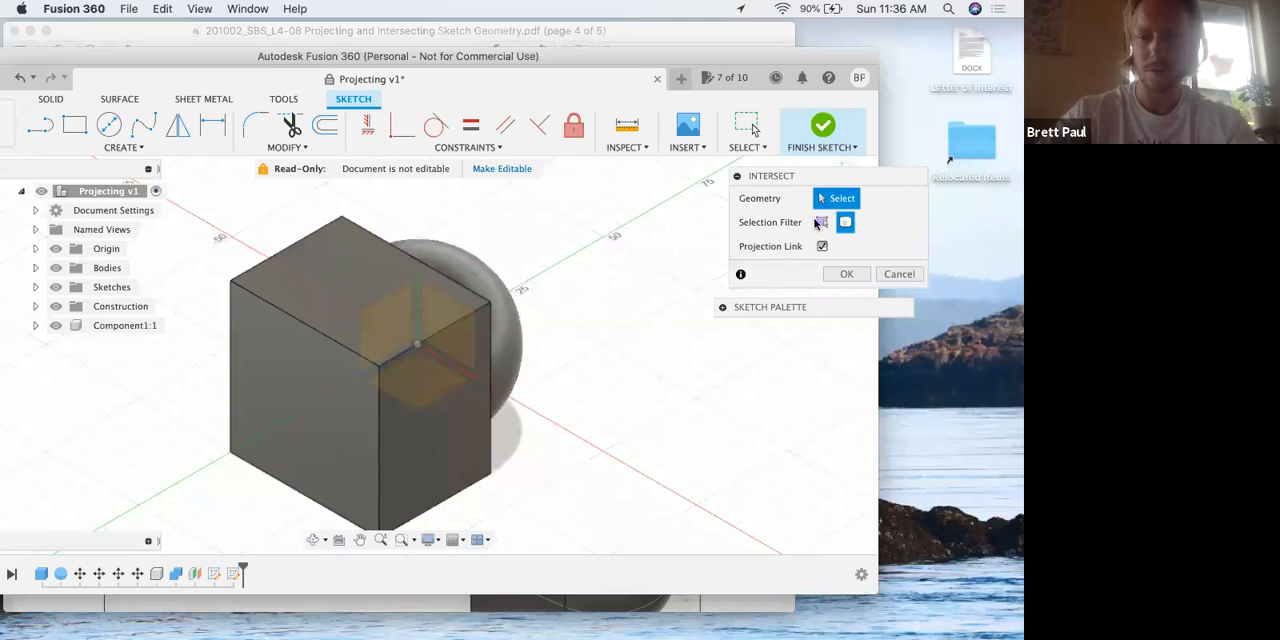
left_click(340, 360)
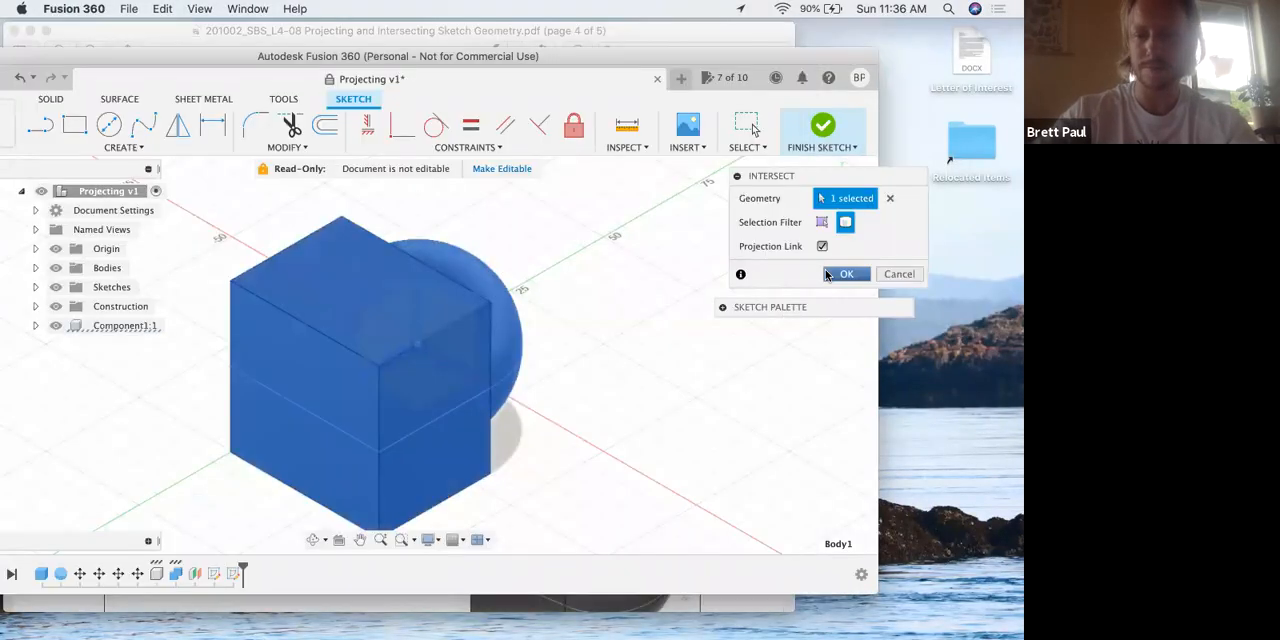
left_click(846, 274)
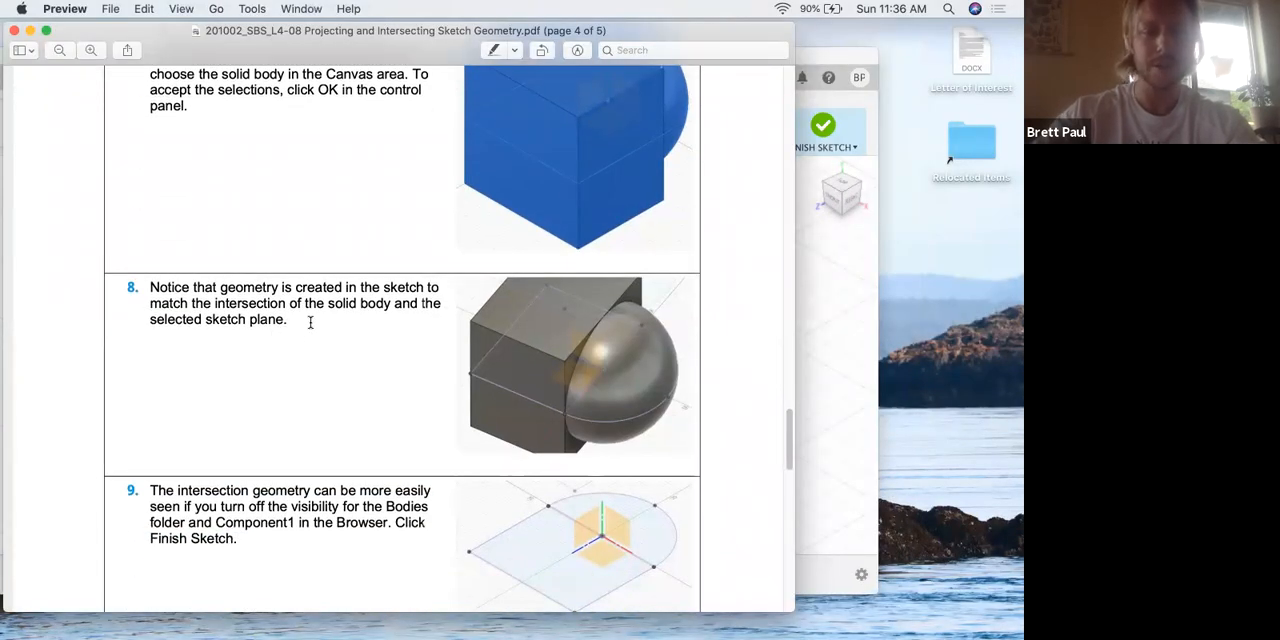
Scroll the lesson PDF through steps 8 and 9 on the intersection geometry.
scroll("down", 3)
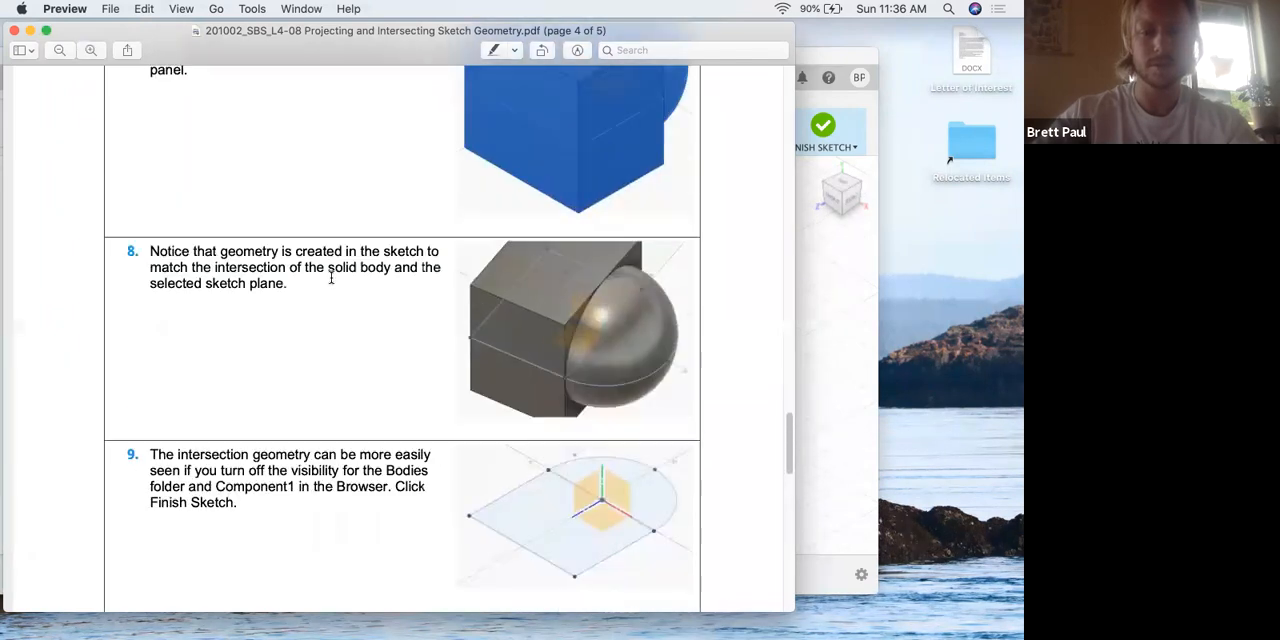
scroll("up", 3)
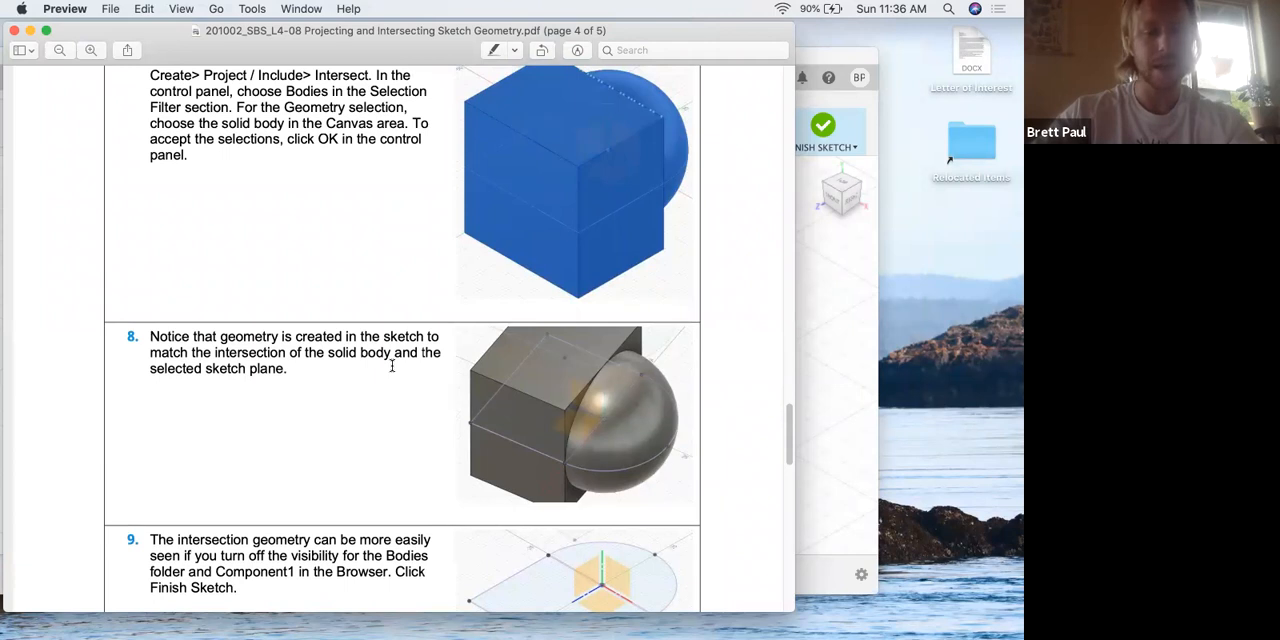
mouse_move(656, 428)
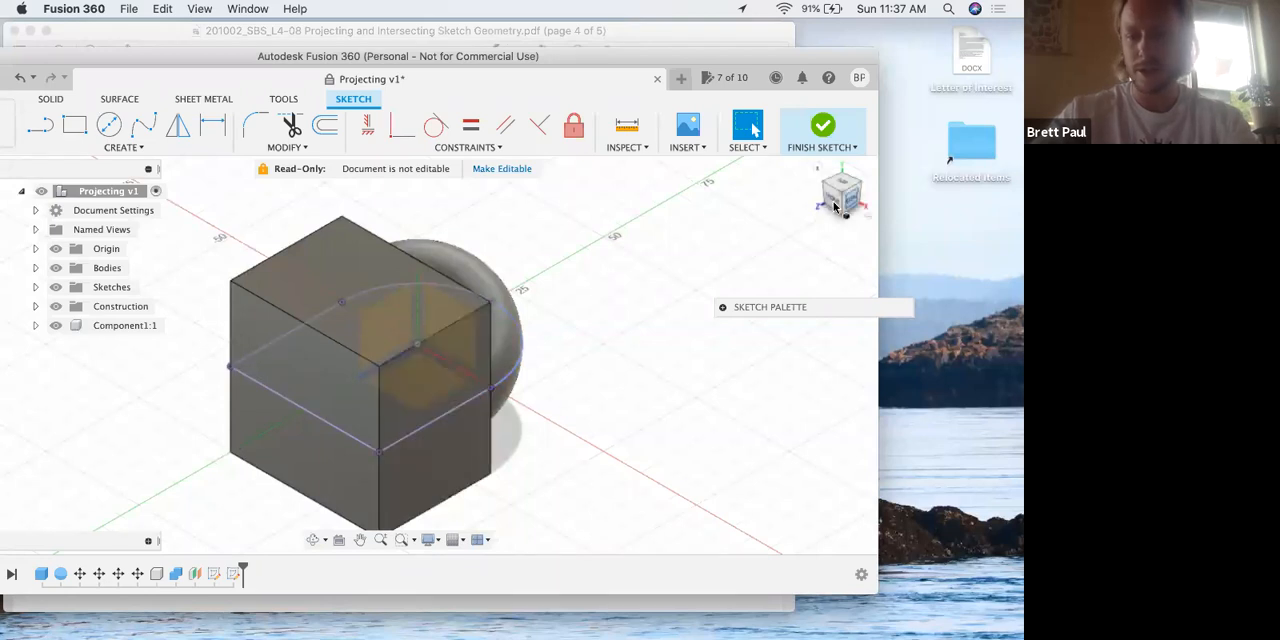
View the arch-shaped intersection outline flat with bodies hidden, restore visibility and finish the sketch.
left_click(840, 190)
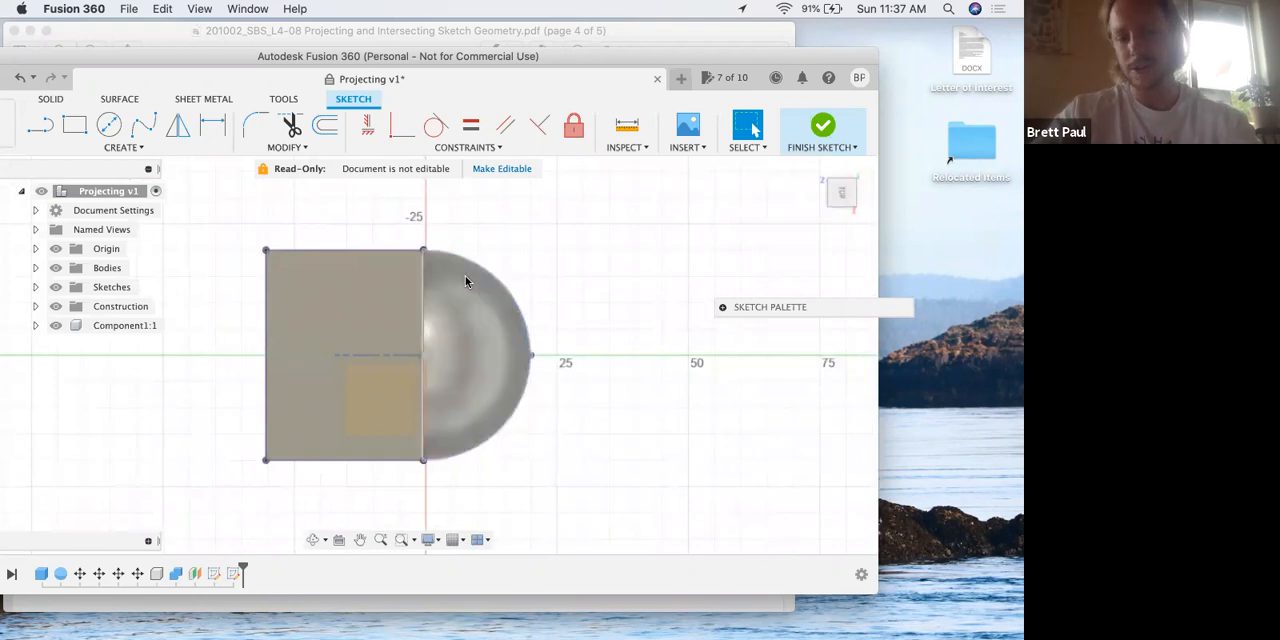
mouse_move(566, 296)
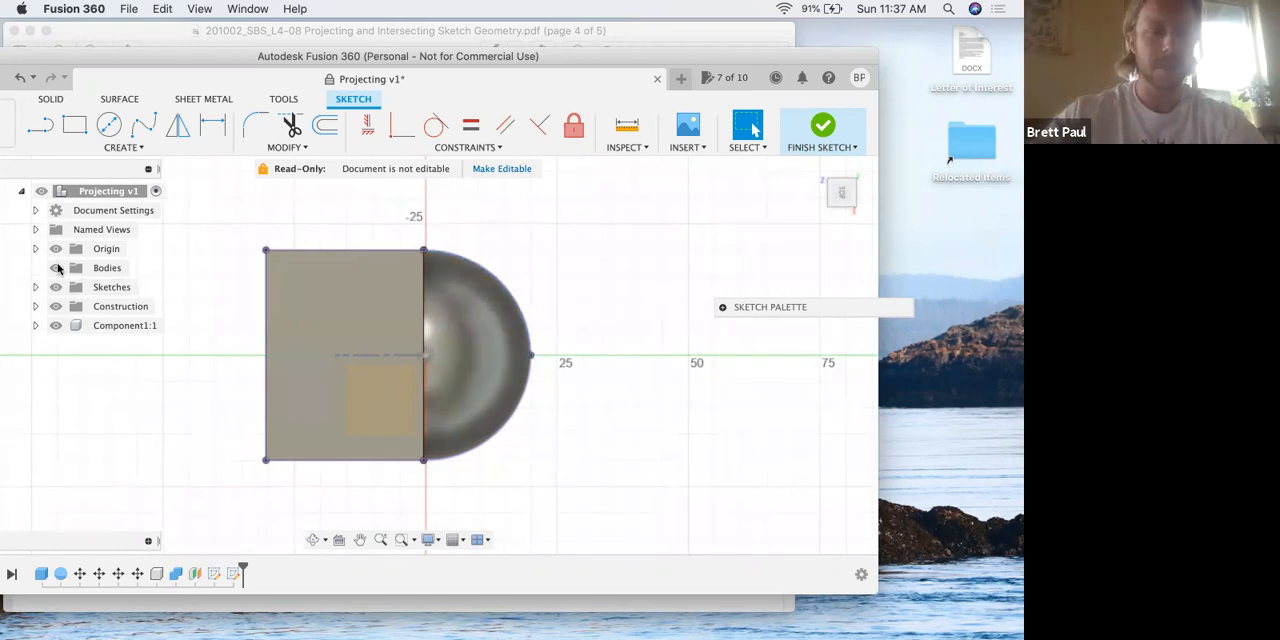
left_click(124, 324)
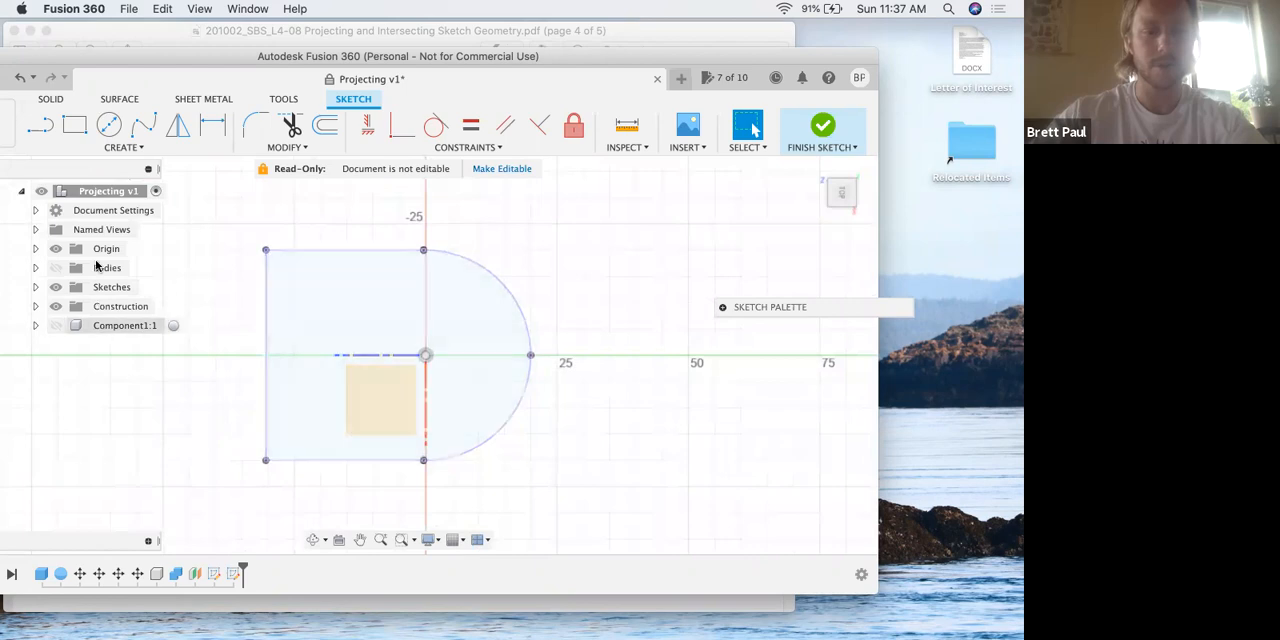
left_click(572, 300)
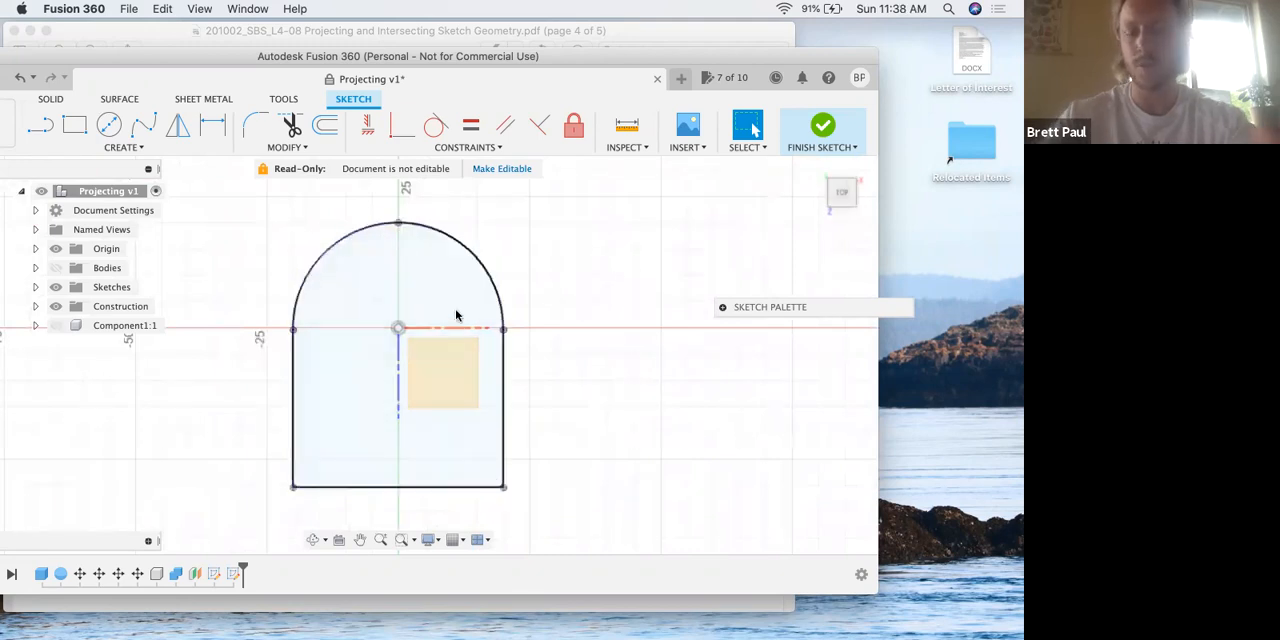
left_click(124, 324)
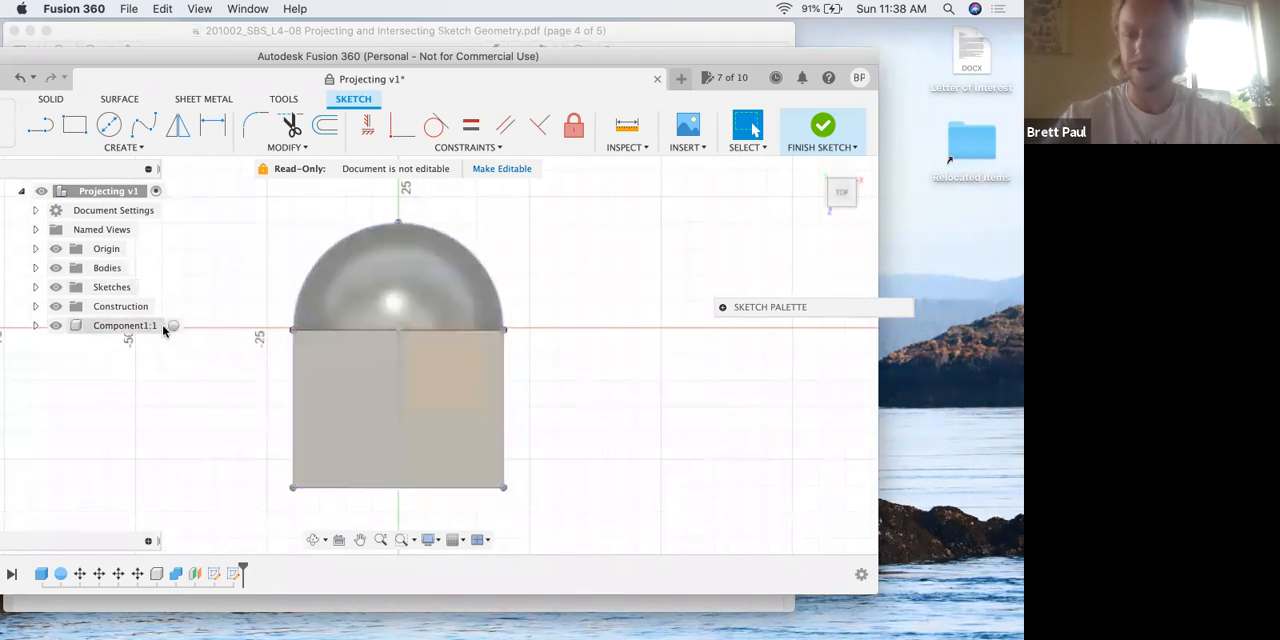
left_click(124, 324)
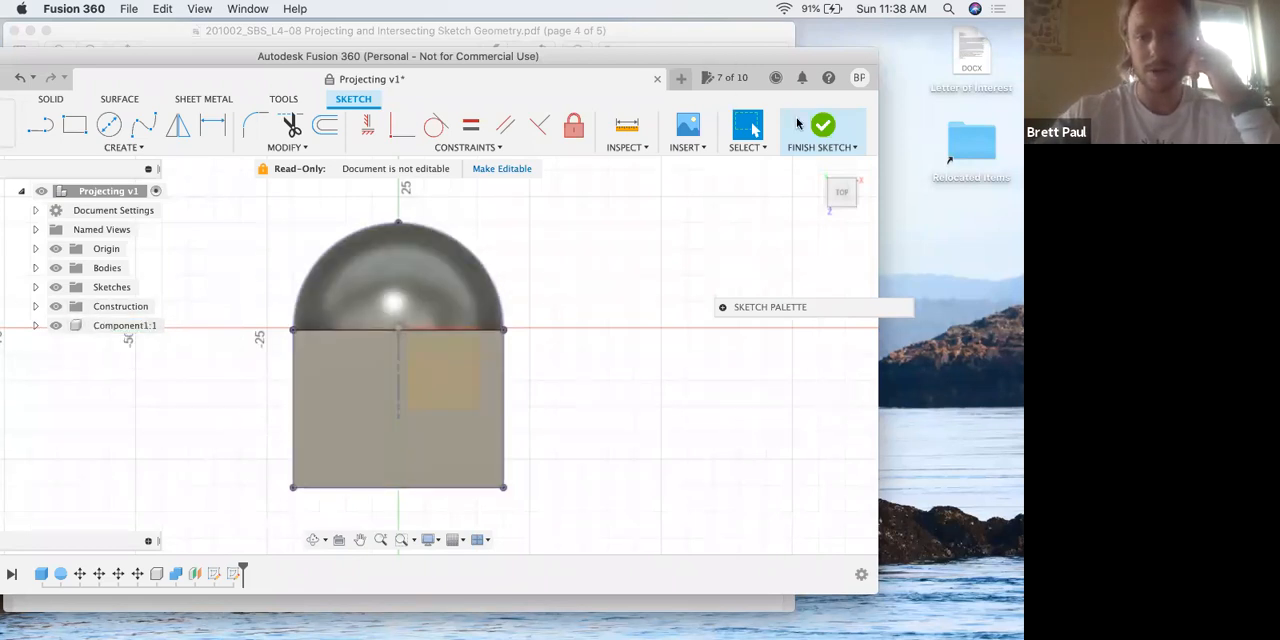
left_click(822, 128)
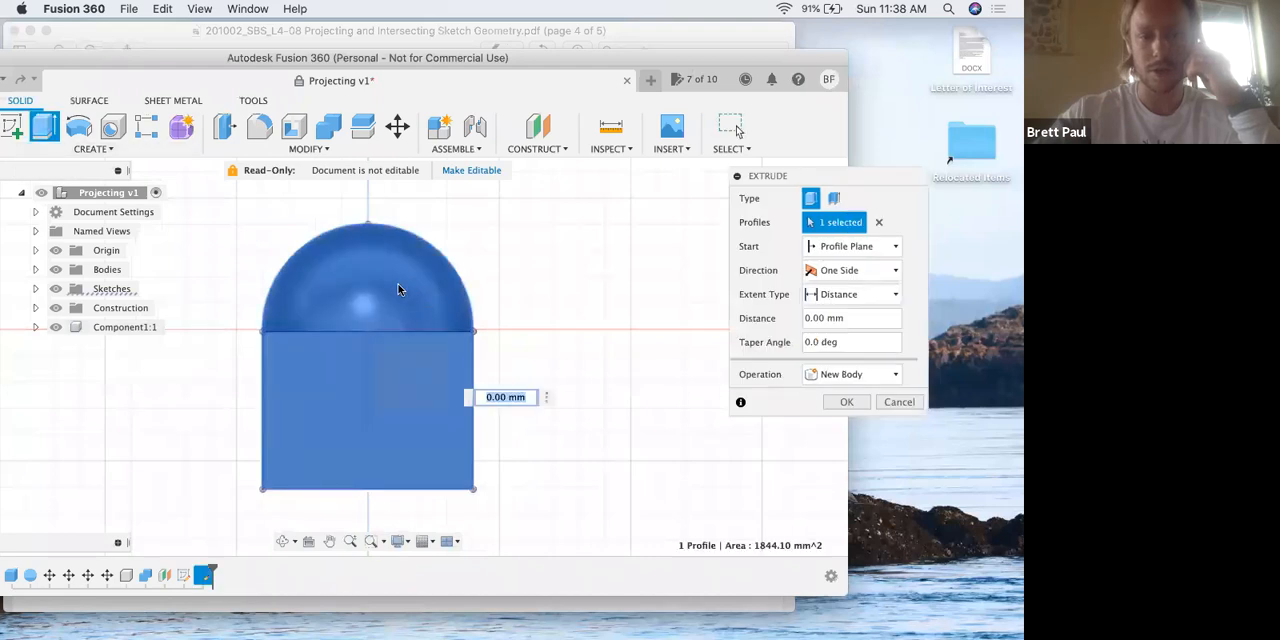
mouse_move(398, 290)
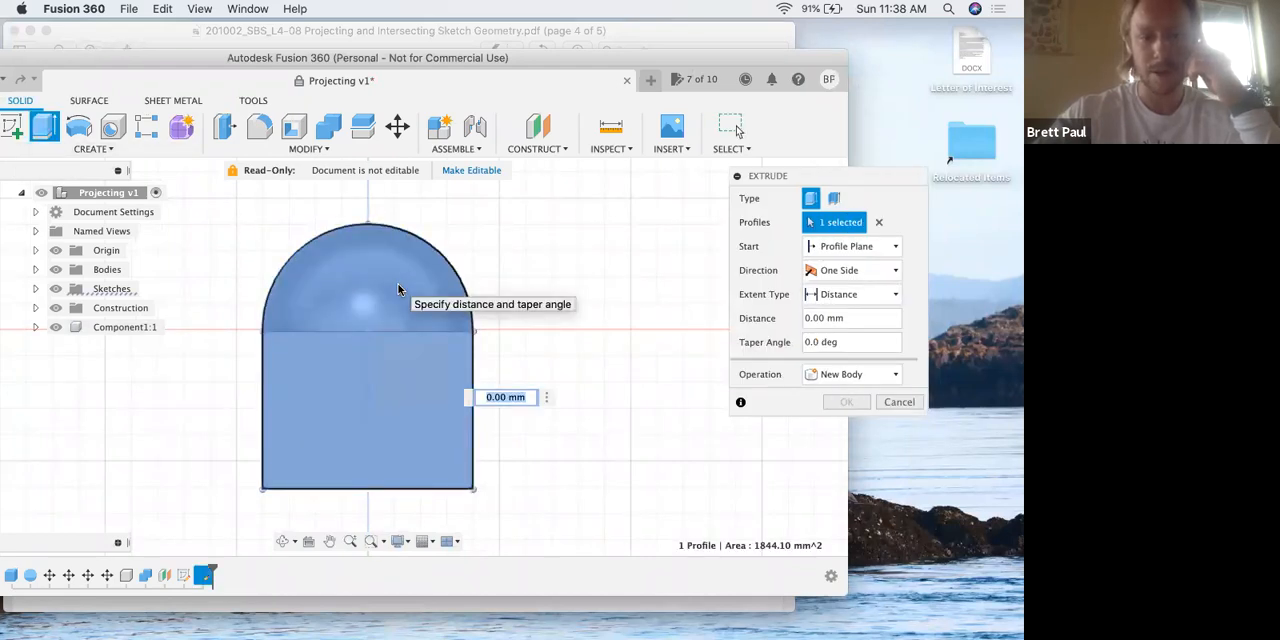
mouse_move(352, 316)
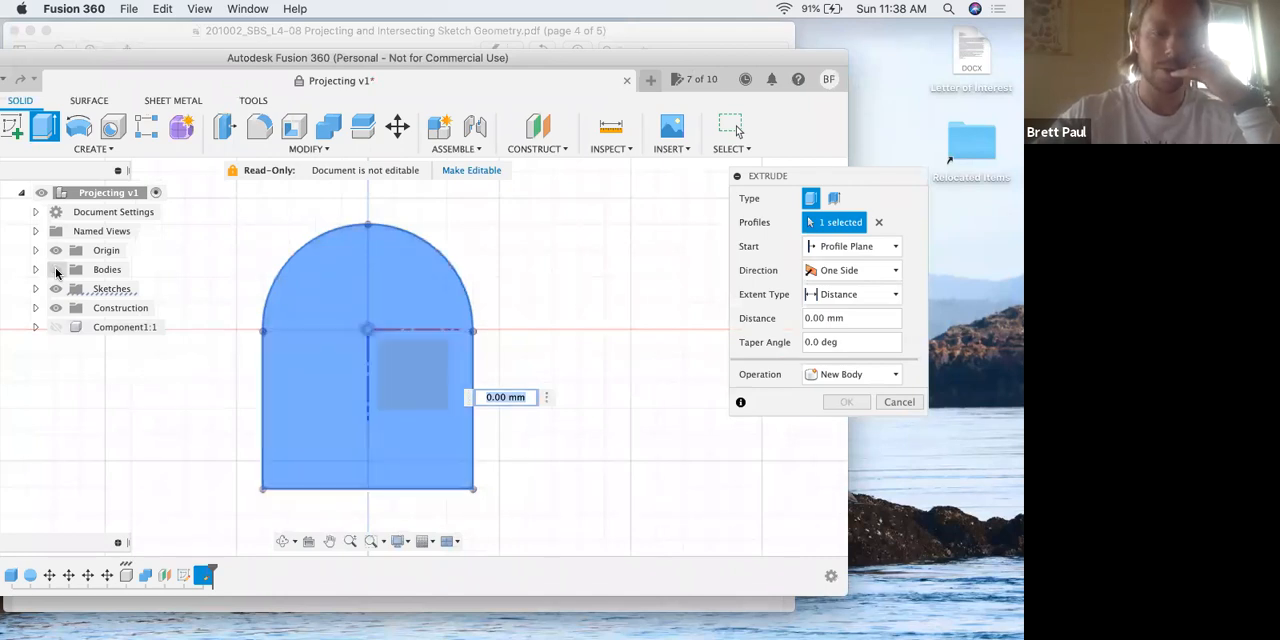
mouse_move(210, 348)
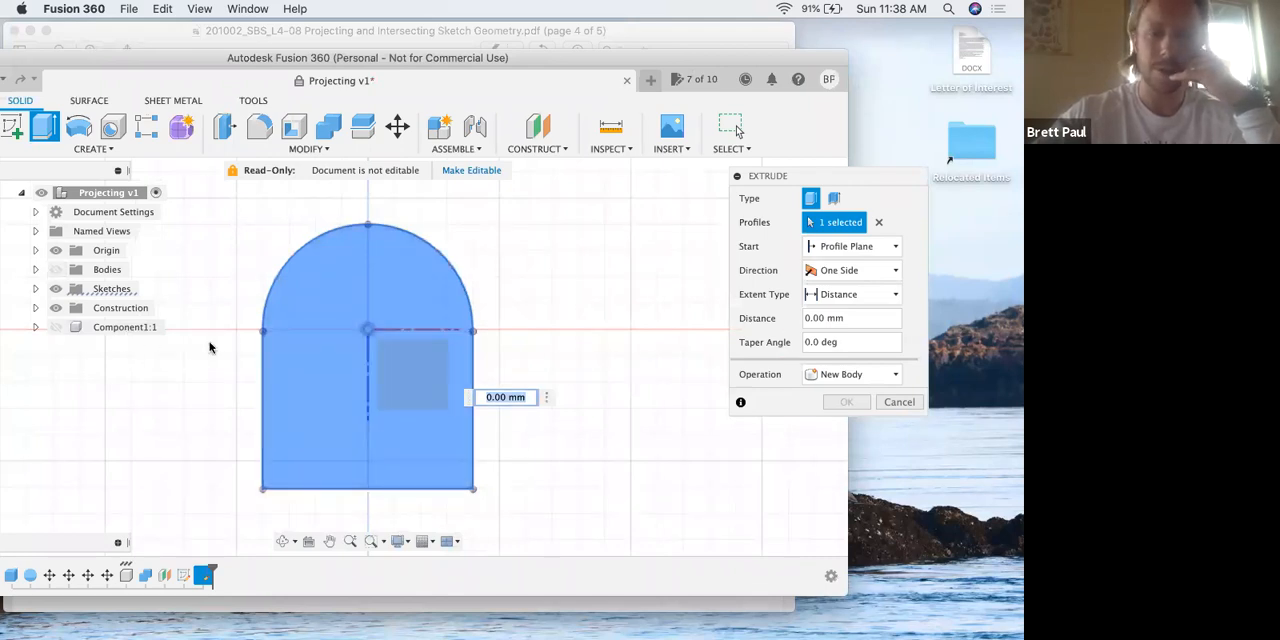
Extrude the arch-shaped intersection profile 25 mm as a new body.
left_click(880, 222)
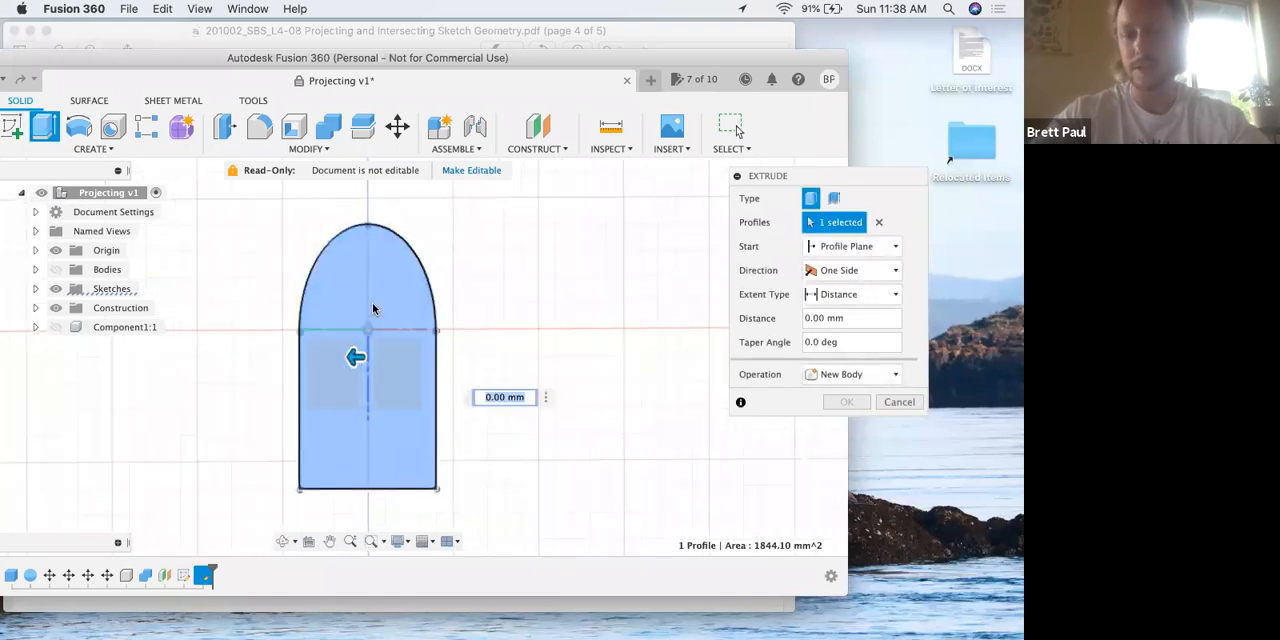
mouse_move(370, 336)
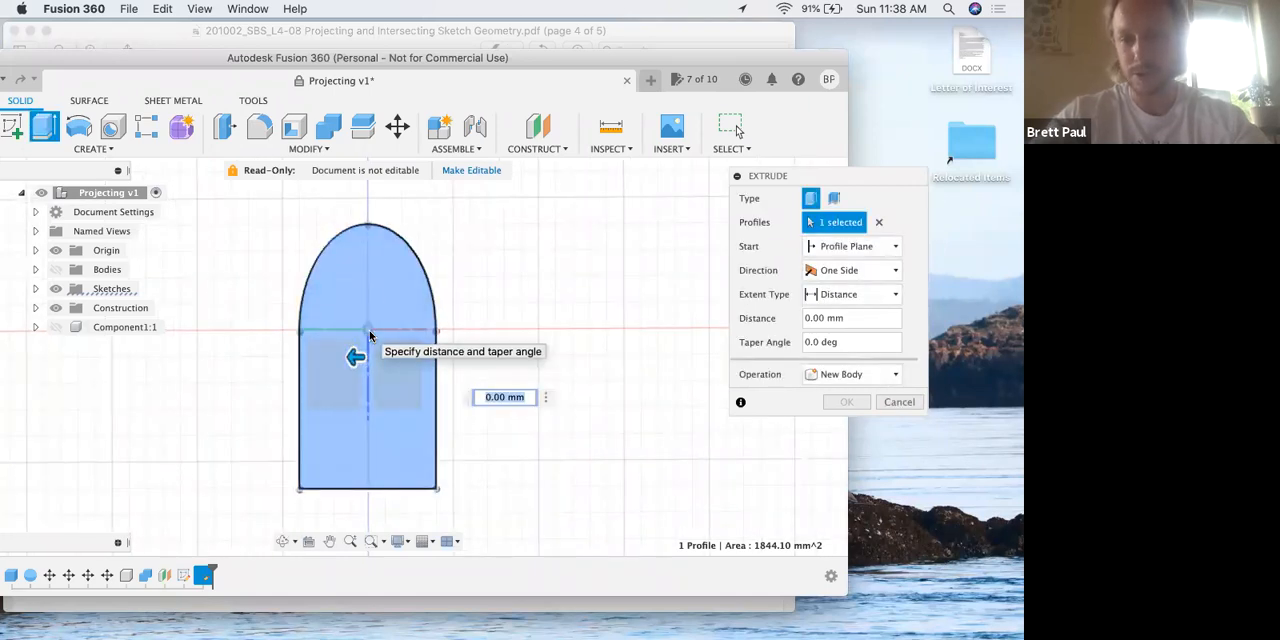
left_click_drag(352, 356, 252, 356)
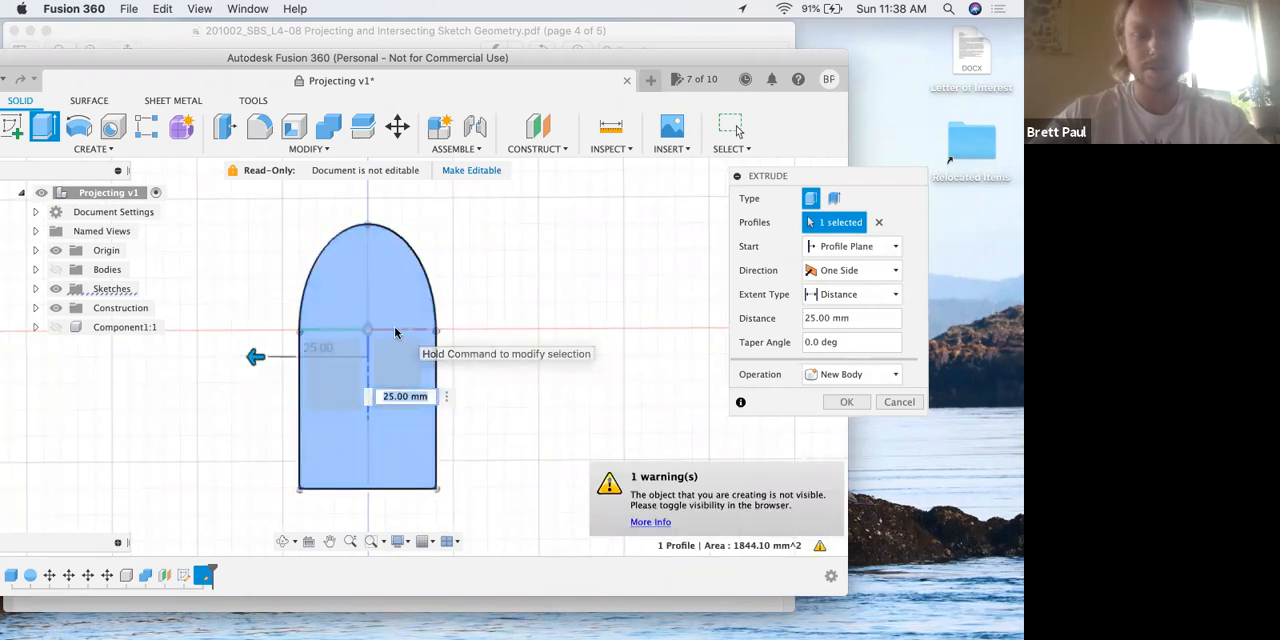
left_click(844, 400)
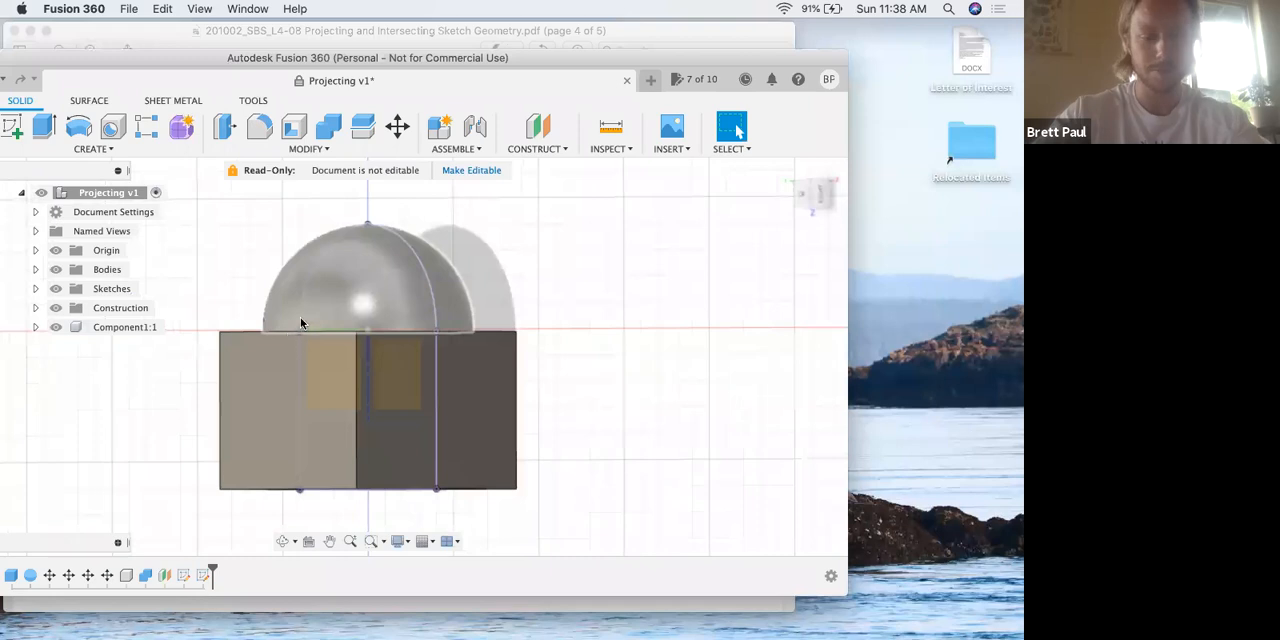
mouse_move(284, 268)
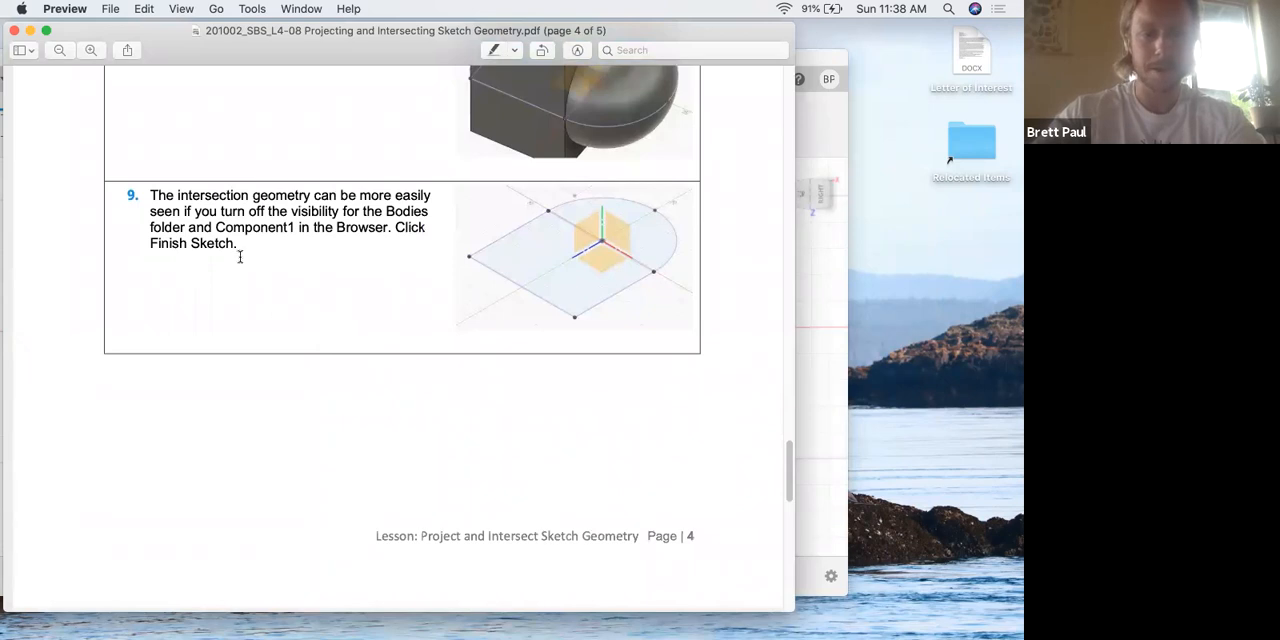
Scroll the lesson PDF to step 10 on restoring visibility and saving the file.
scroll("down", 3)
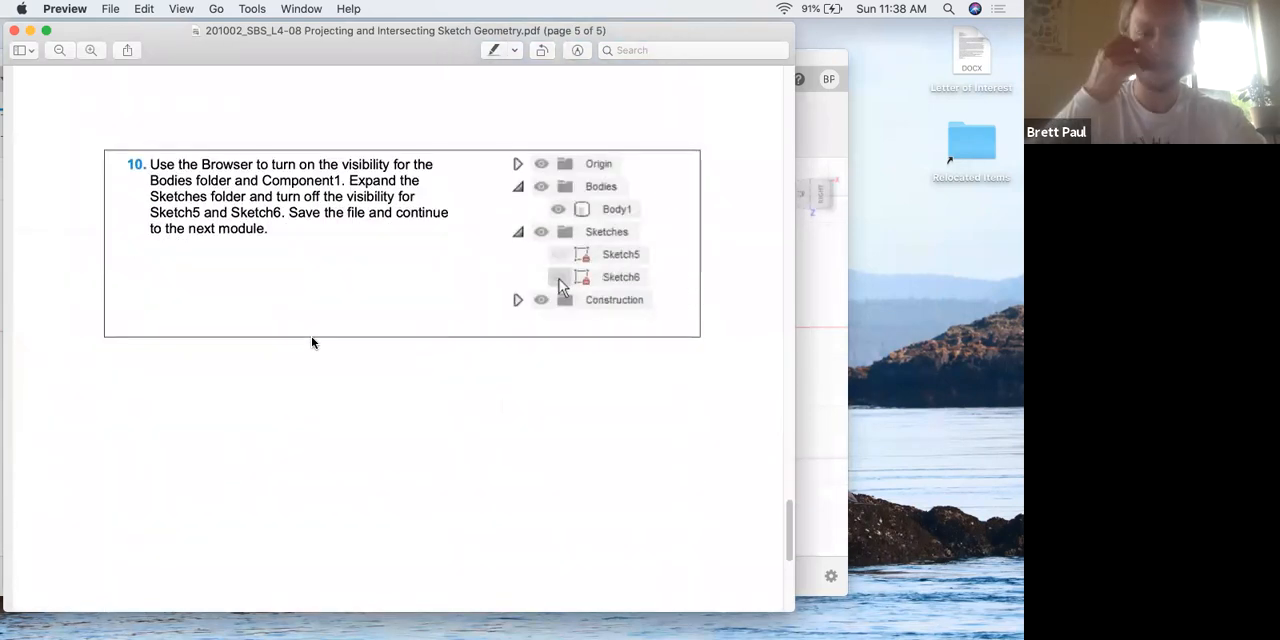
scroll("up", 3)
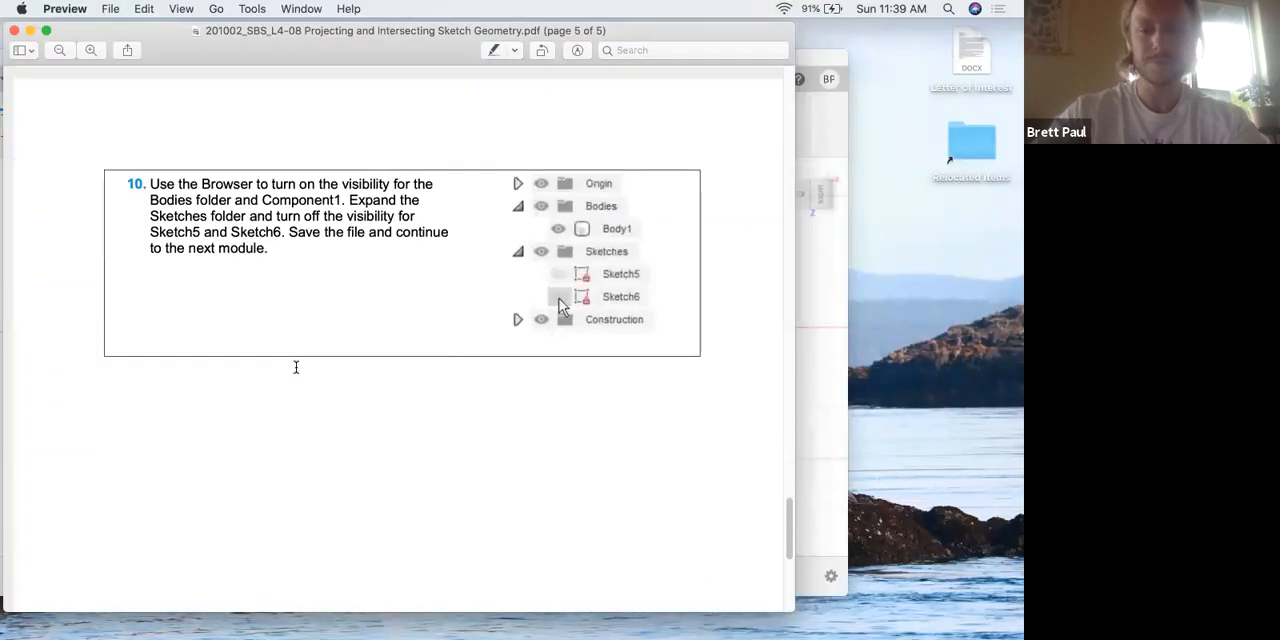
scroll("down", 3)
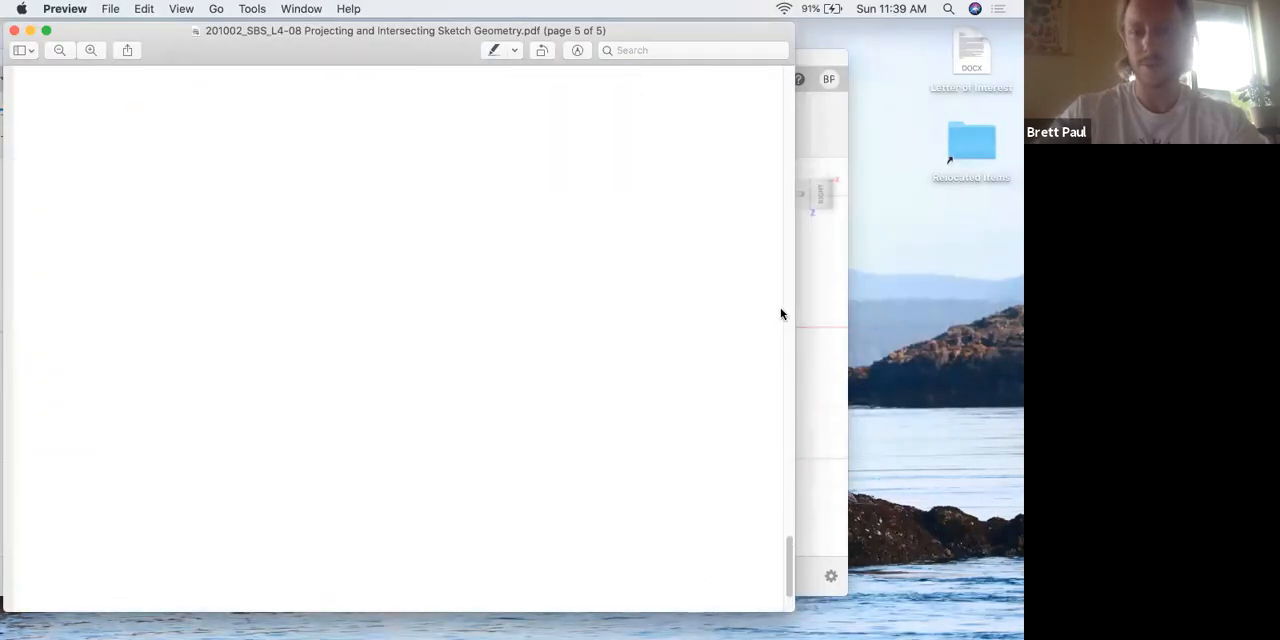